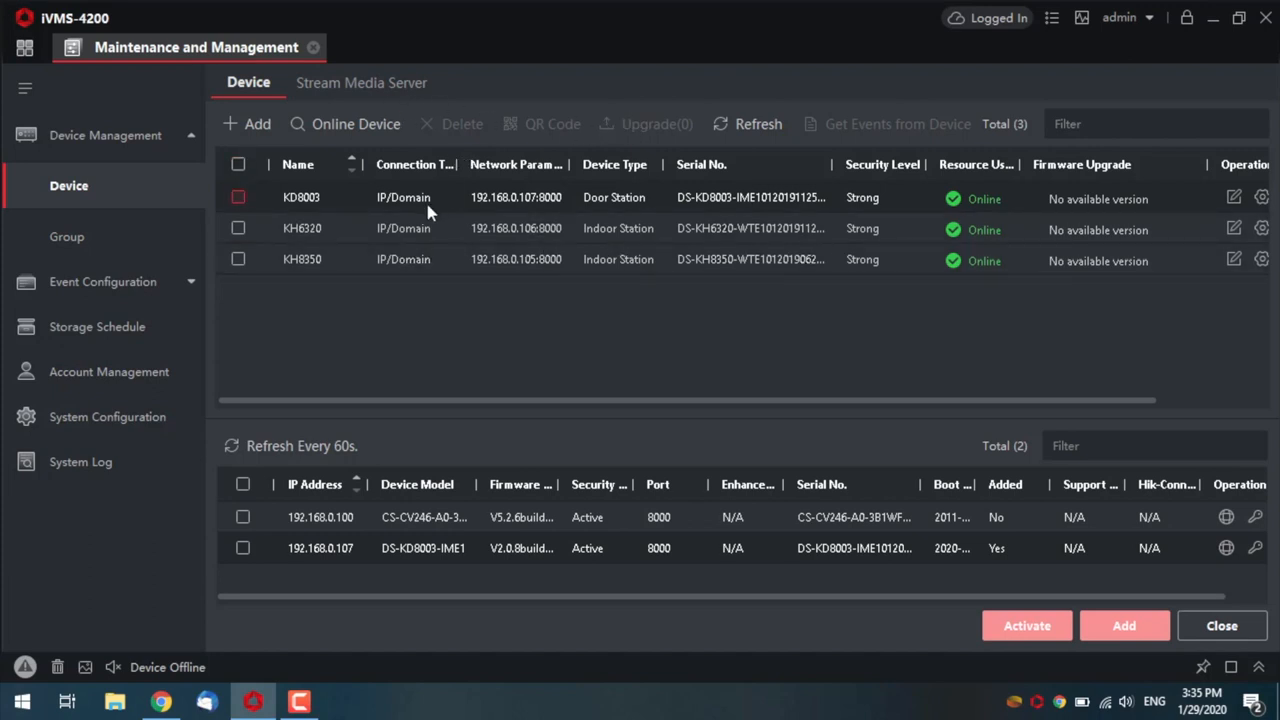
mouse_move(358, 216)
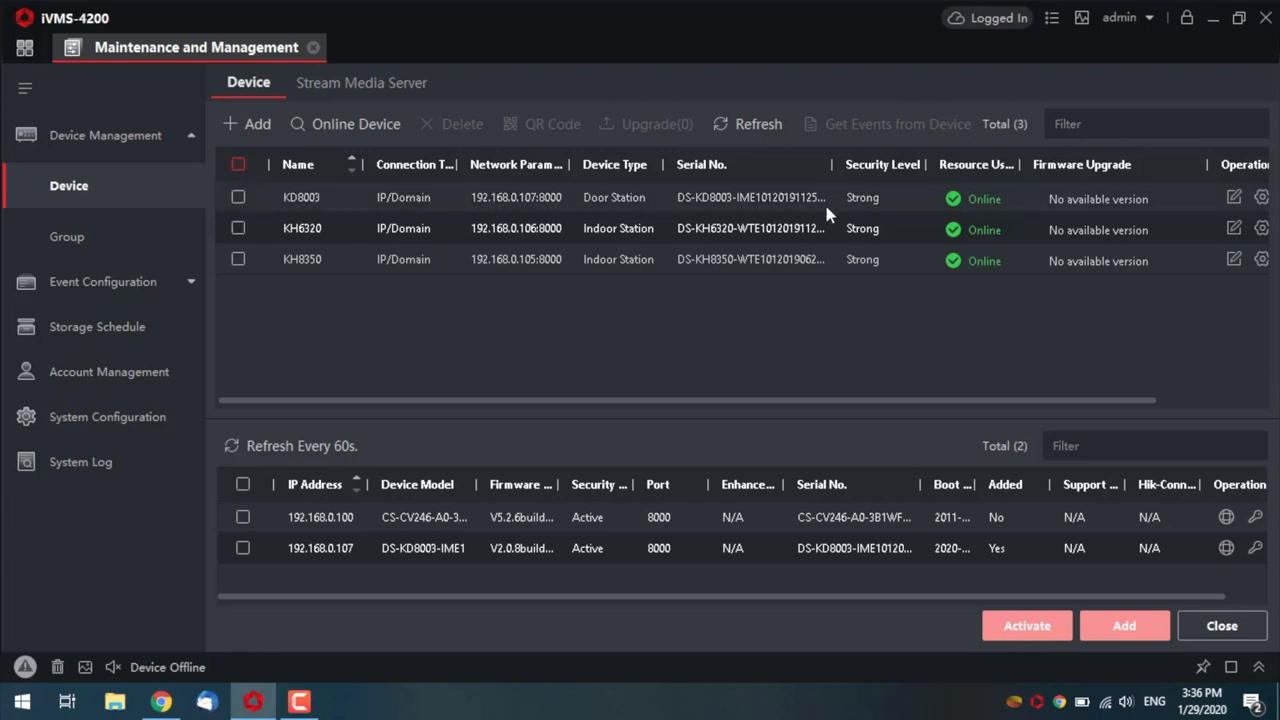
Step: Save the DS-KH6320 indoor station's room number as call 1, floor 1 via remote configuration
left_click(1260, 228)
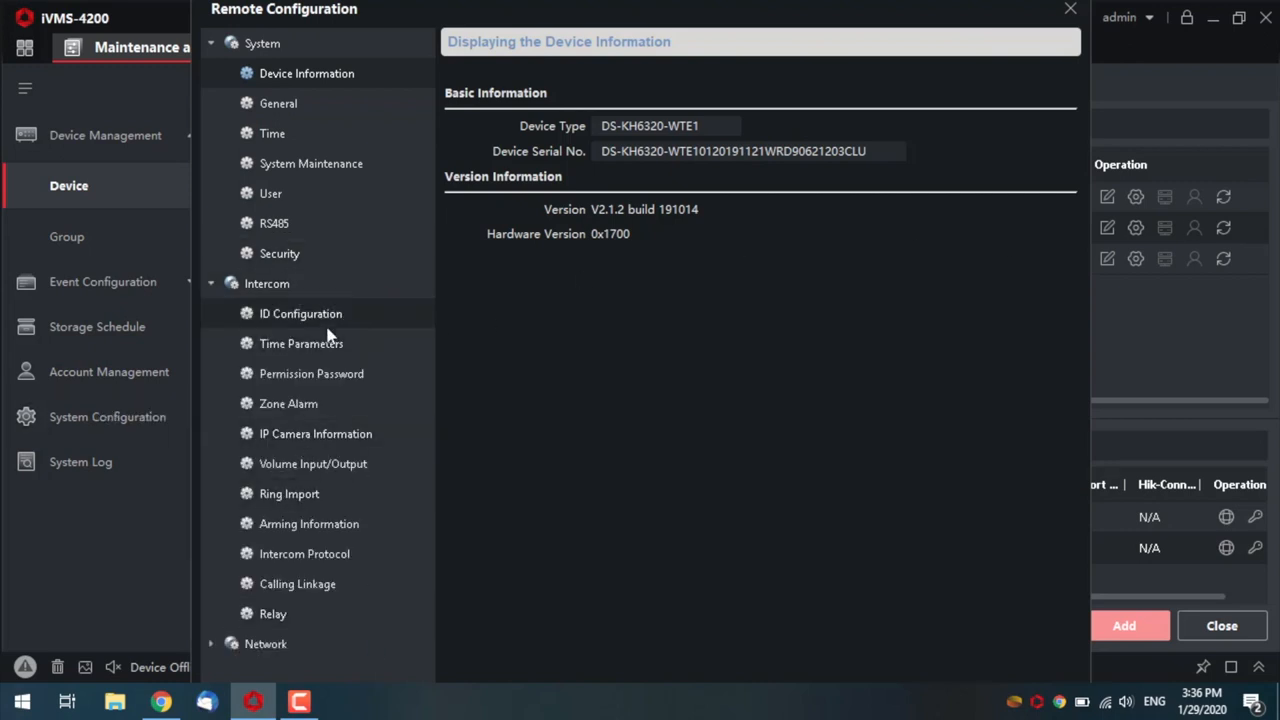
left_click(300, 312)
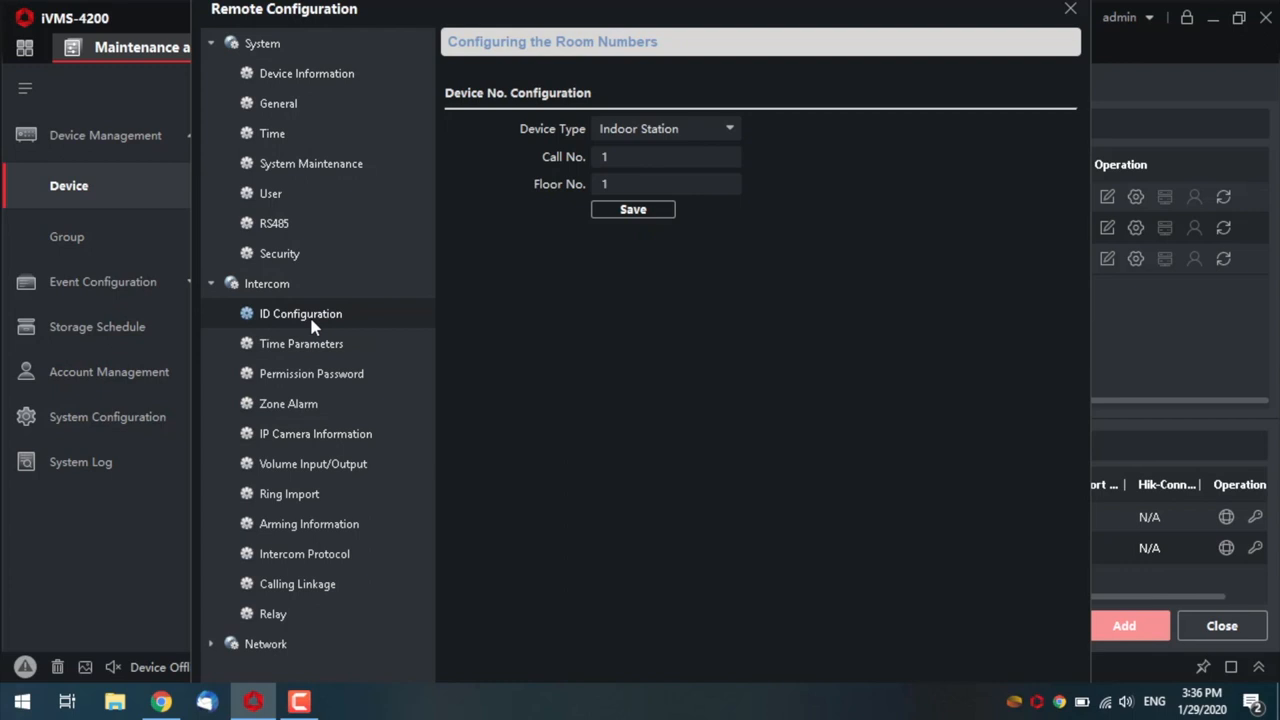
mouse_move(600, 248)
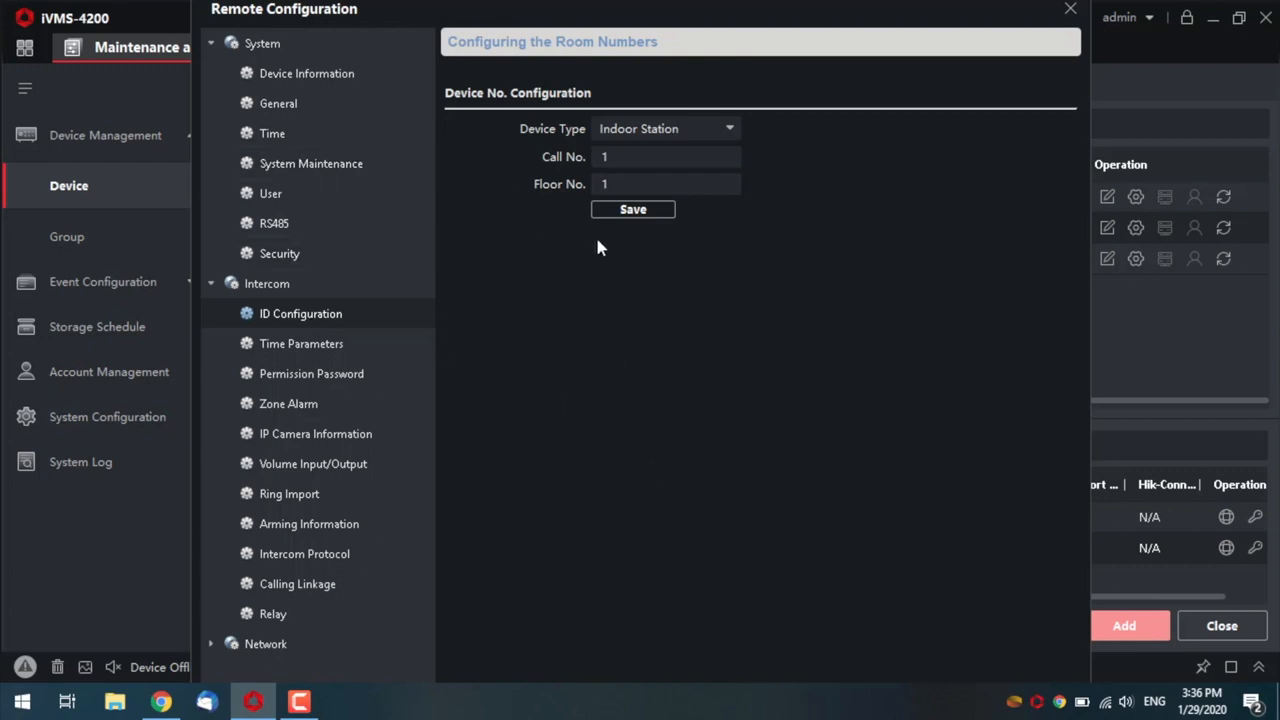
mouse_move(764, 178)
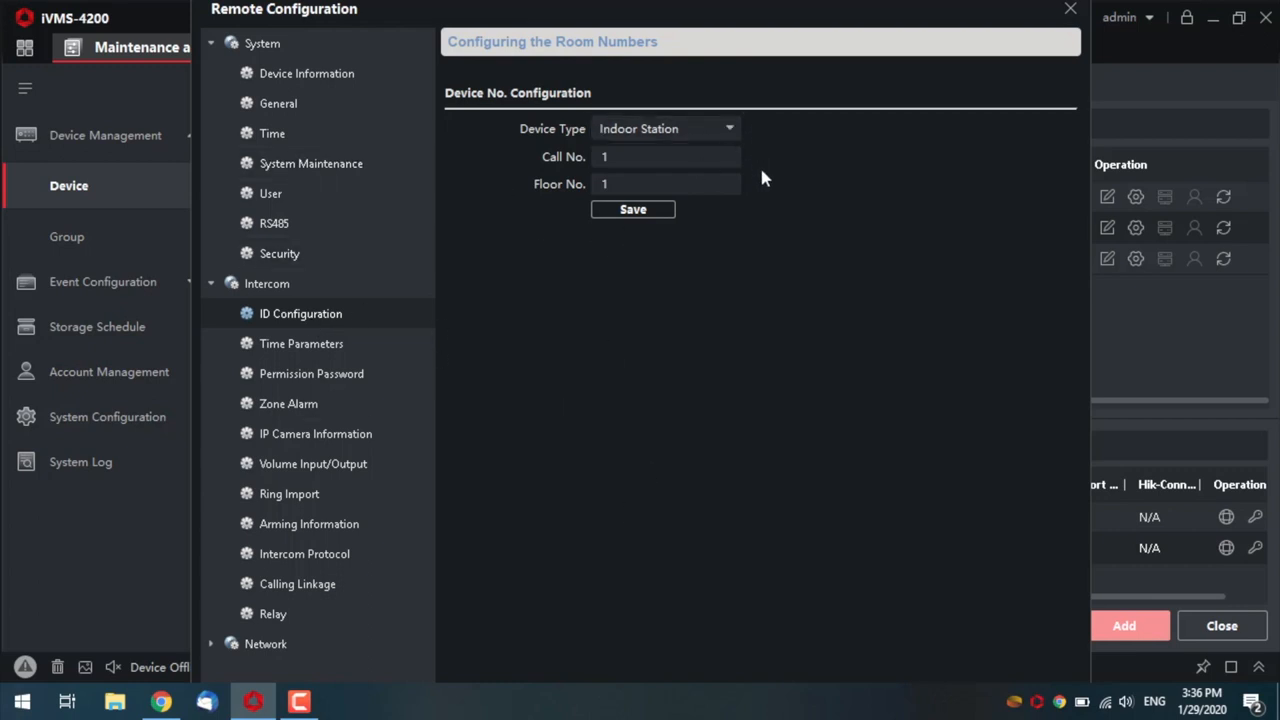
left_click(664, 184)
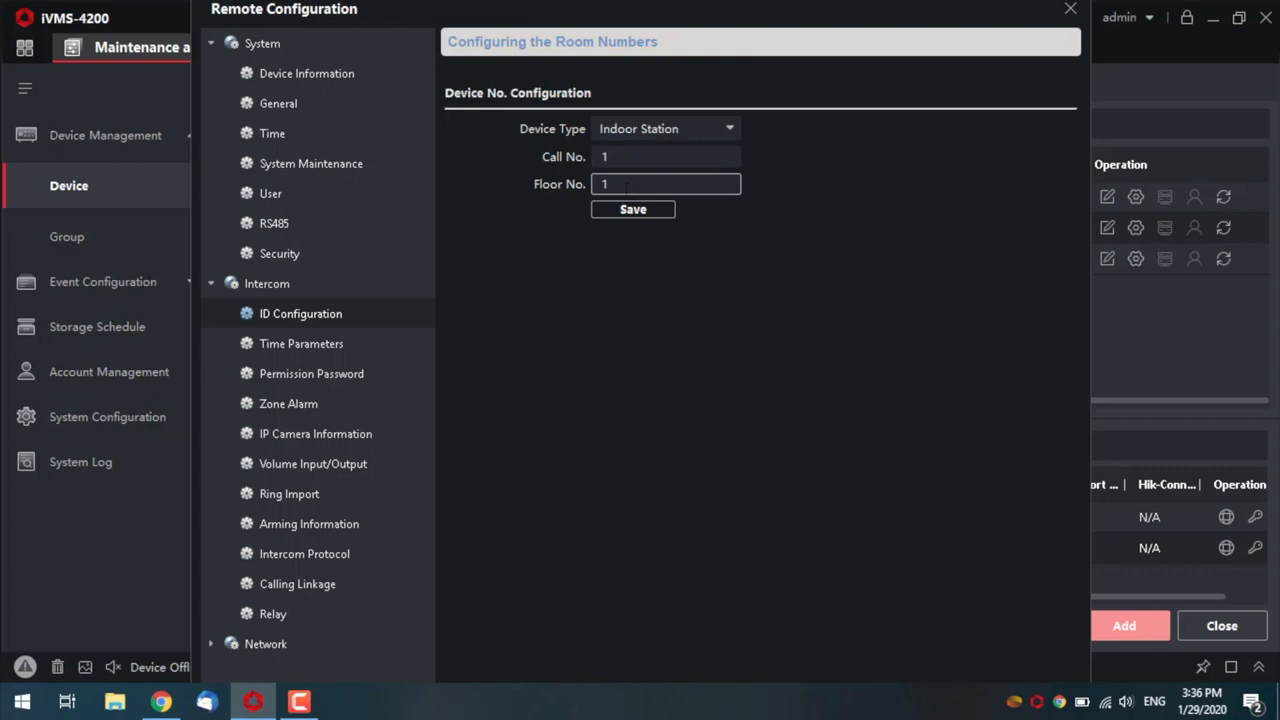
left_click(664, 184)
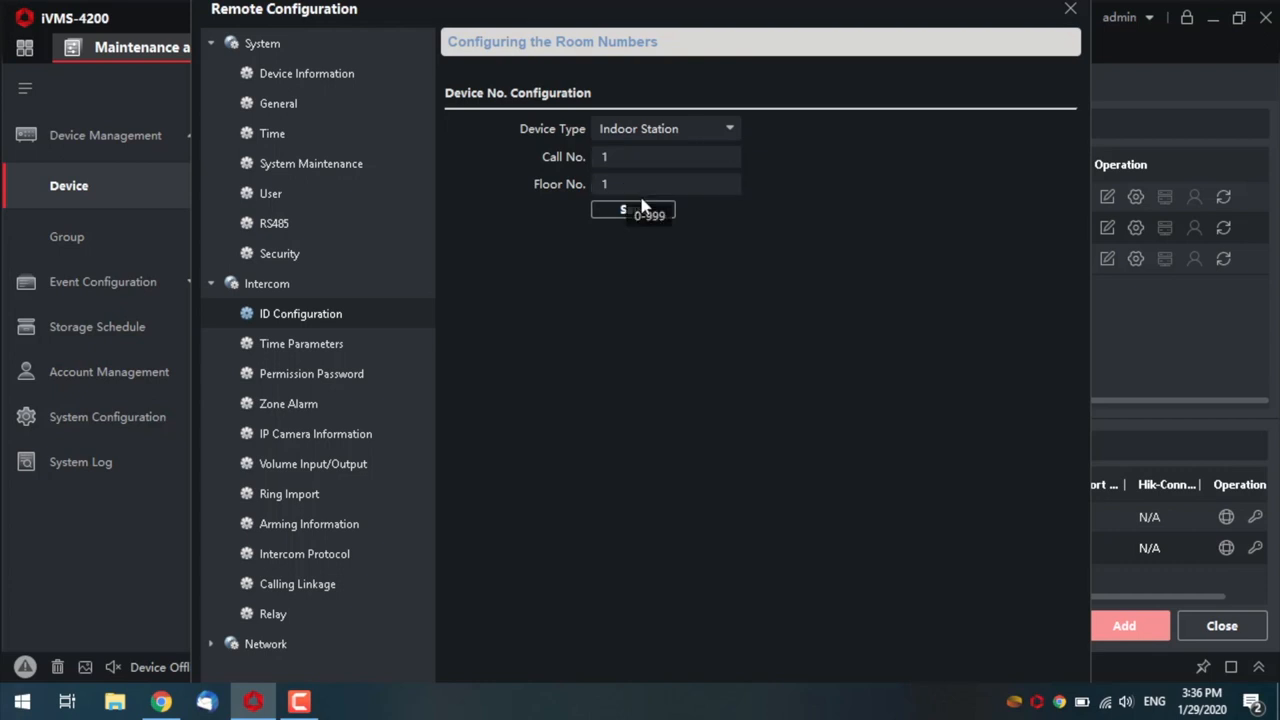
mouse_move(308, 524)
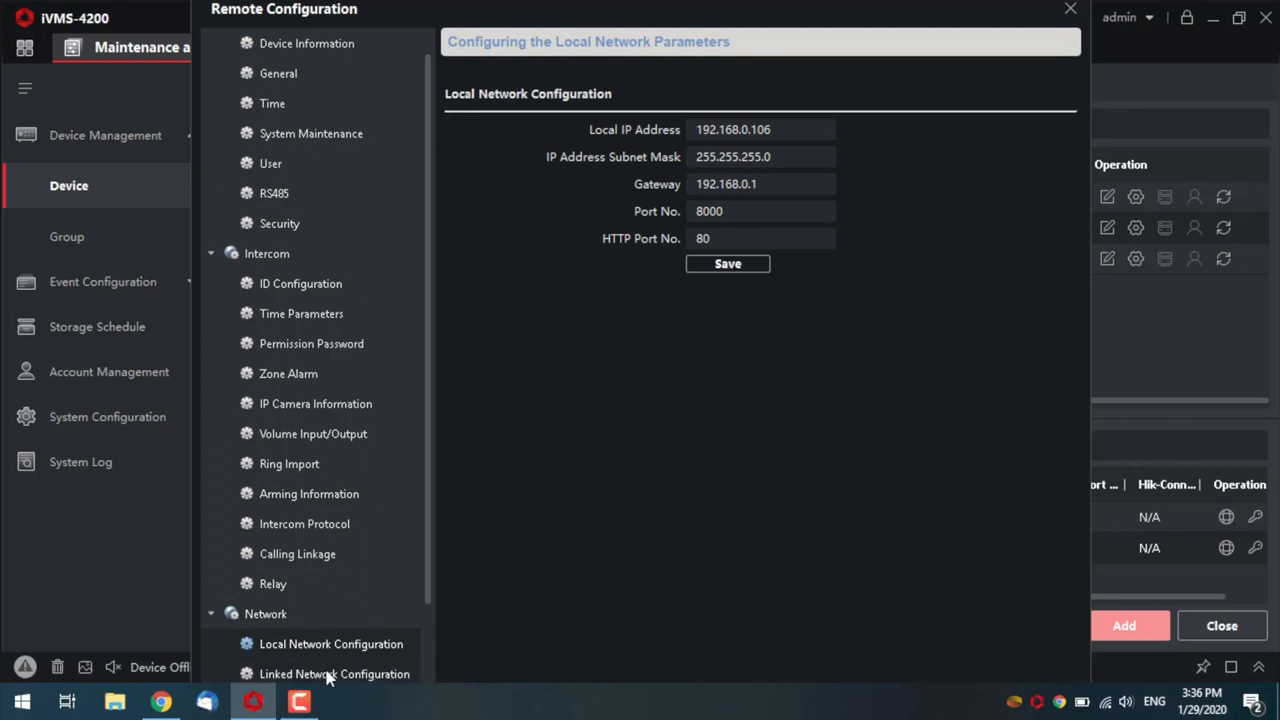
Step: Enter 192.168.0.107 as both main door station and doorphone IP in linked network settings
left_click(334, 672)
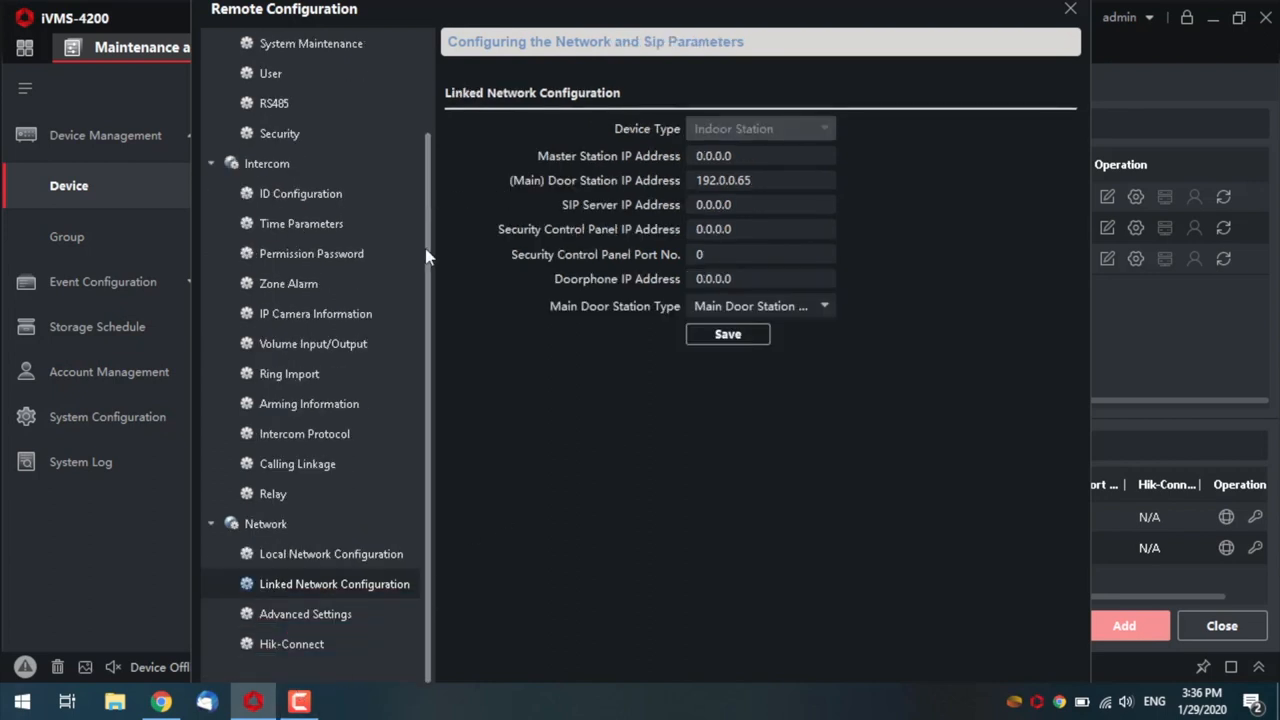
mouse_move(424, 258)
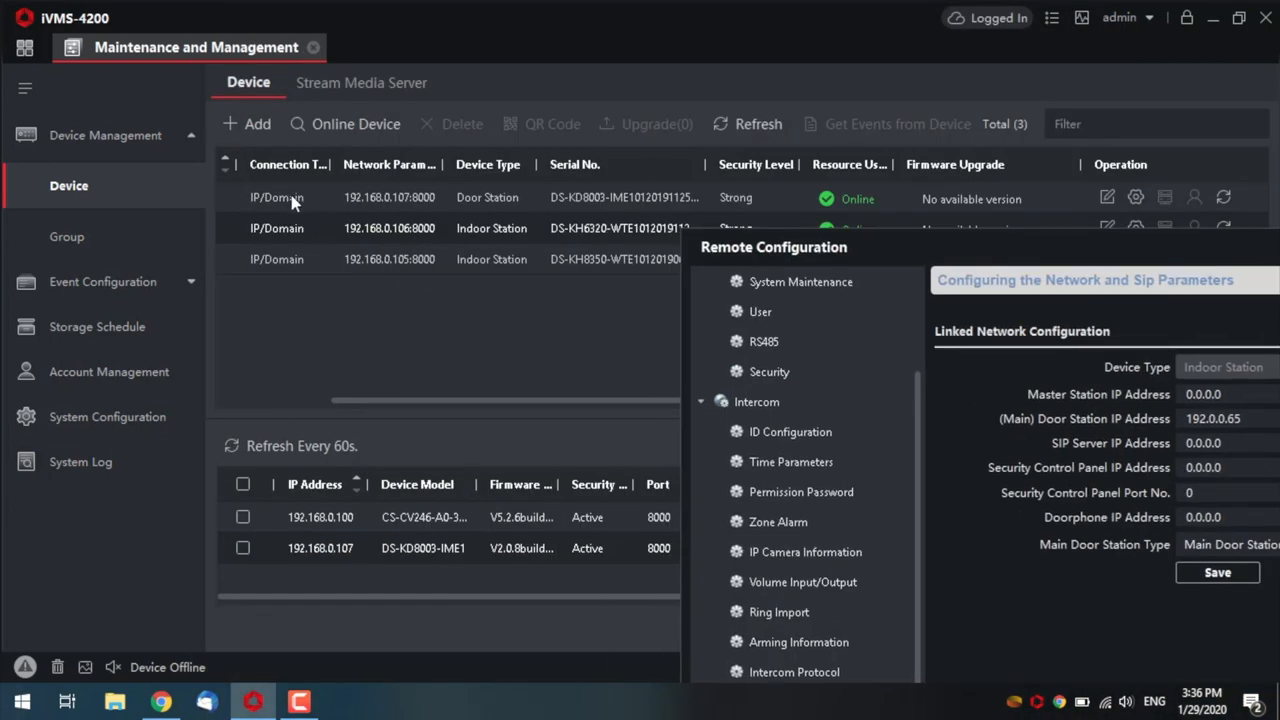
mouse_move(336, 228)
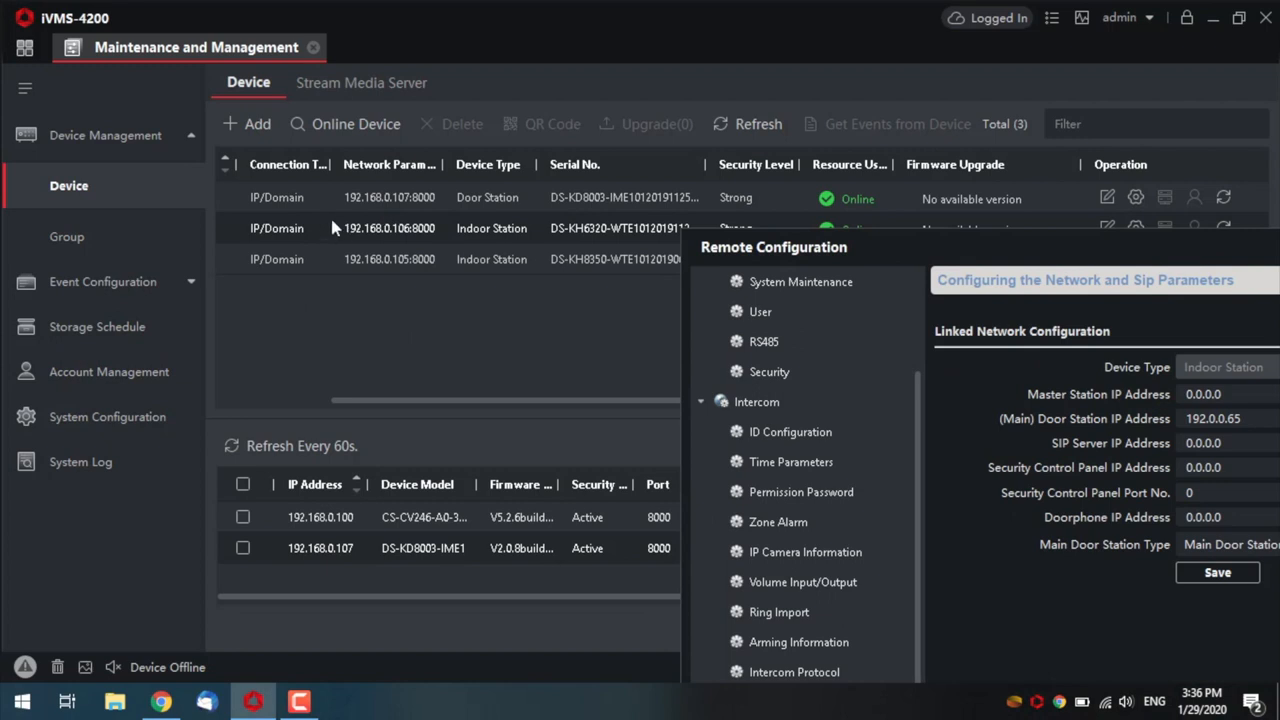
mouse_move(930, 252)
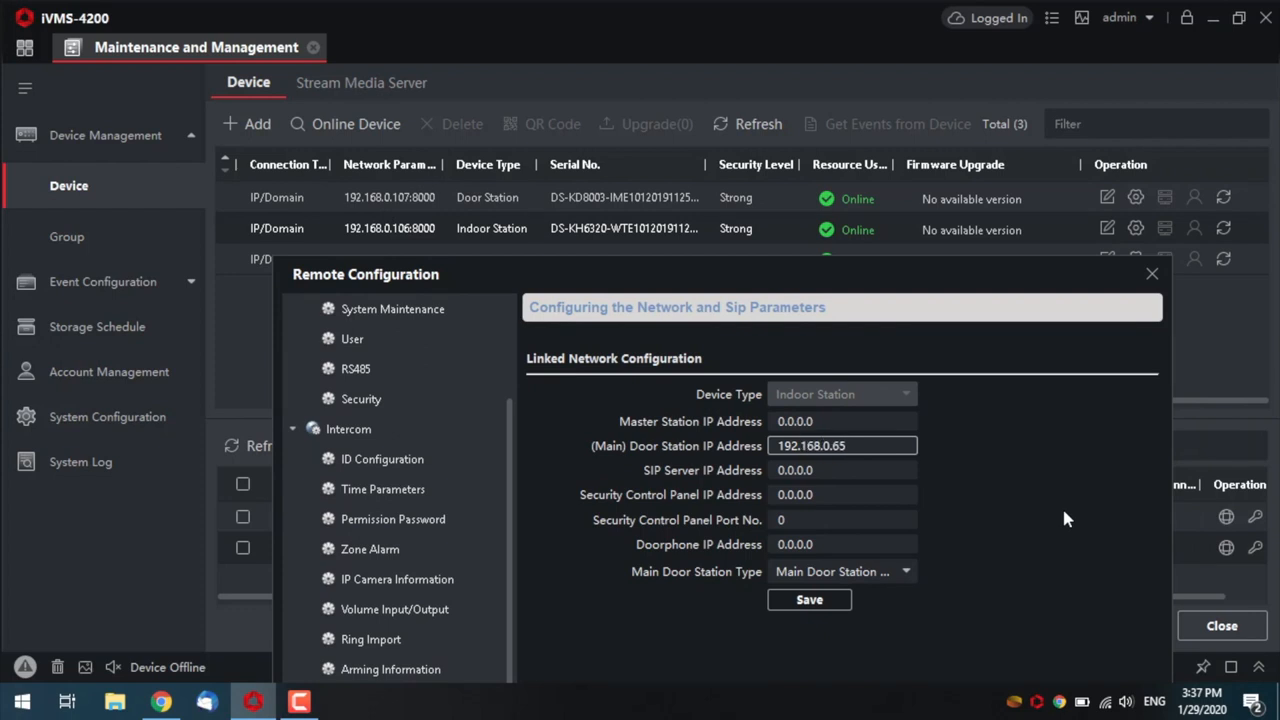
key("Backspace")
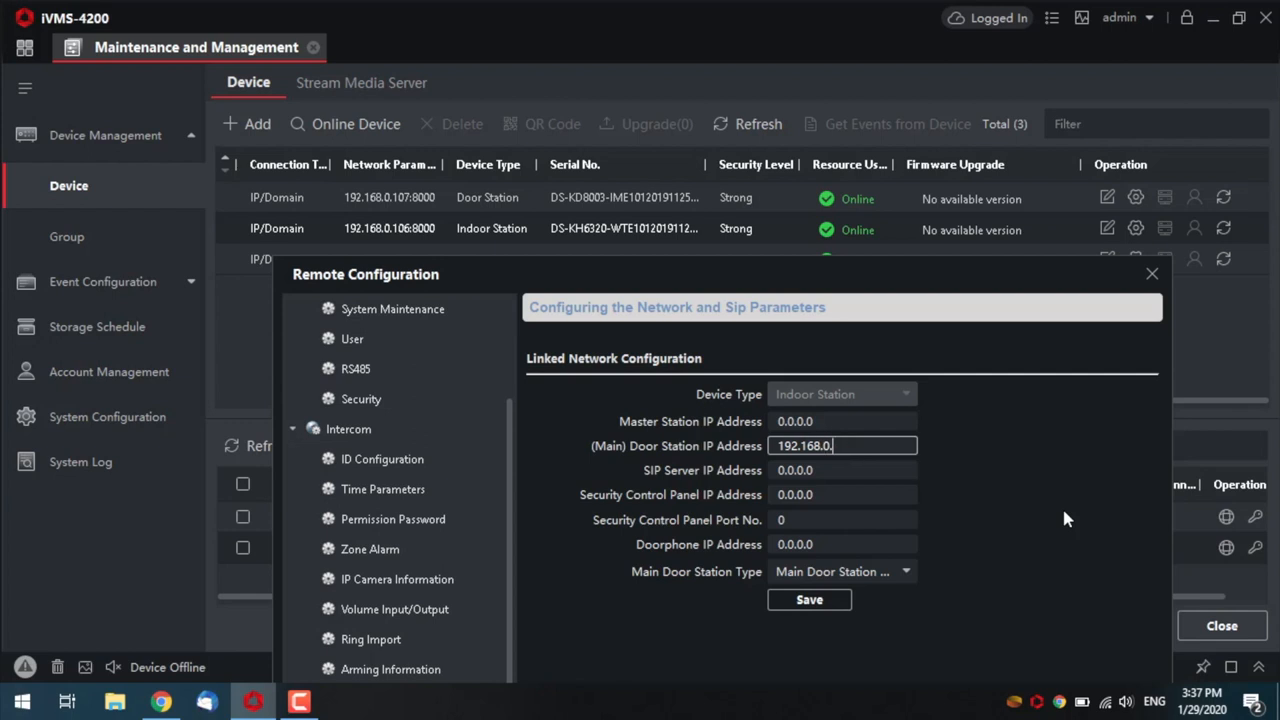
type("107")
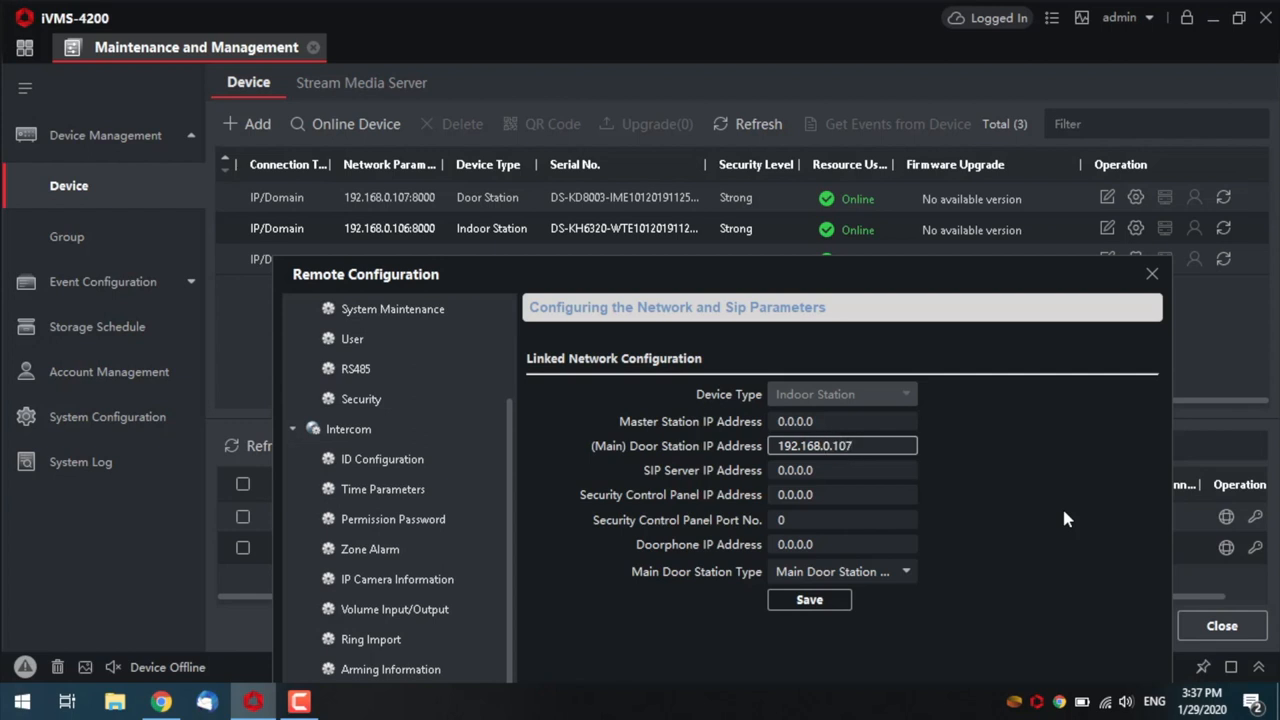
triple_click(844, 444)
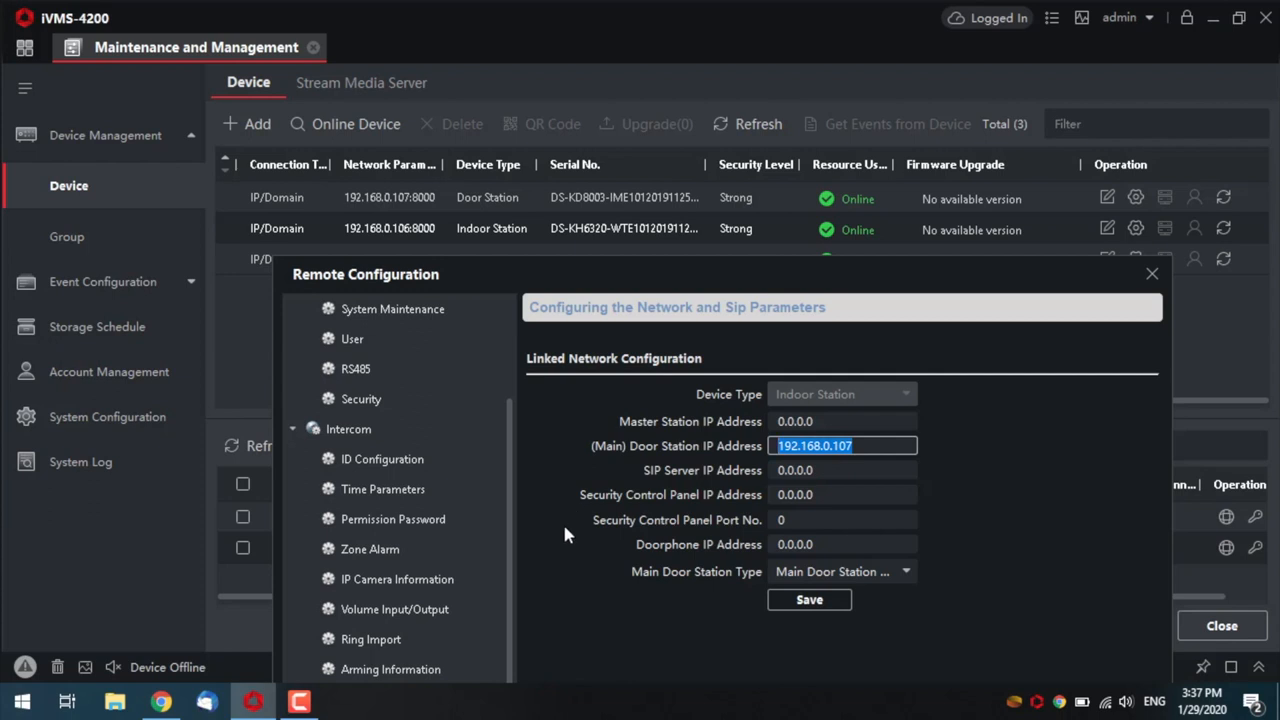
left_click(844, 544)
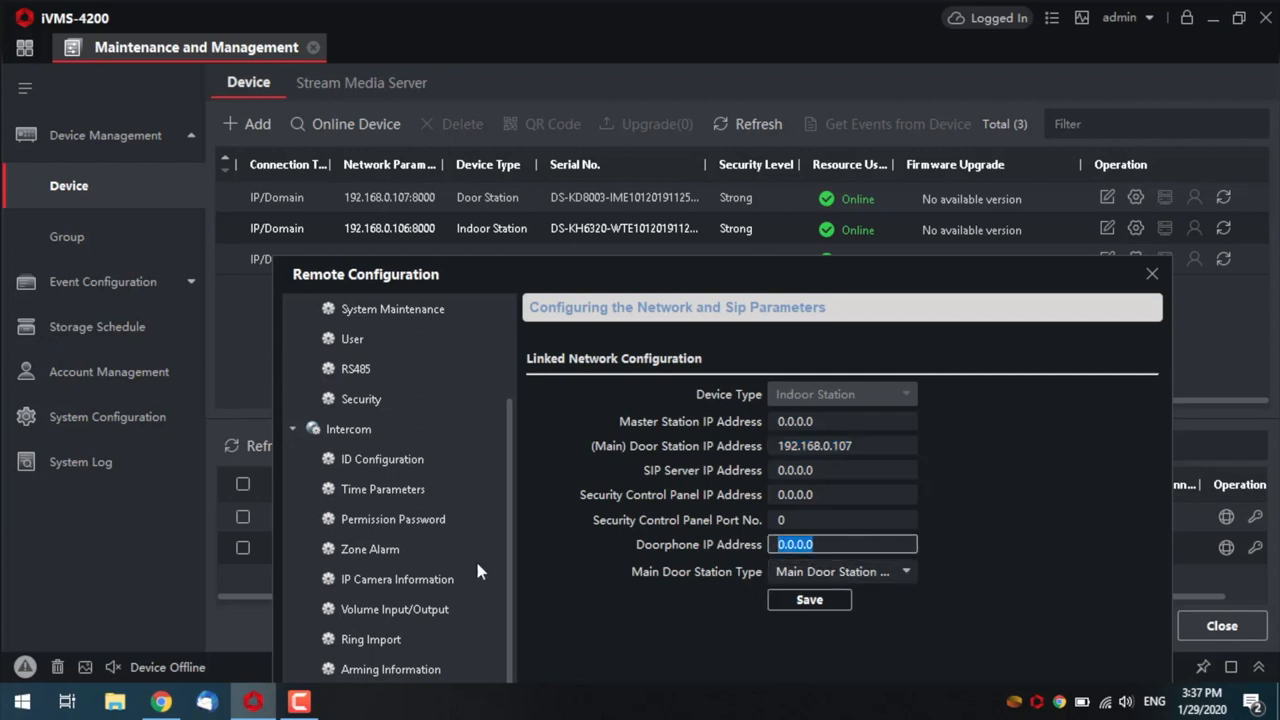
type("192.168.0.107")
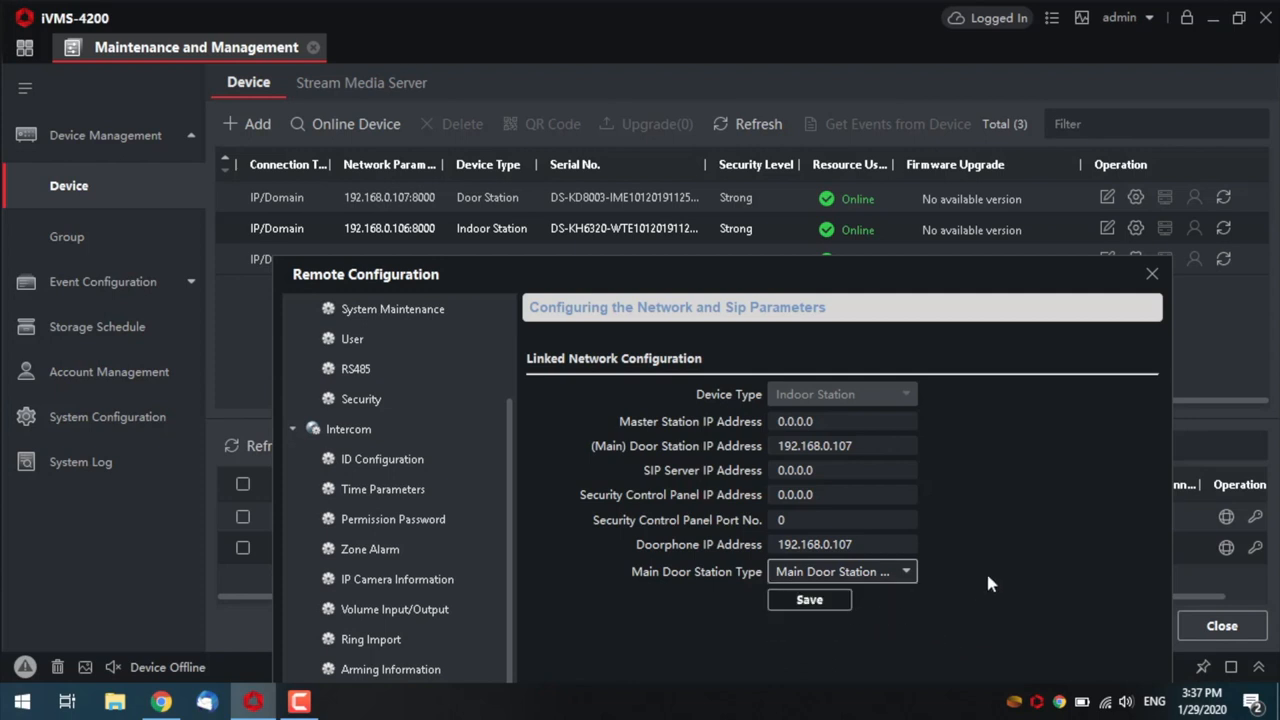
mouse_move(898, 596)
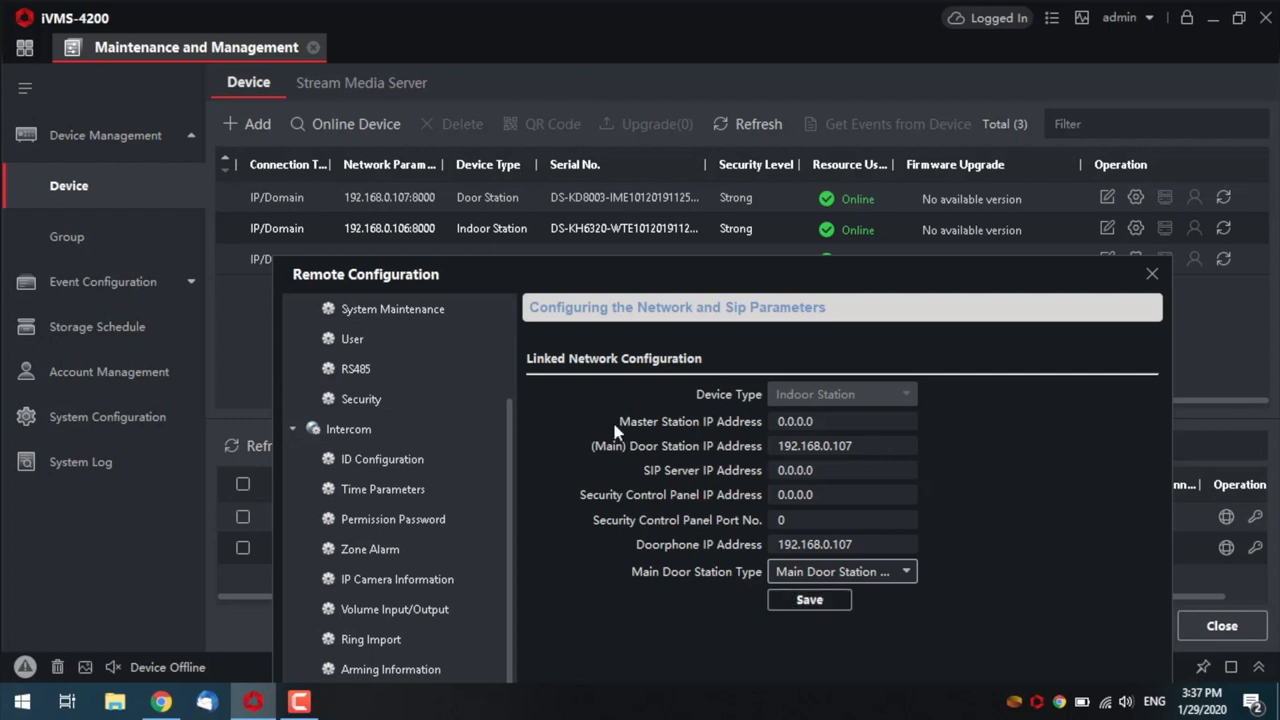
mouse_move(714, 424)
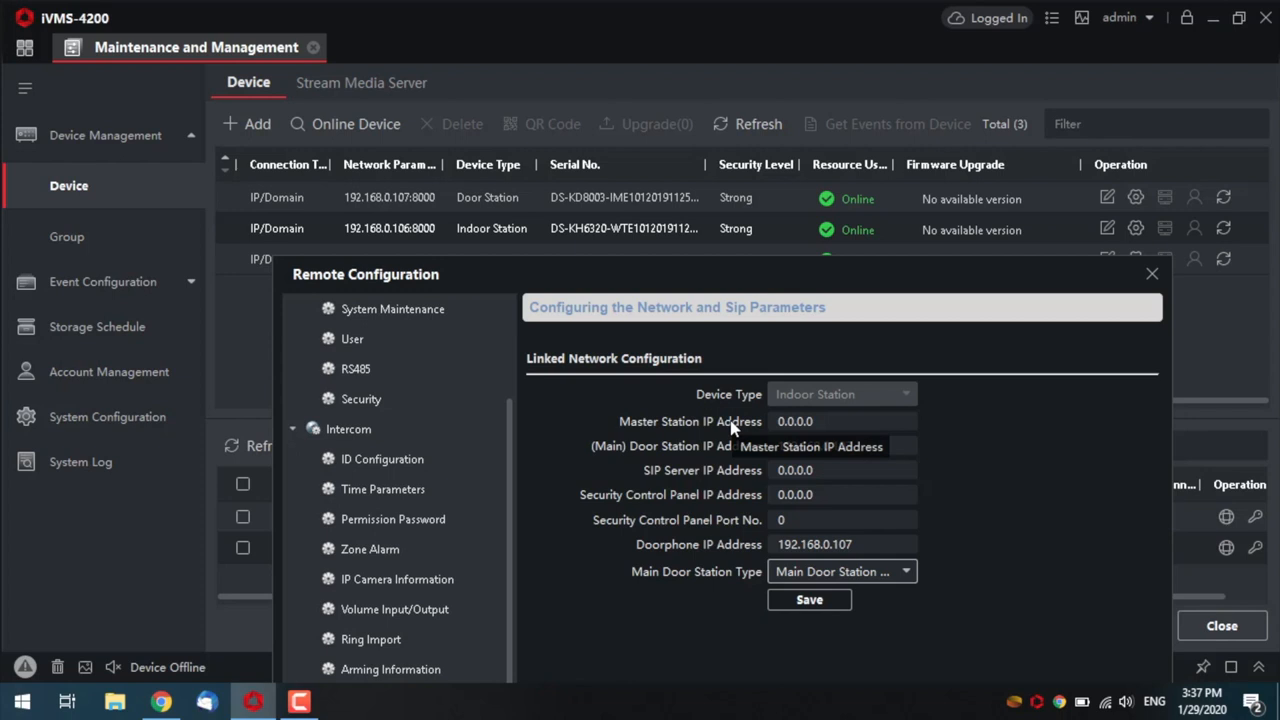
mouse_move(742, 480)
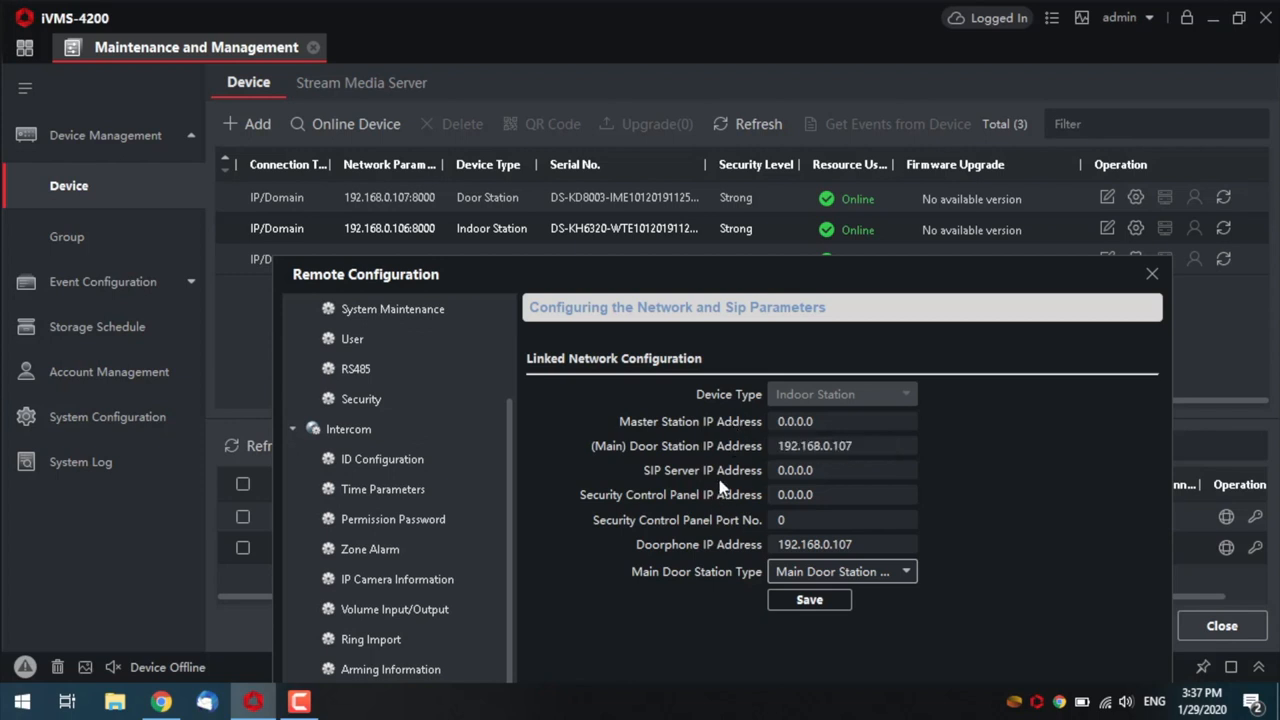
mouse_move(824, 344)
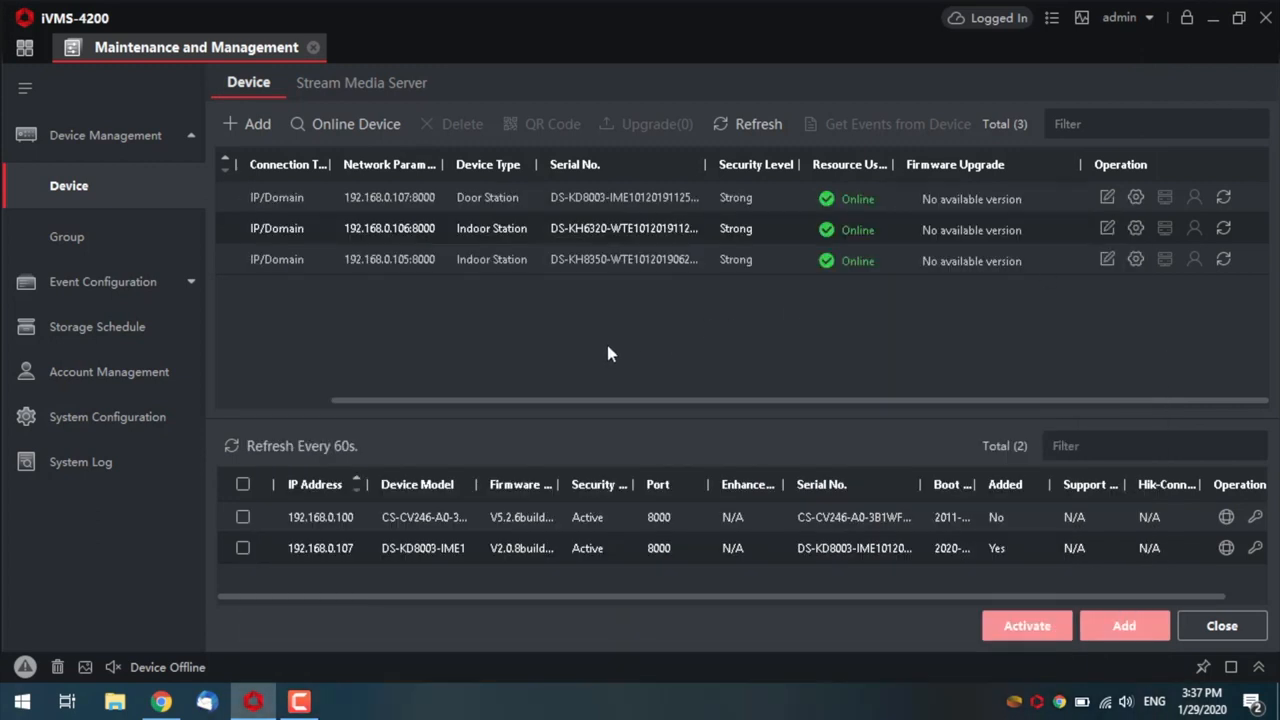
mouse_move(336, 320)
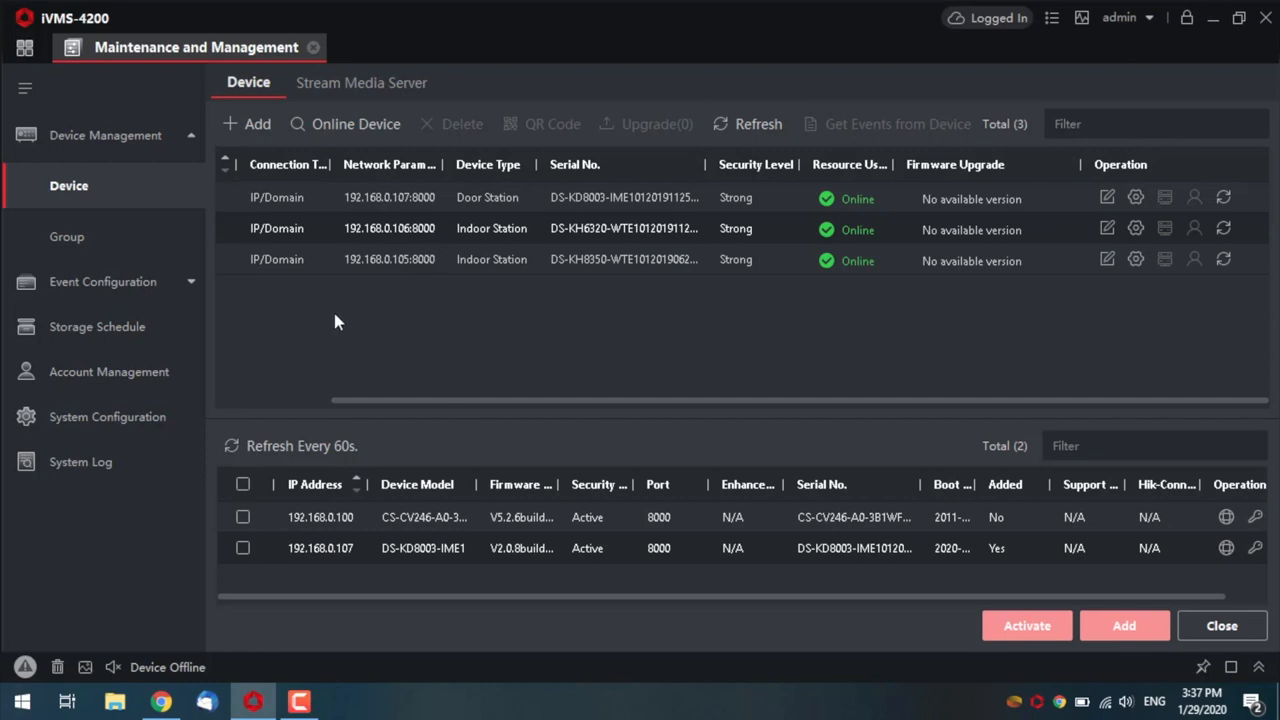
mouse_move(1164, 260)
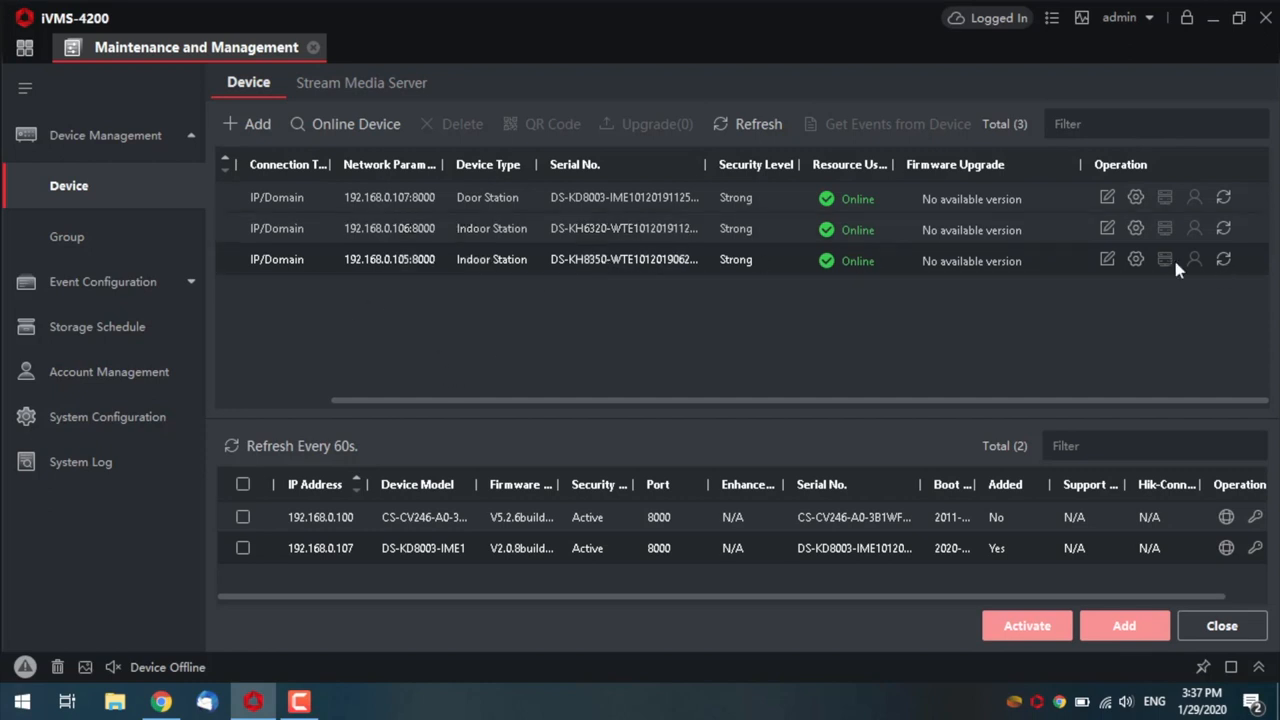
Step: Show the DS-KH8350 indoor station's room number settings in remote configuration
left_click(1136, 260)
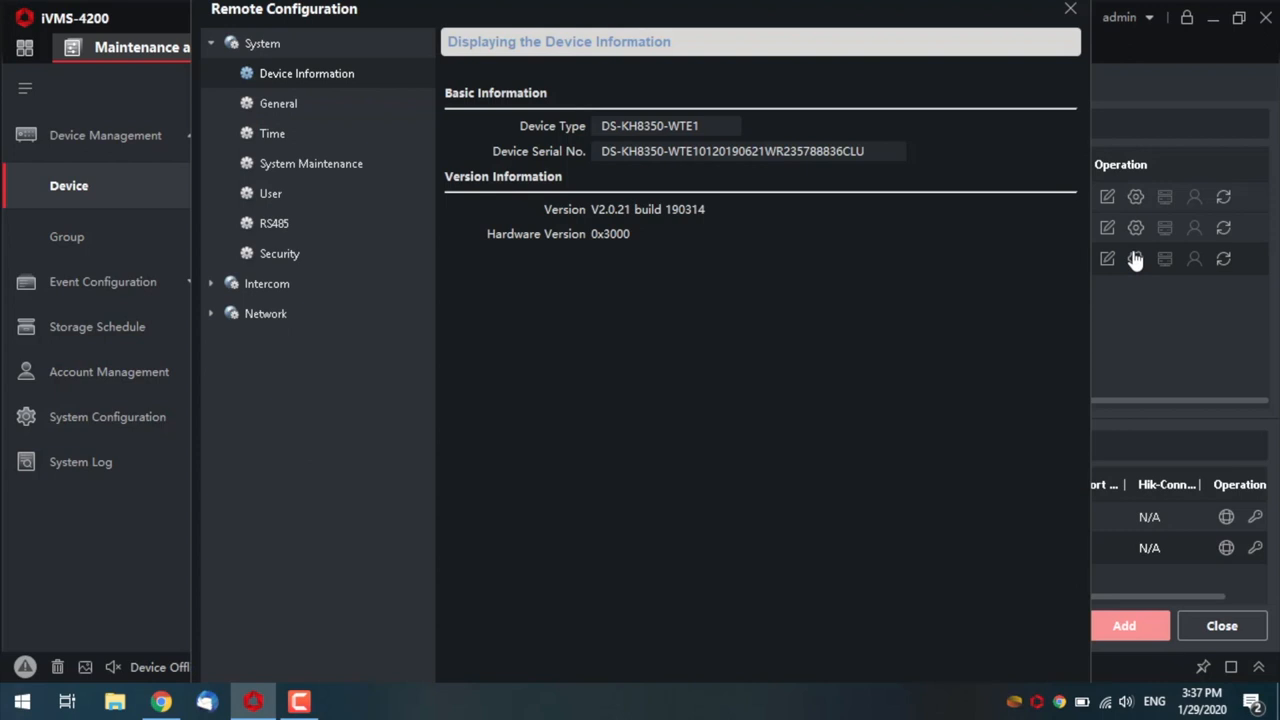
mouse_move(1128, 252)
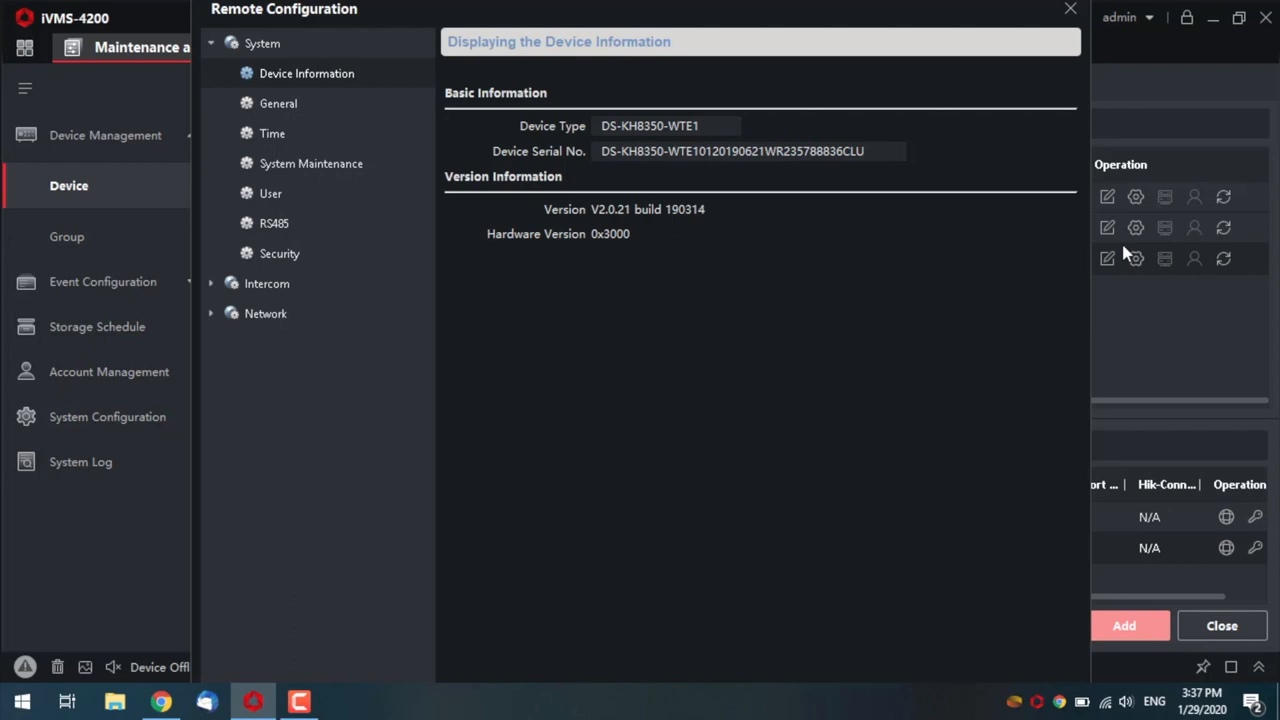
left_click(268, 284)
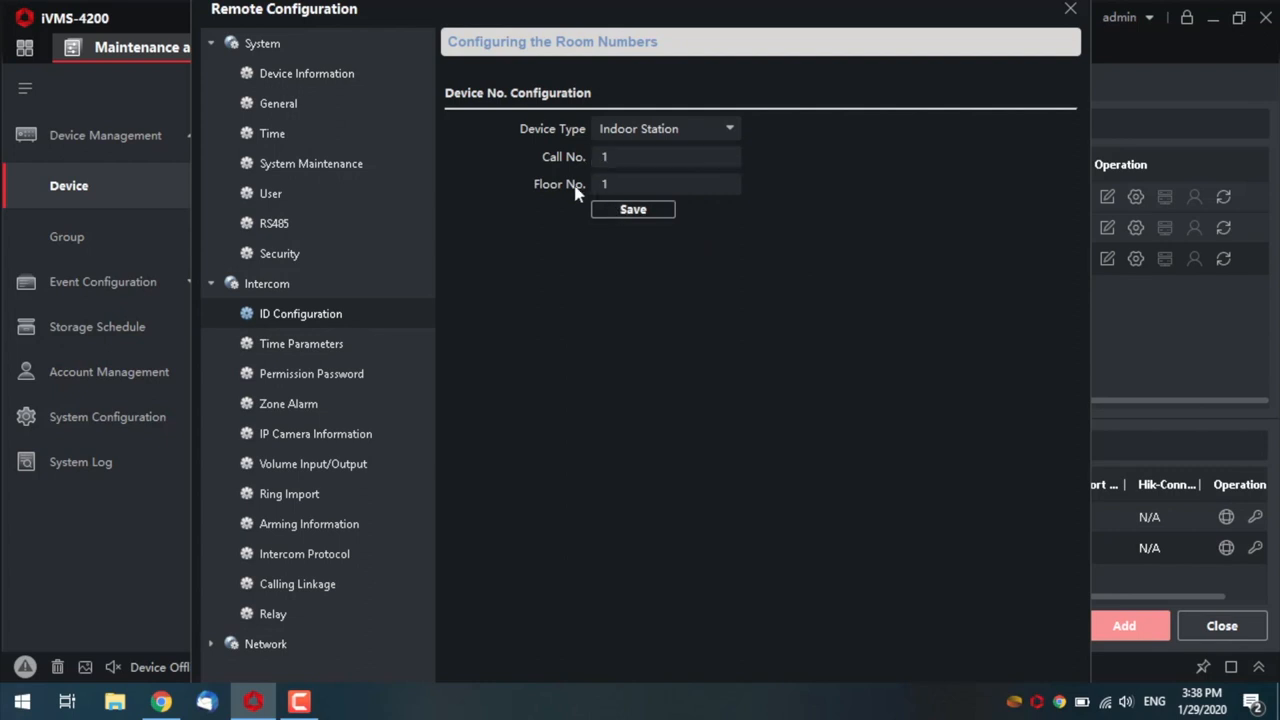
Step: Save the DS-KH8350's room number as call 2, floor 1
left_click(664, 184)
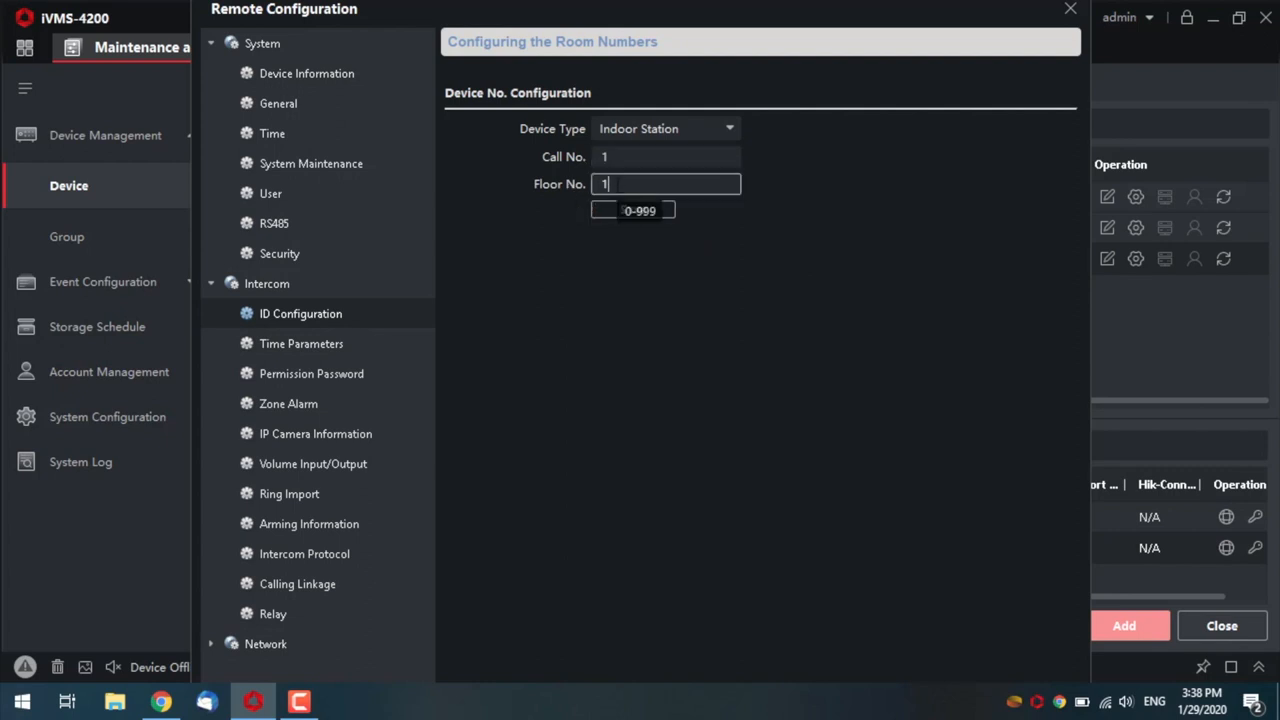
mouse_move(614, 244)
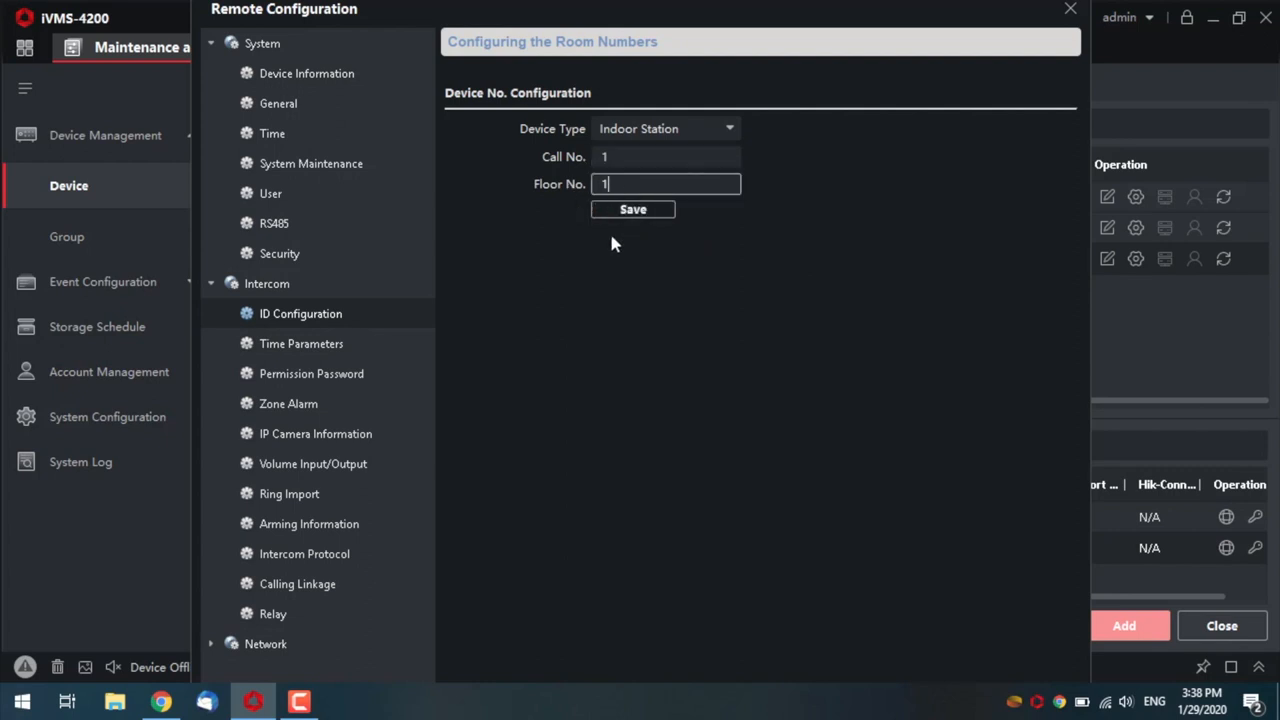
left_click(664, 156)
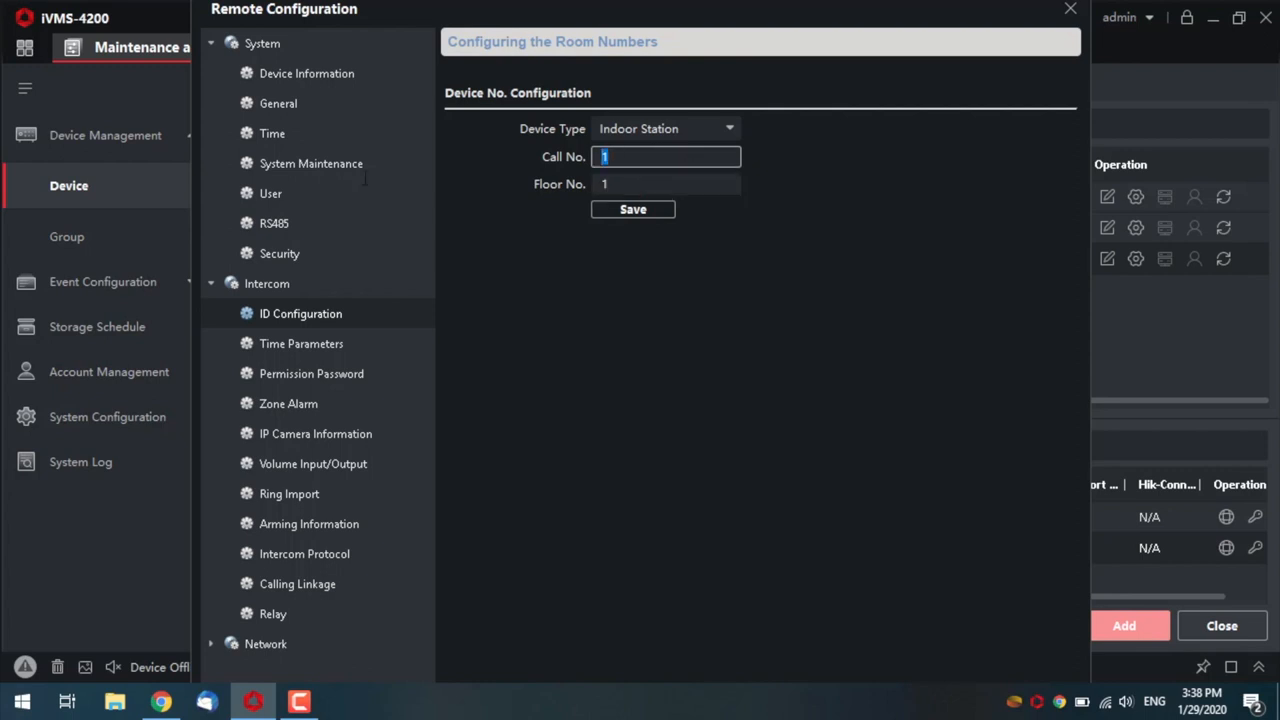
type("2")
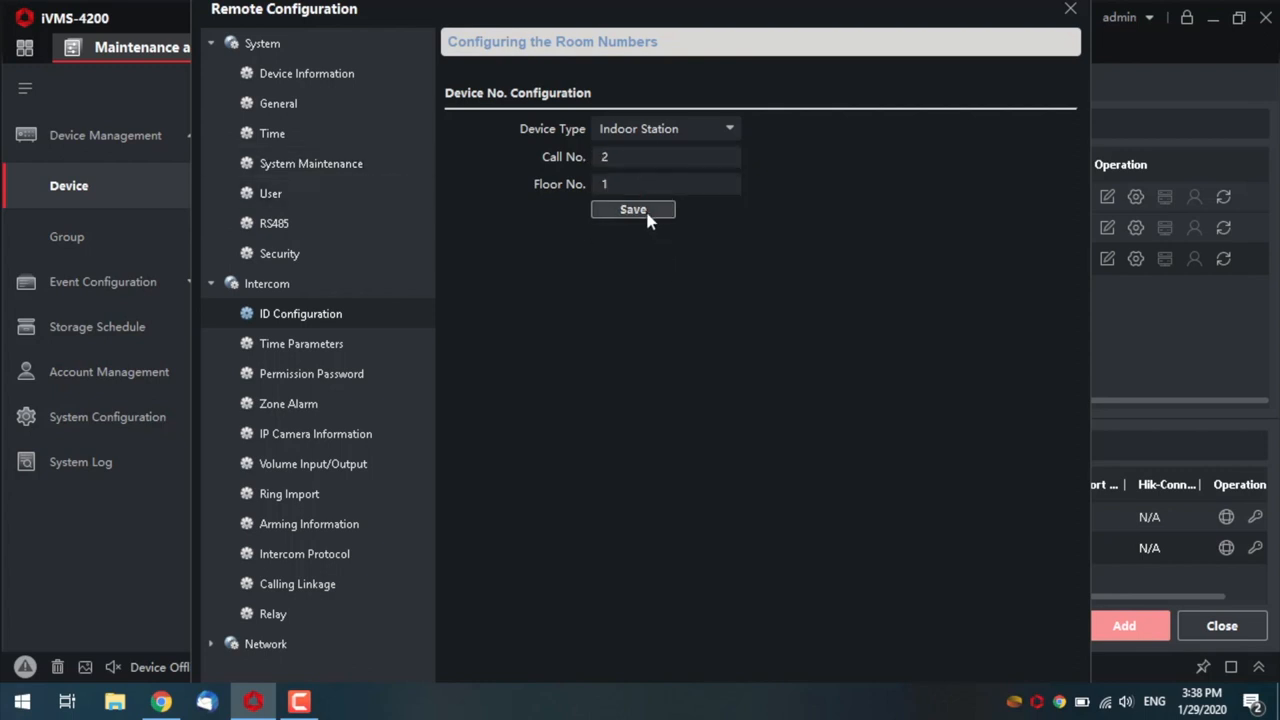
left_click(632, 210)
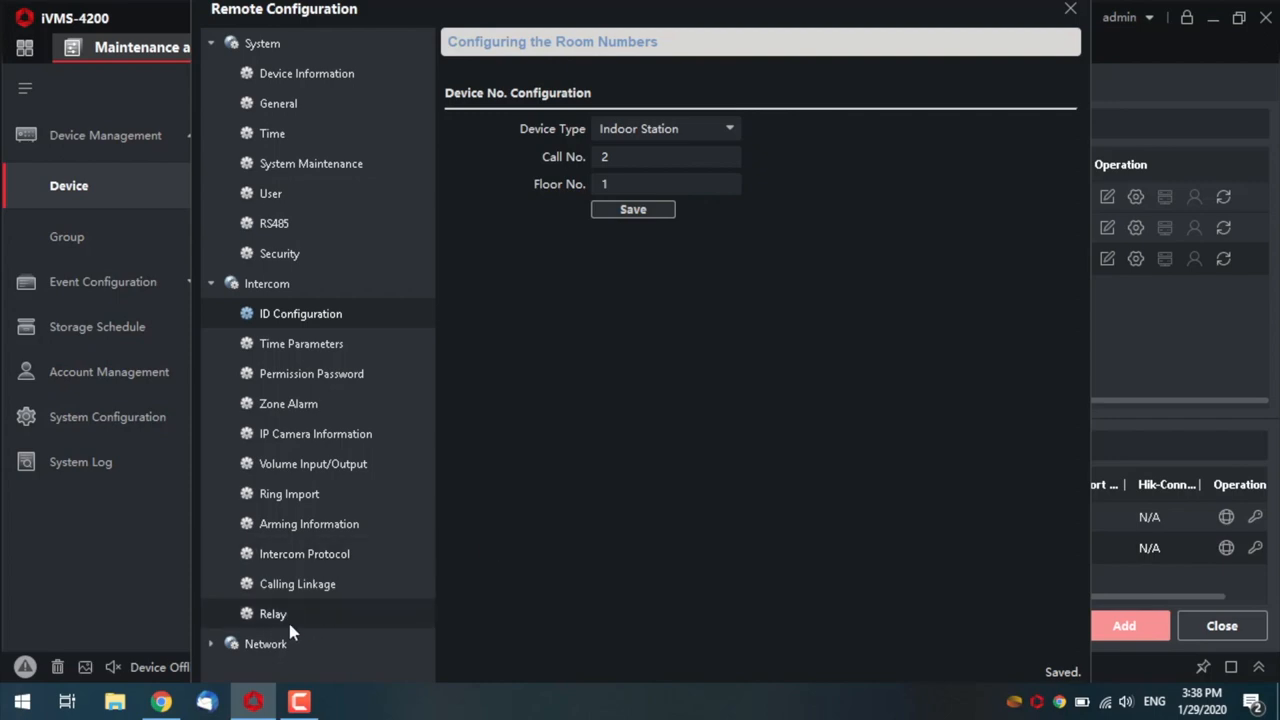
Step: Save 192.168.0.107 as the DS-KH8350's main door station address in linked network settings
left_click(332, 552)
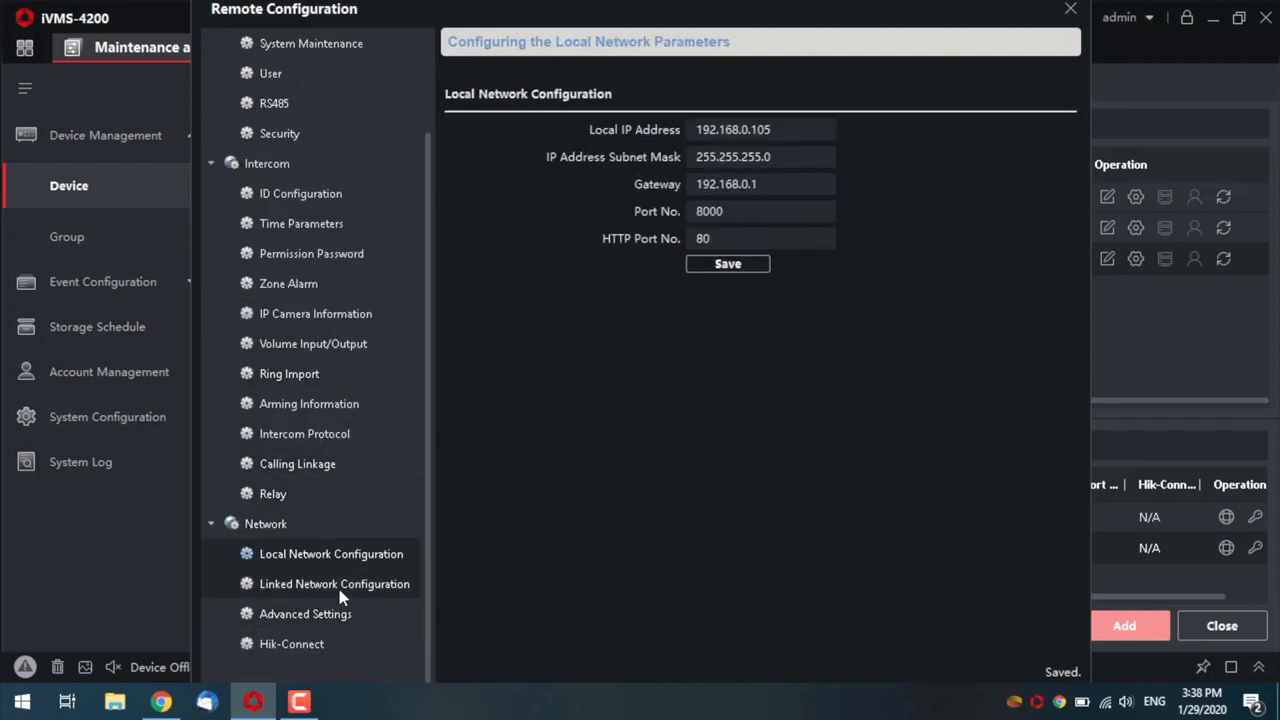
left_click(334, 584)
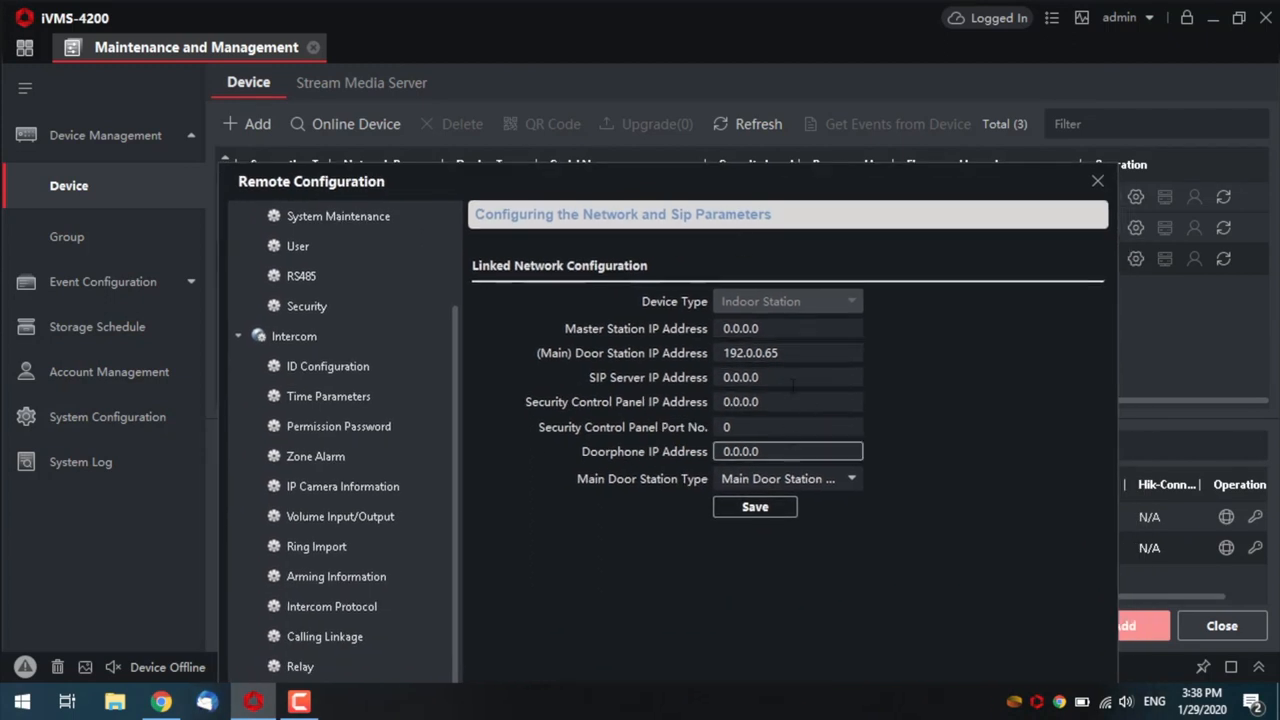
left_click(788, 352)
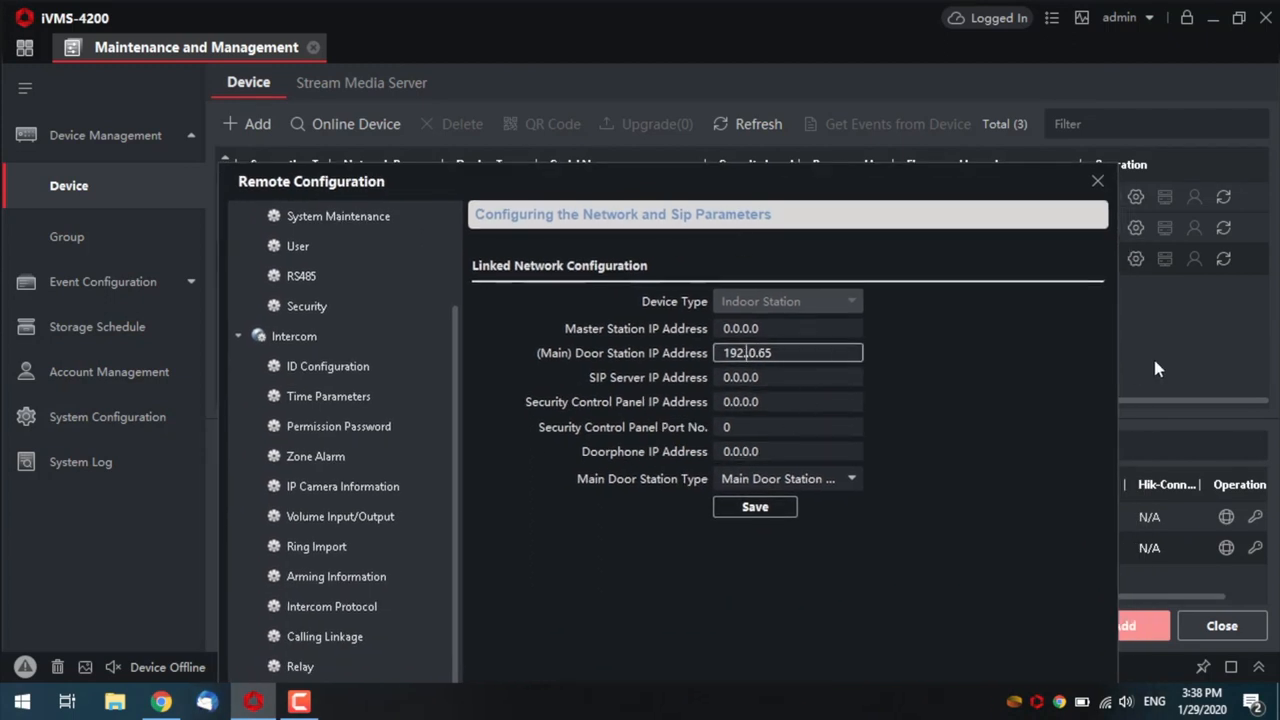
triple_click(788, 352)
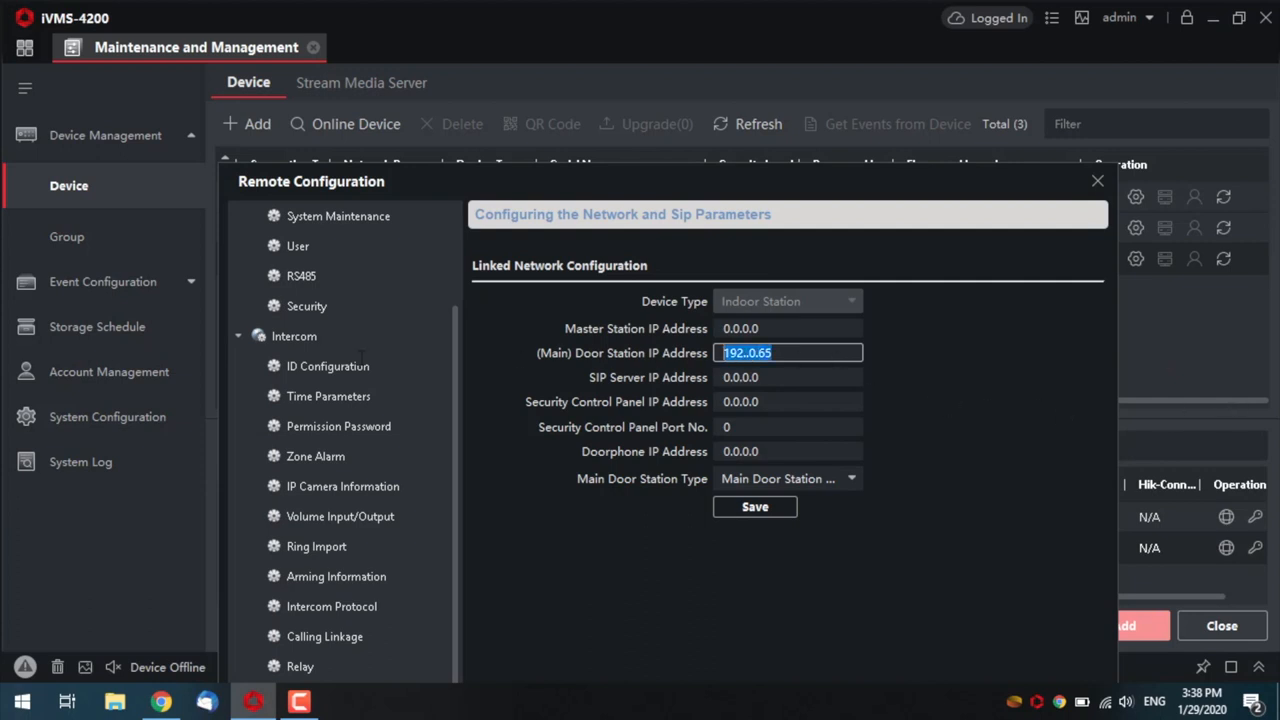
type("192.168.0.107")
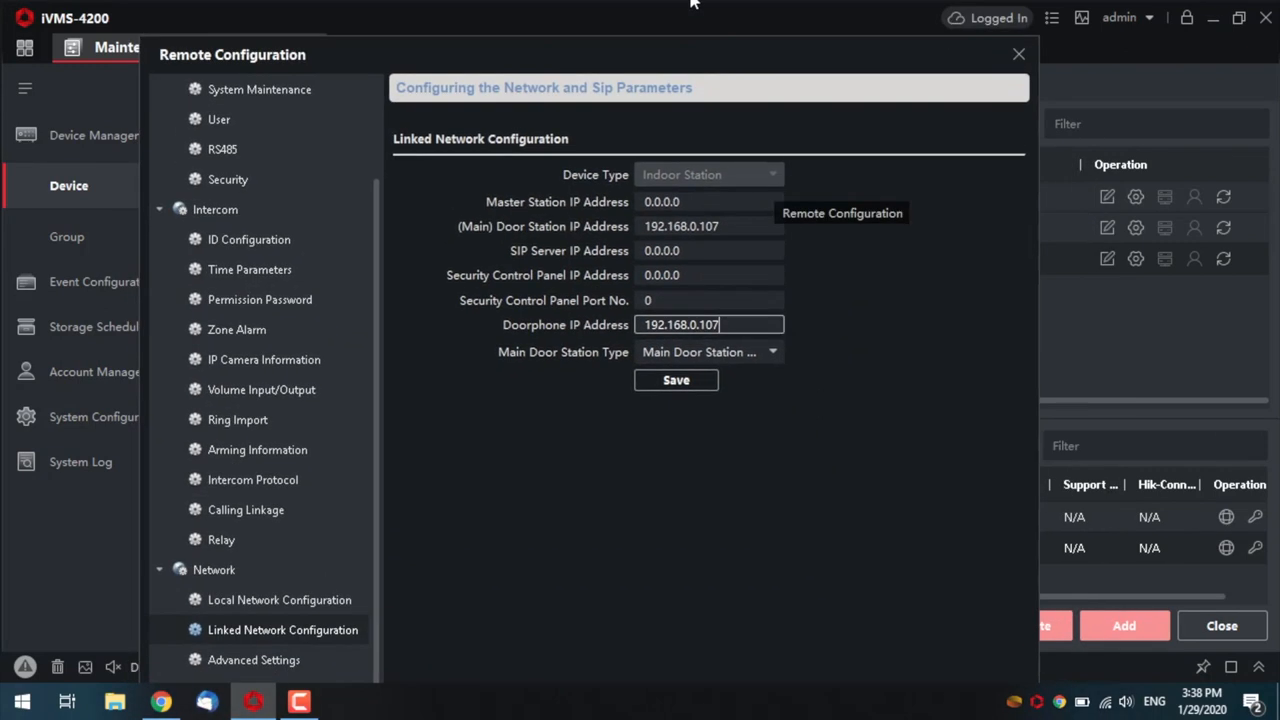
left_click(676, 380)
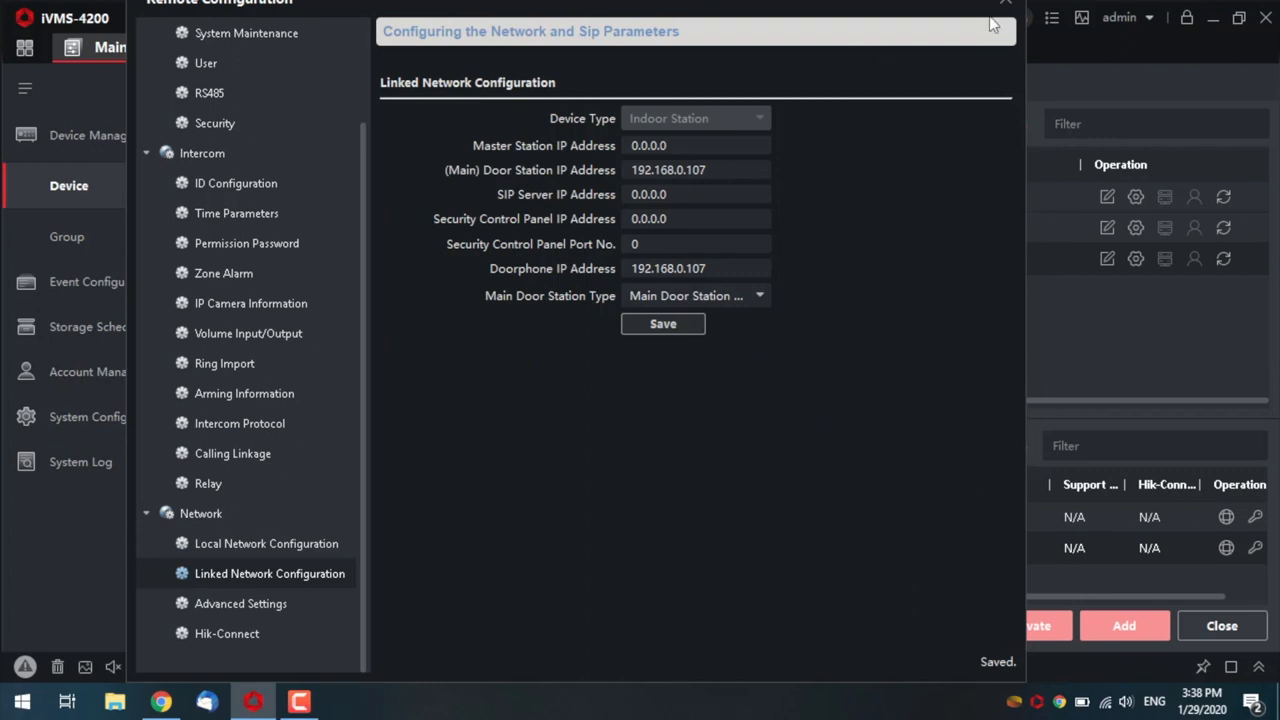
mouse_move(1006, 8)
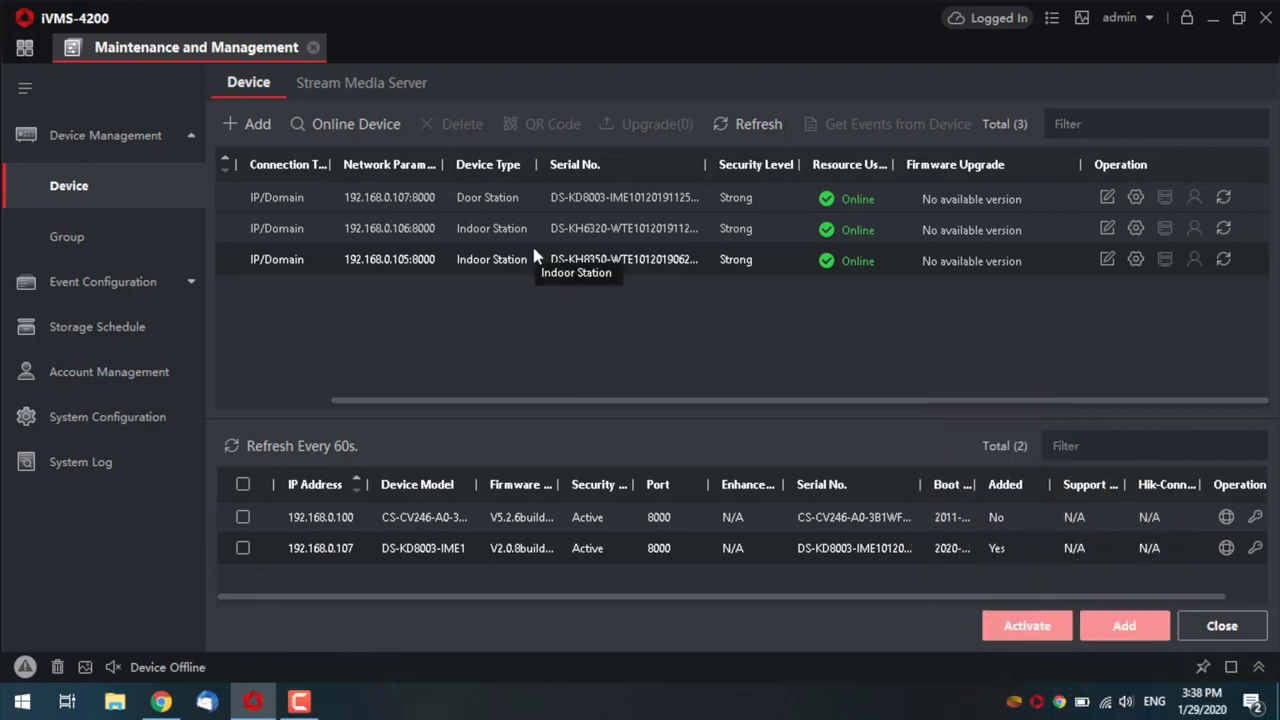
mouse_move(704, 276)
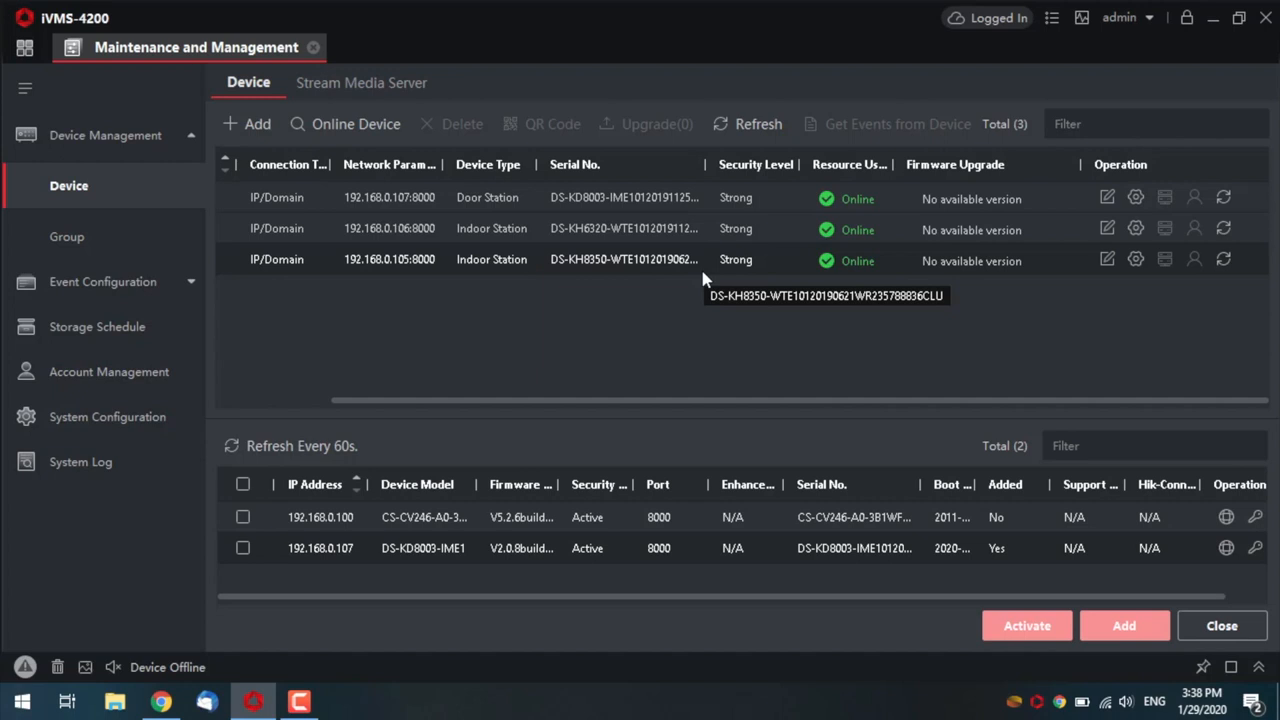
Step: Return to the iVMS-4200 home screen with all modules
left_click(24, 48)
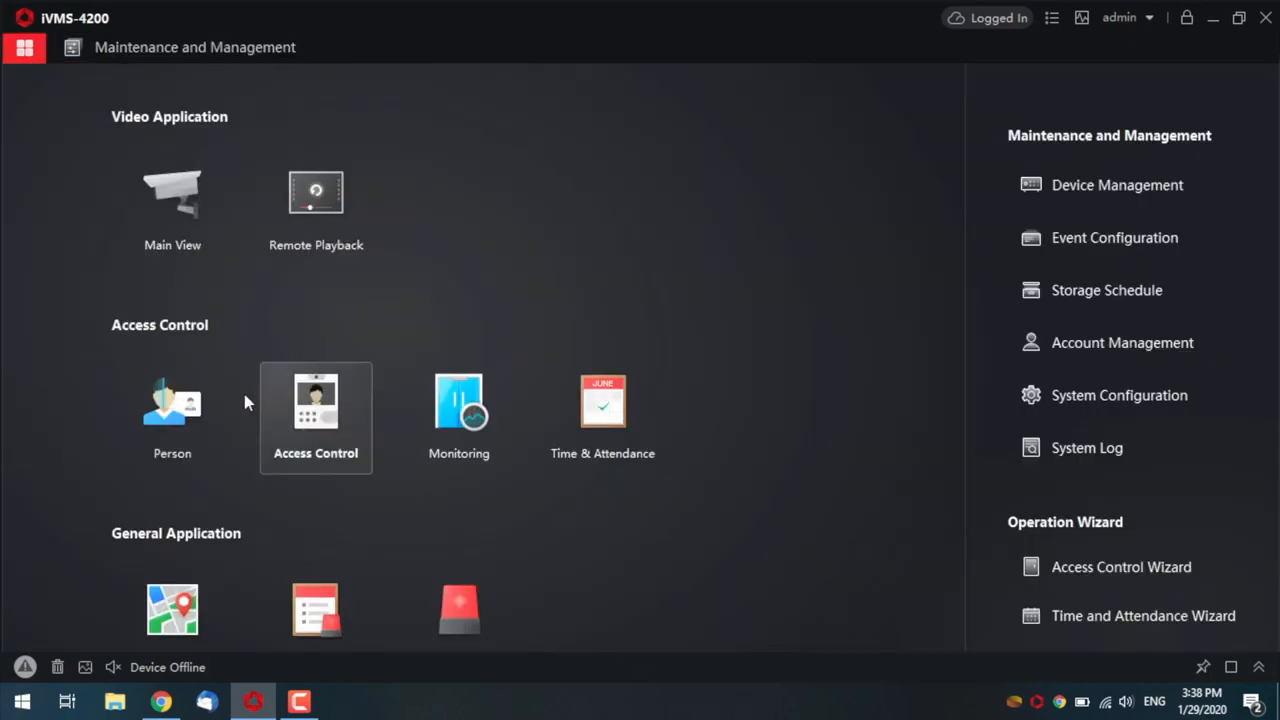
Step: Create organization Pipl in person management and start a new person
left_click(172, 410)
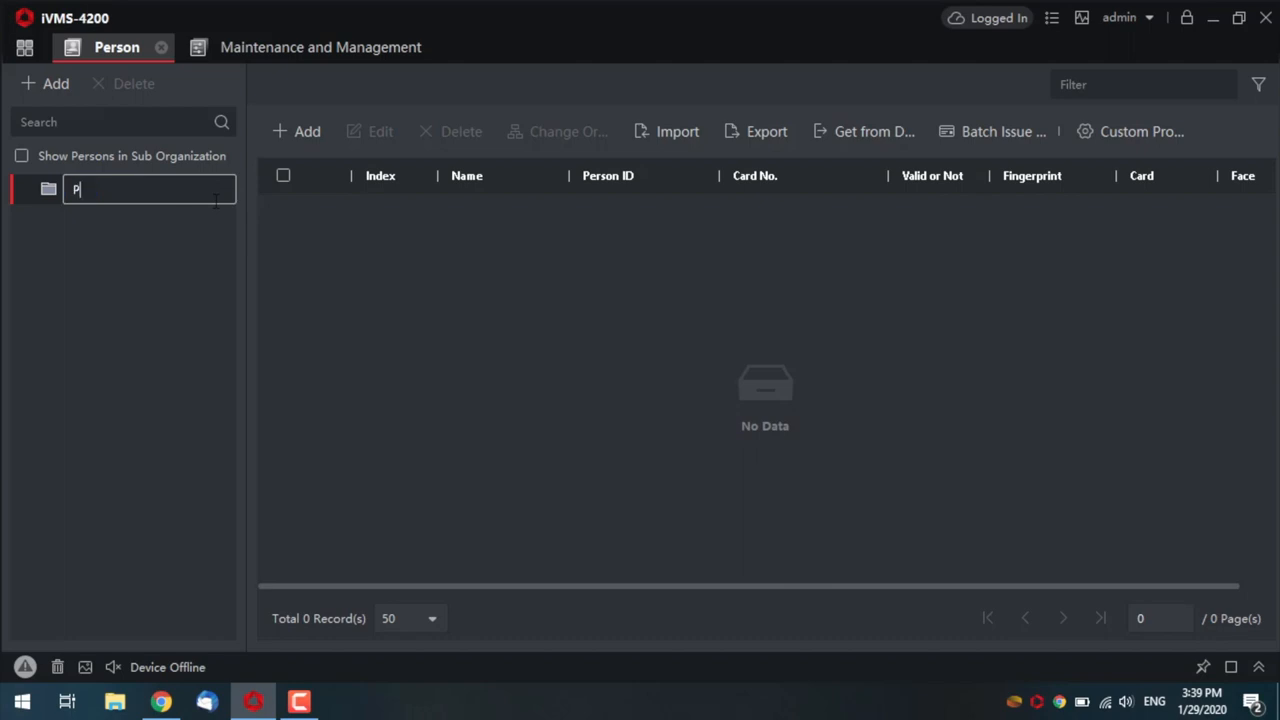
type("ipl")
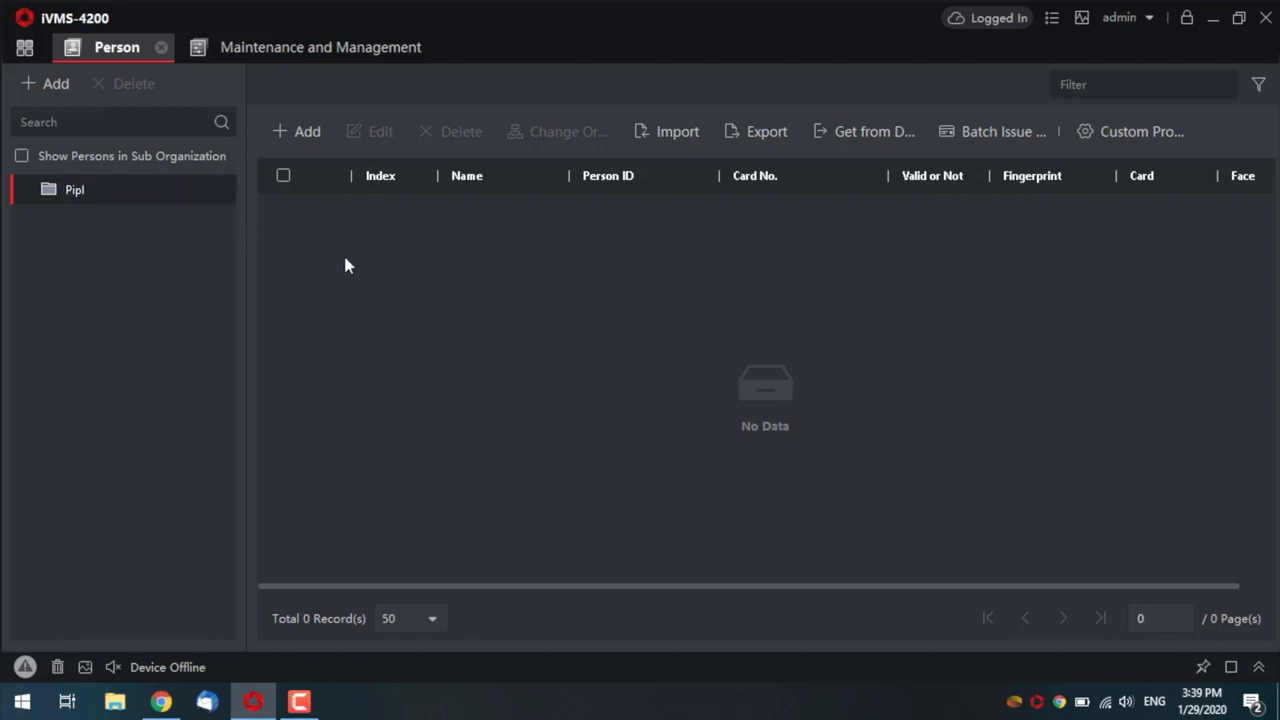
left_click(296, 132)
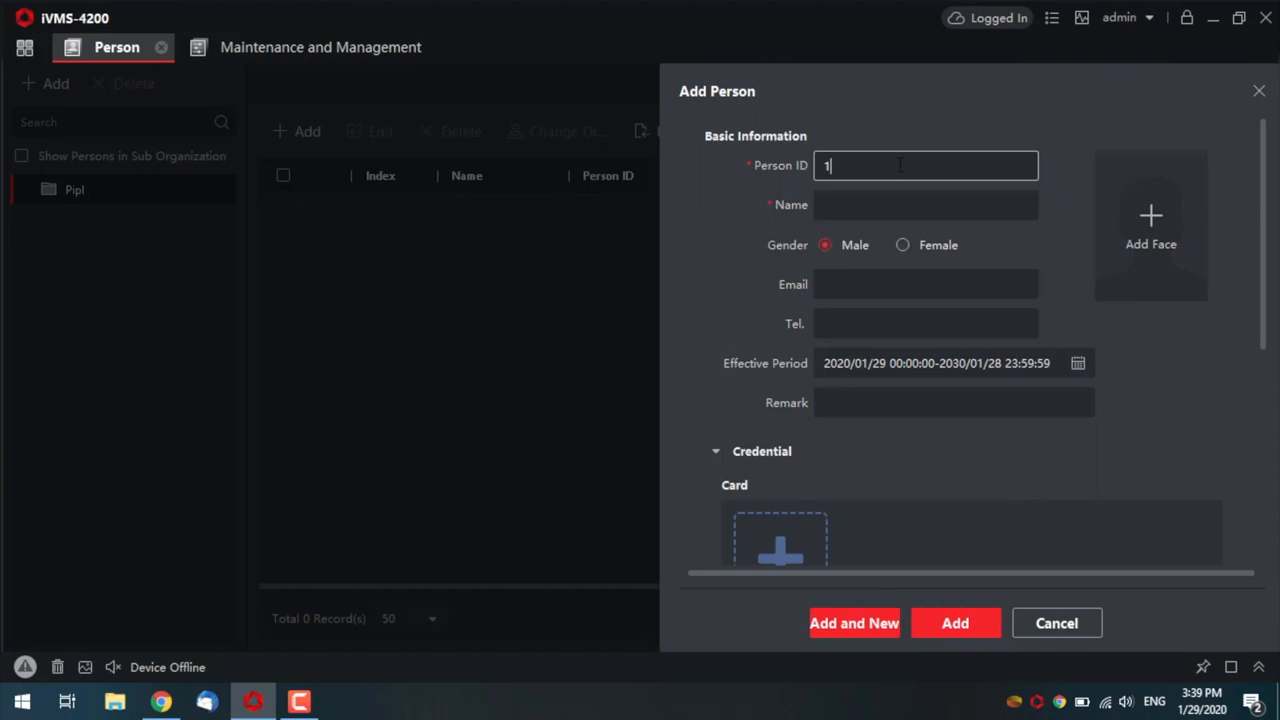
left_click(924, 204)
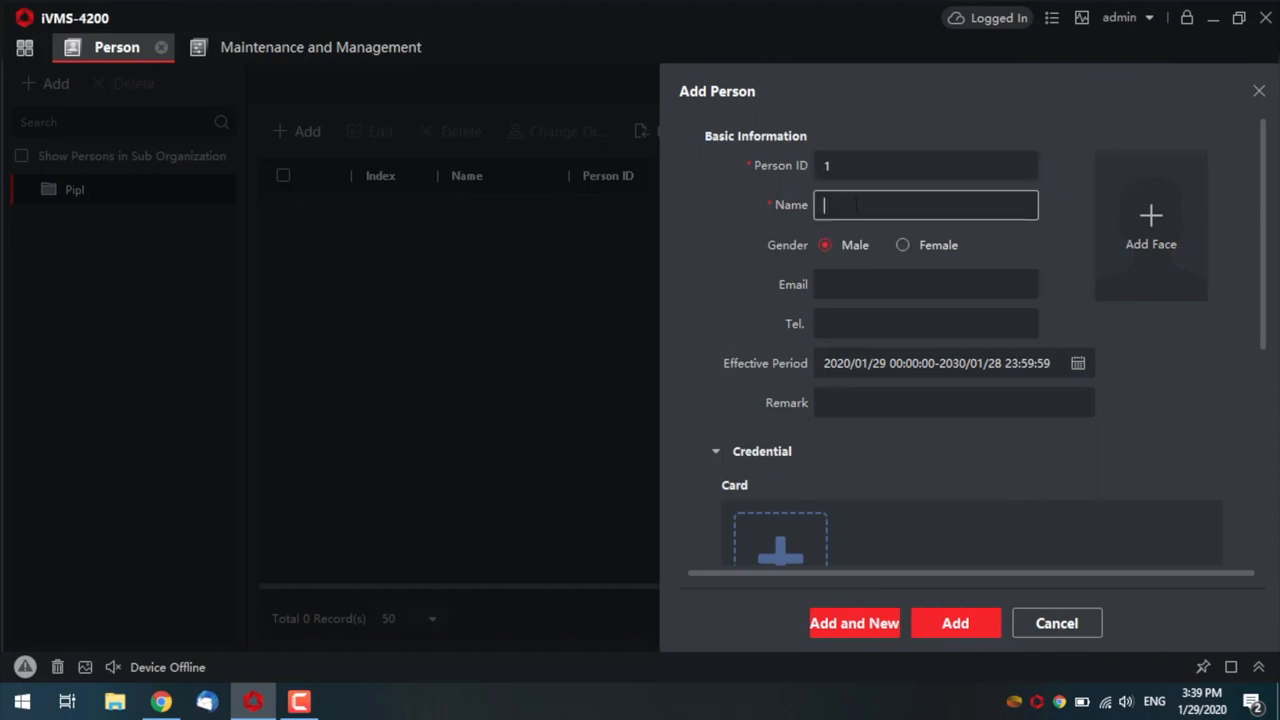
type("Daniel")
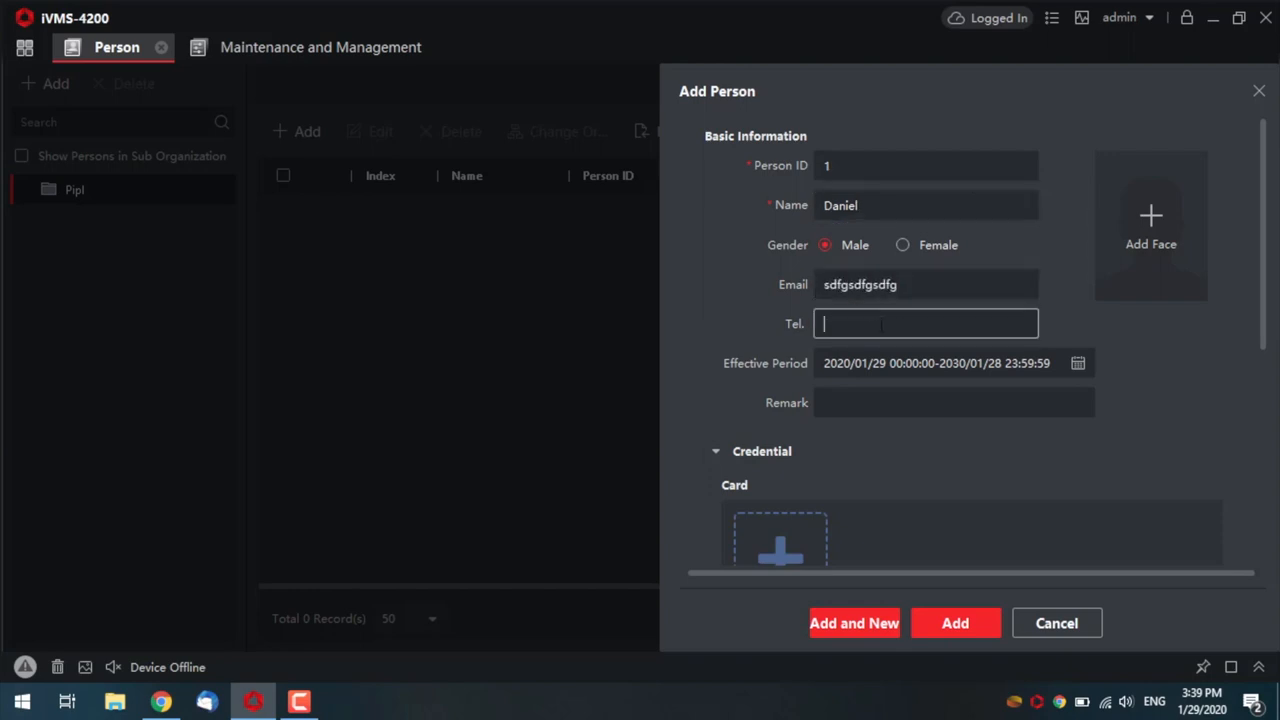
type("234534252345")
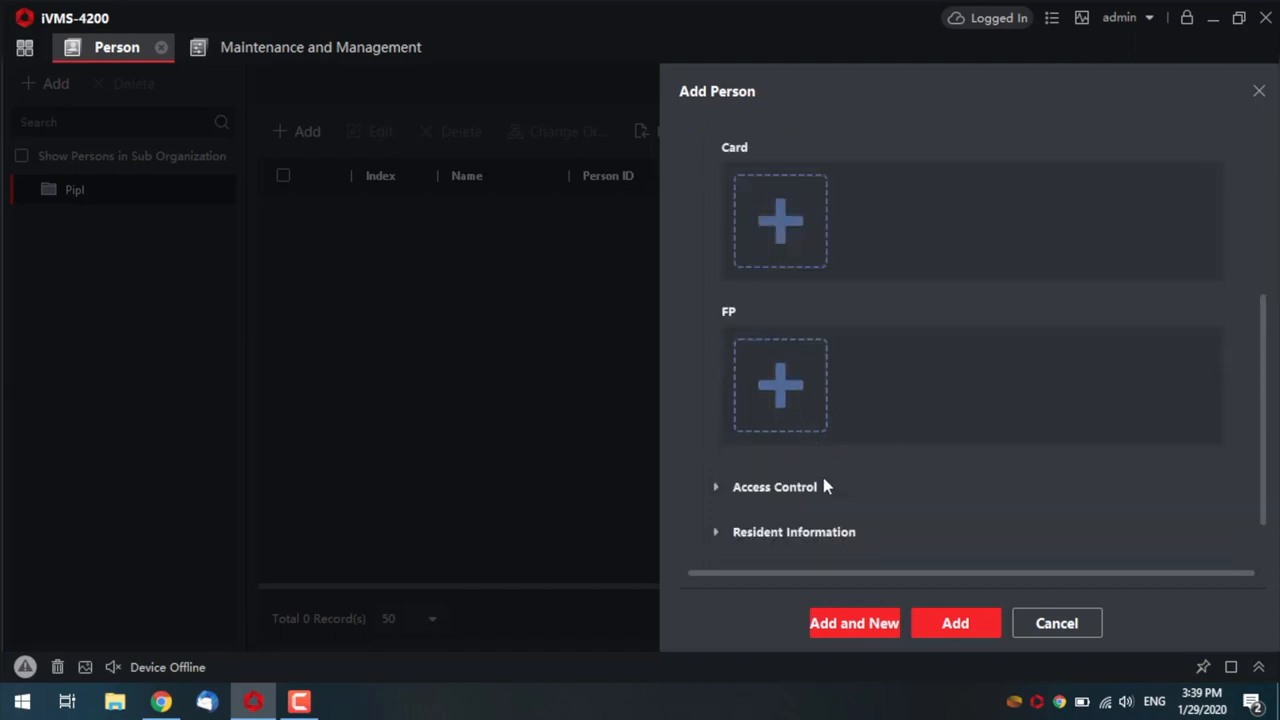
left_click(780, 220)
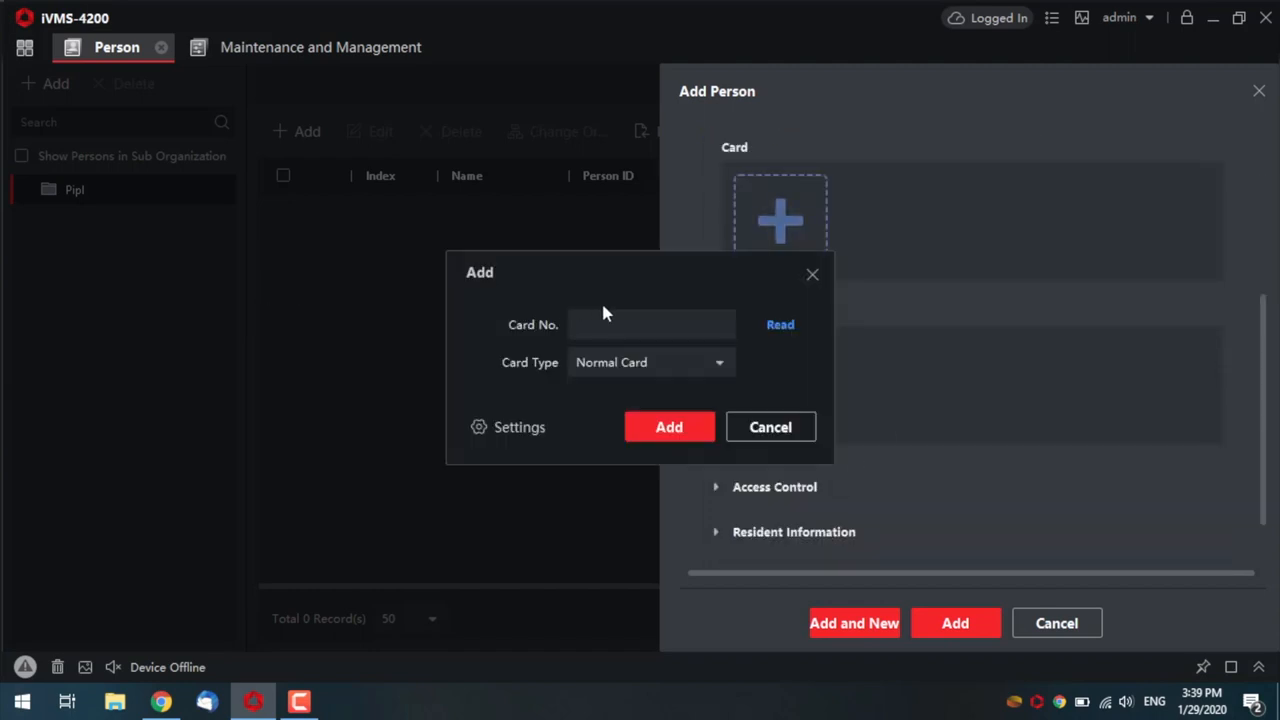
left_click(652, 324)
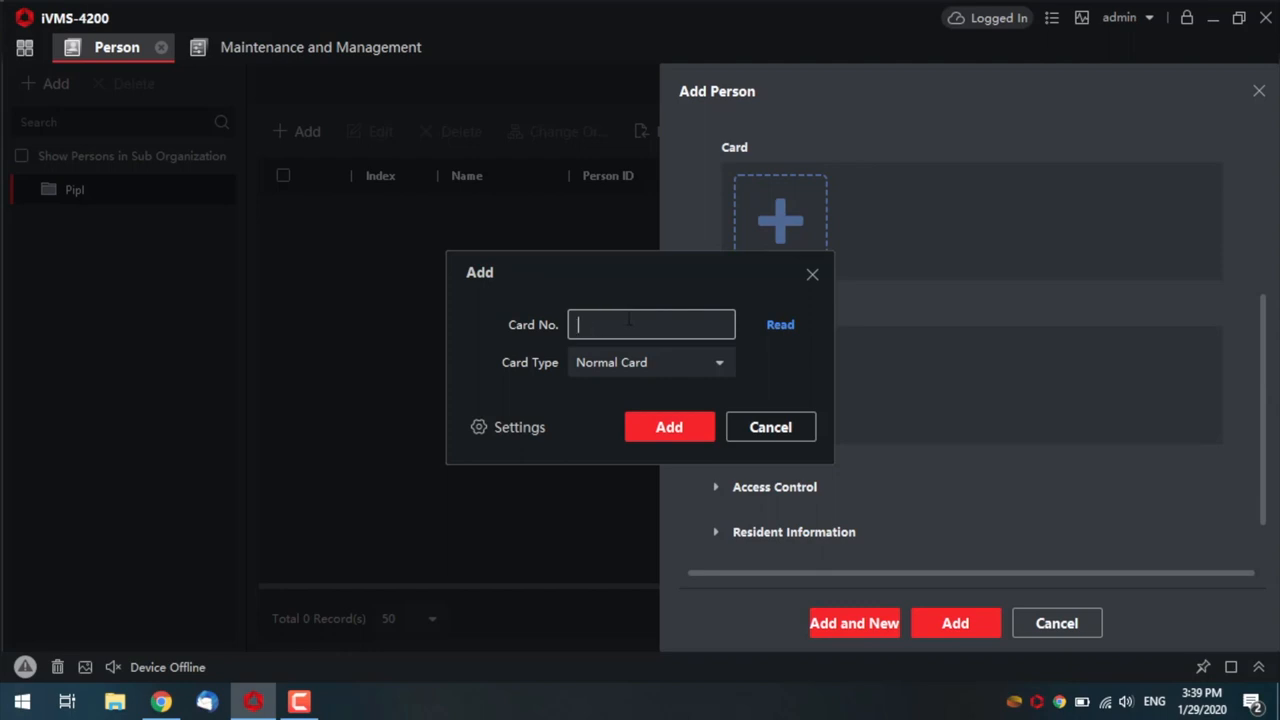
left_click(668, 428)
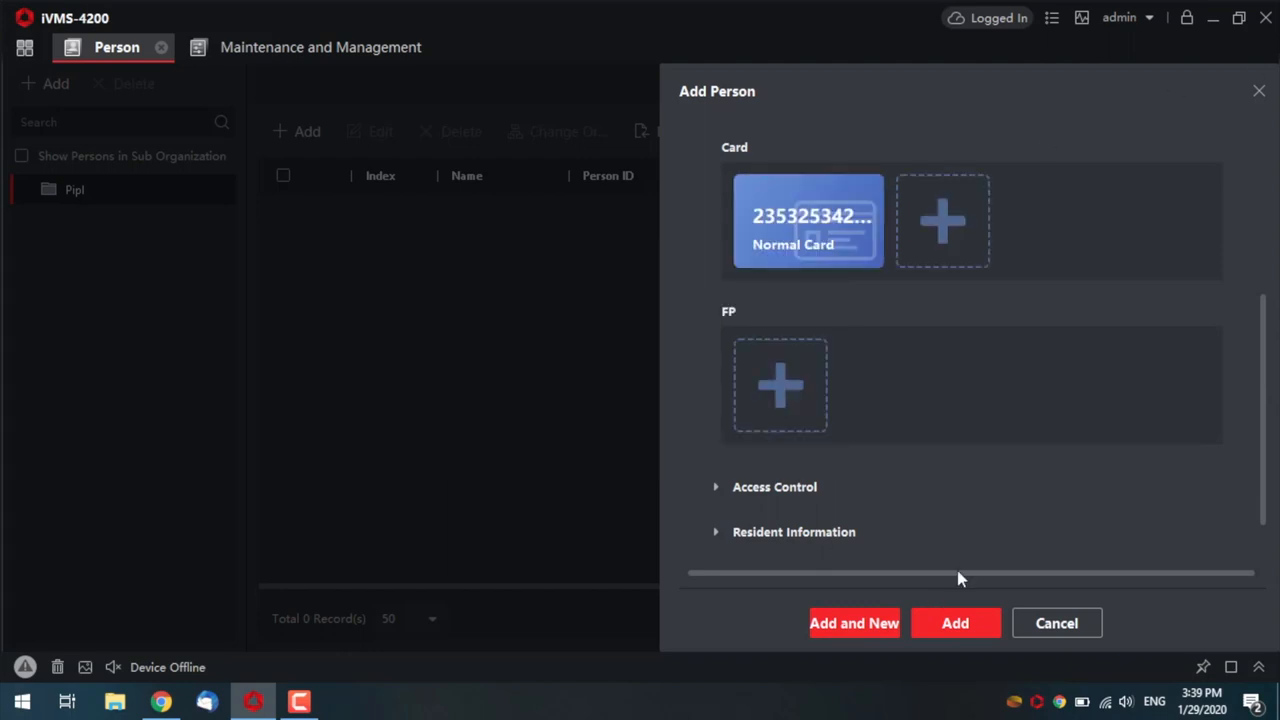
Step: Bind Daniel to indoor station KH6320, room floor 1, call 1, and add him
left_click(794, 532)
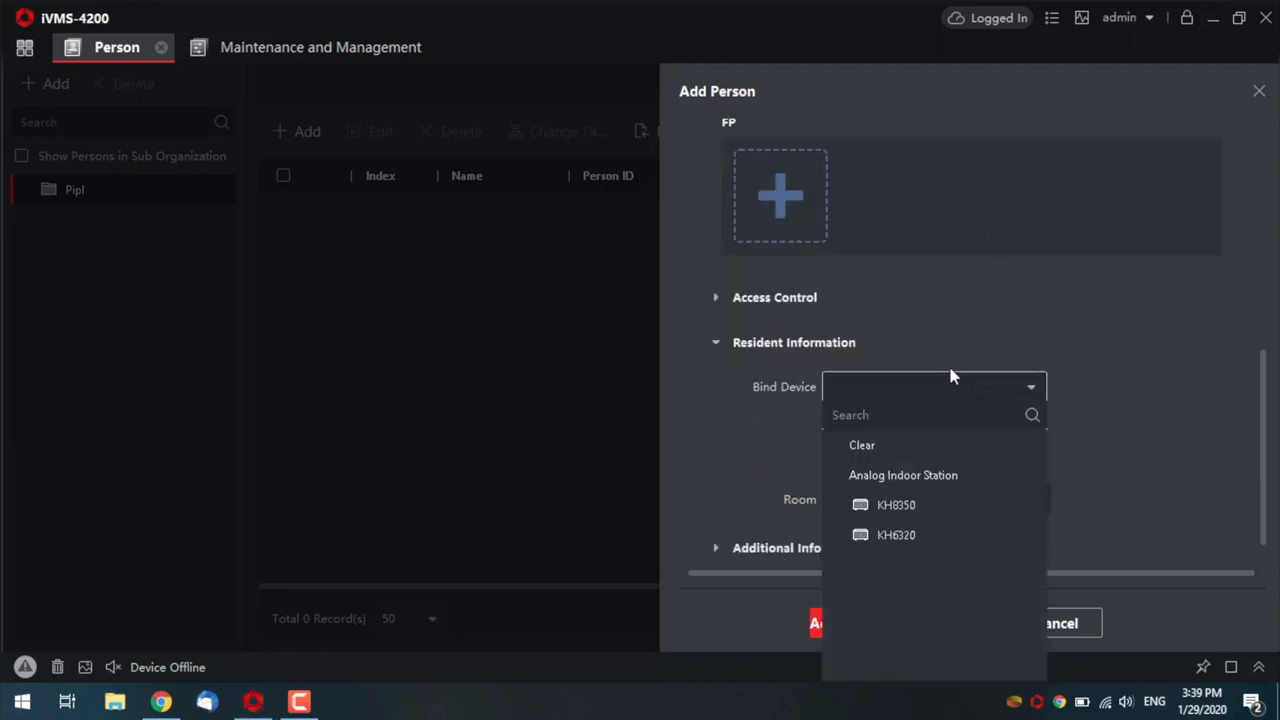
mouse_move(882, 568)
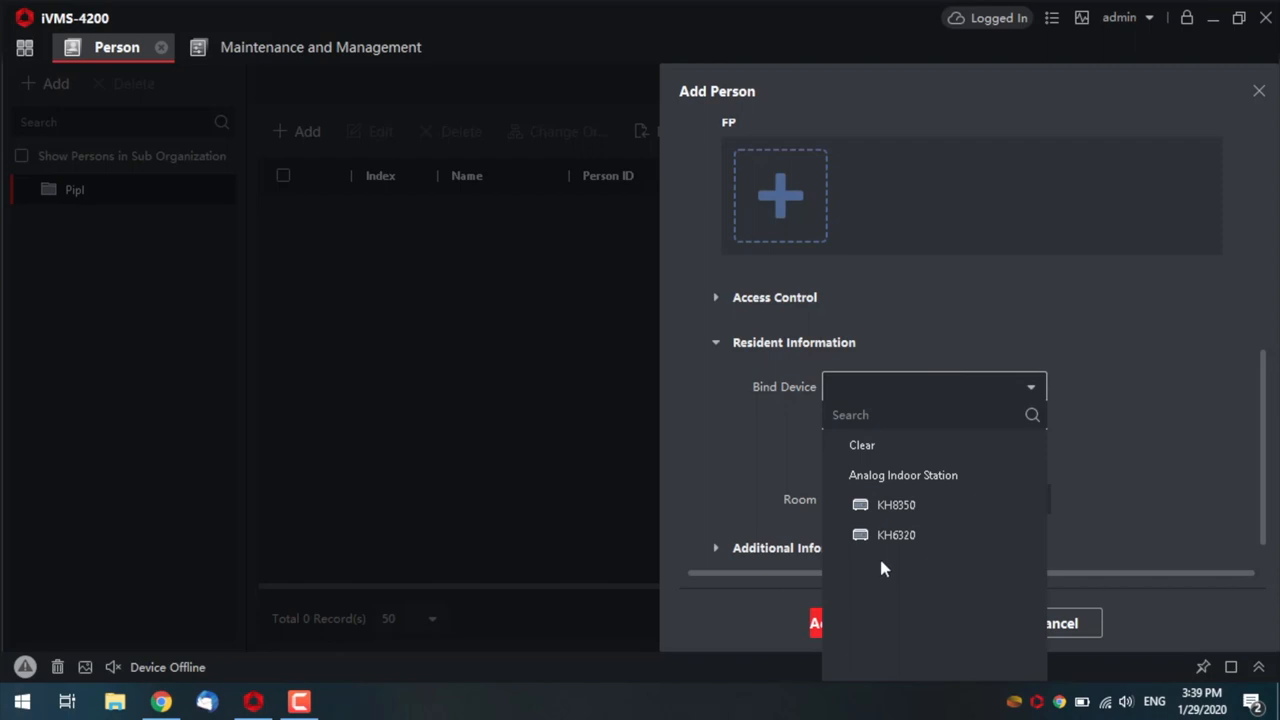
left_click(896, 534)
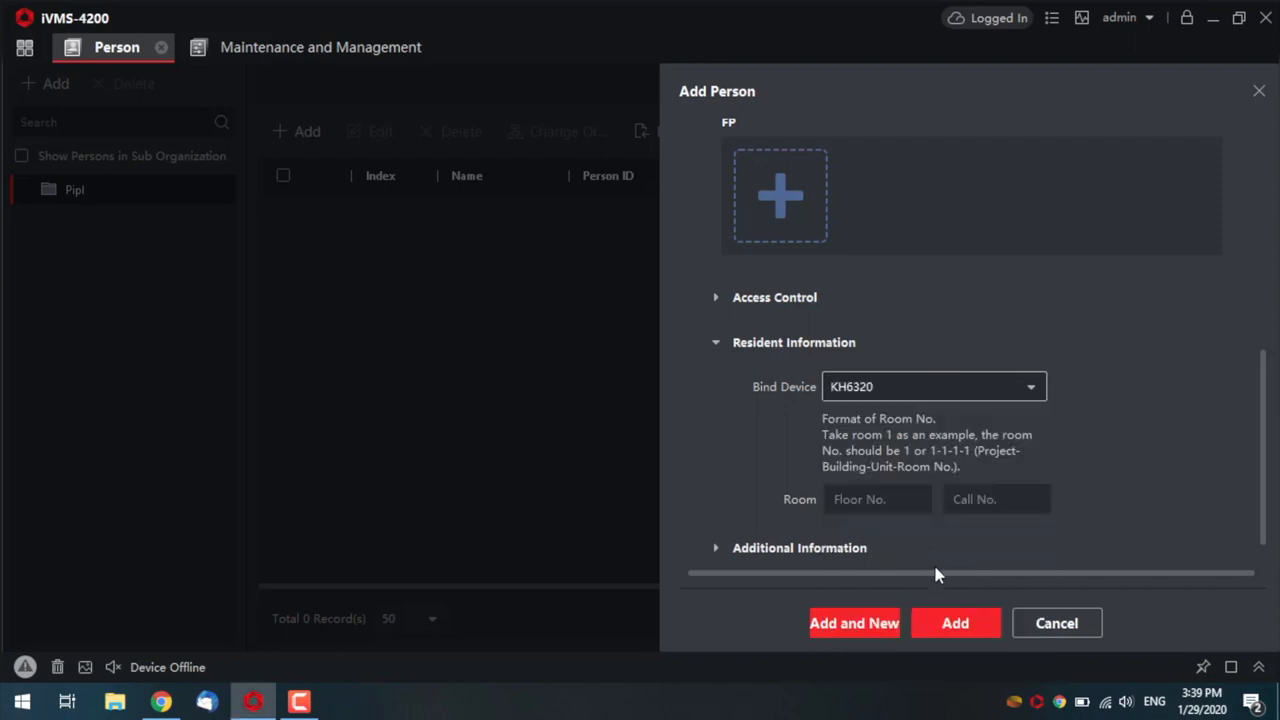
left_click(876, 500)
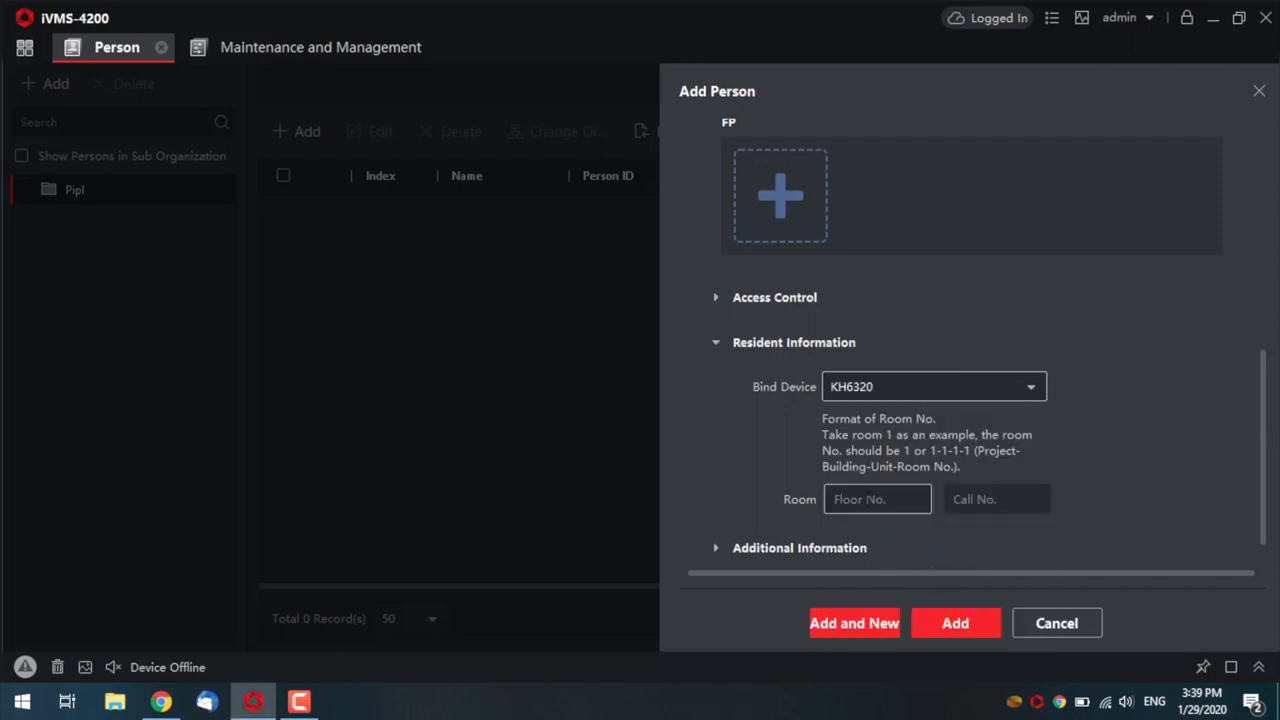
type("1")
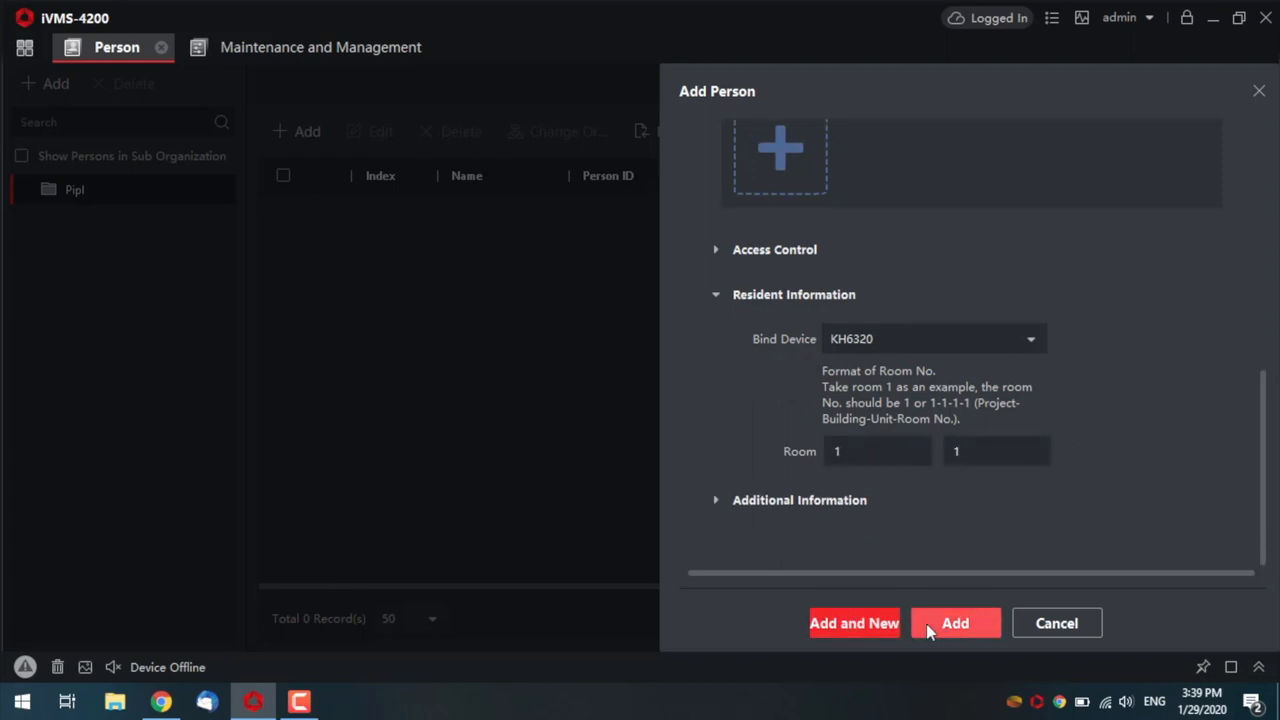
left_click(954, 624)
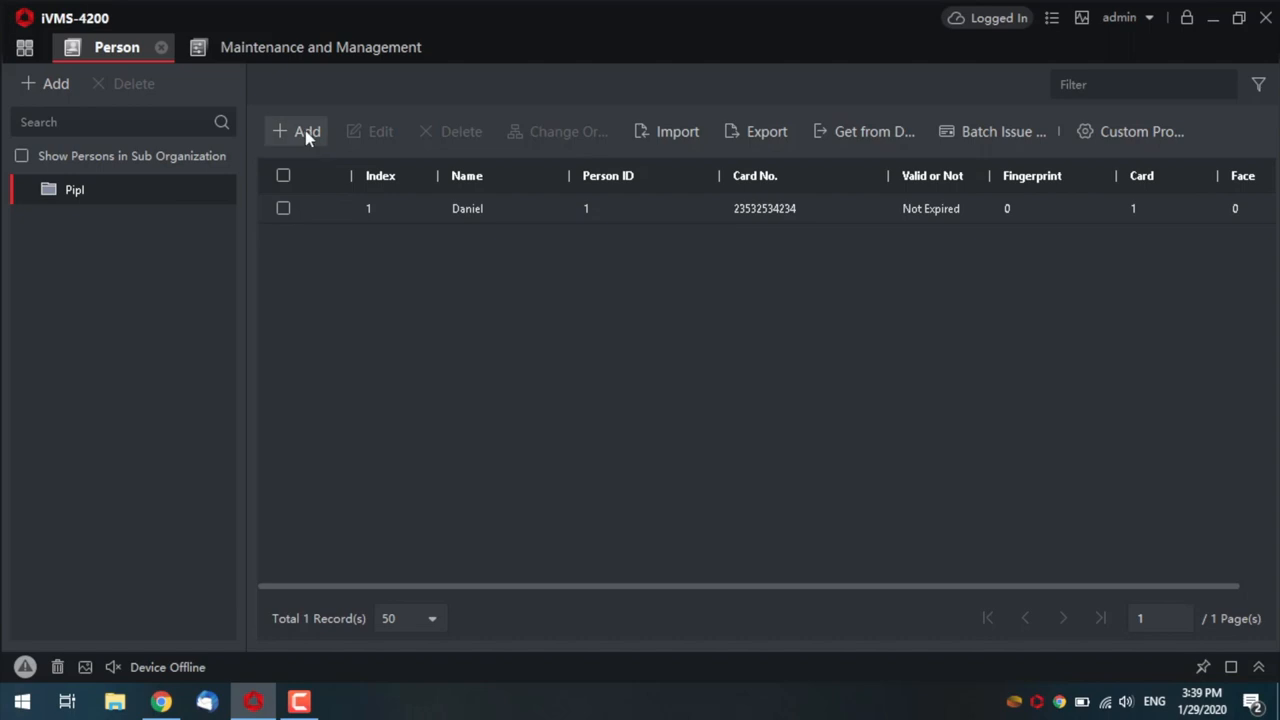
left_click(308, 132)
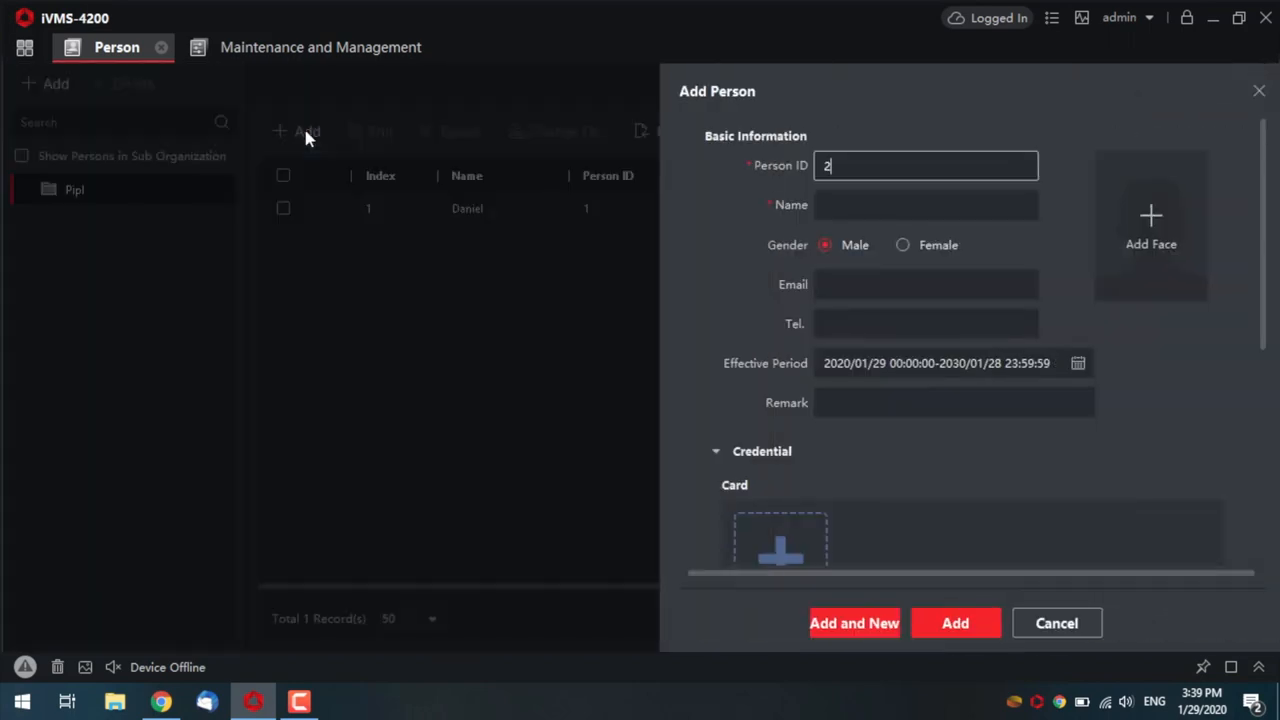
left_click(924, 204)
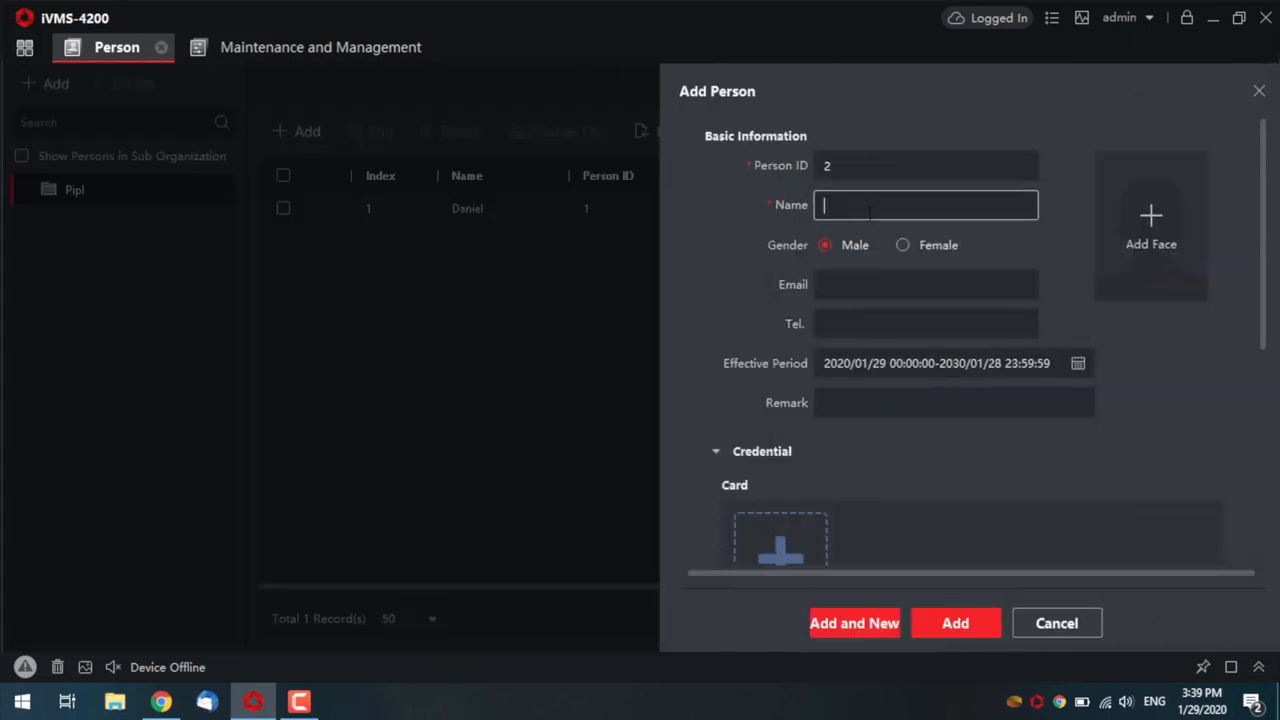
type("Will")
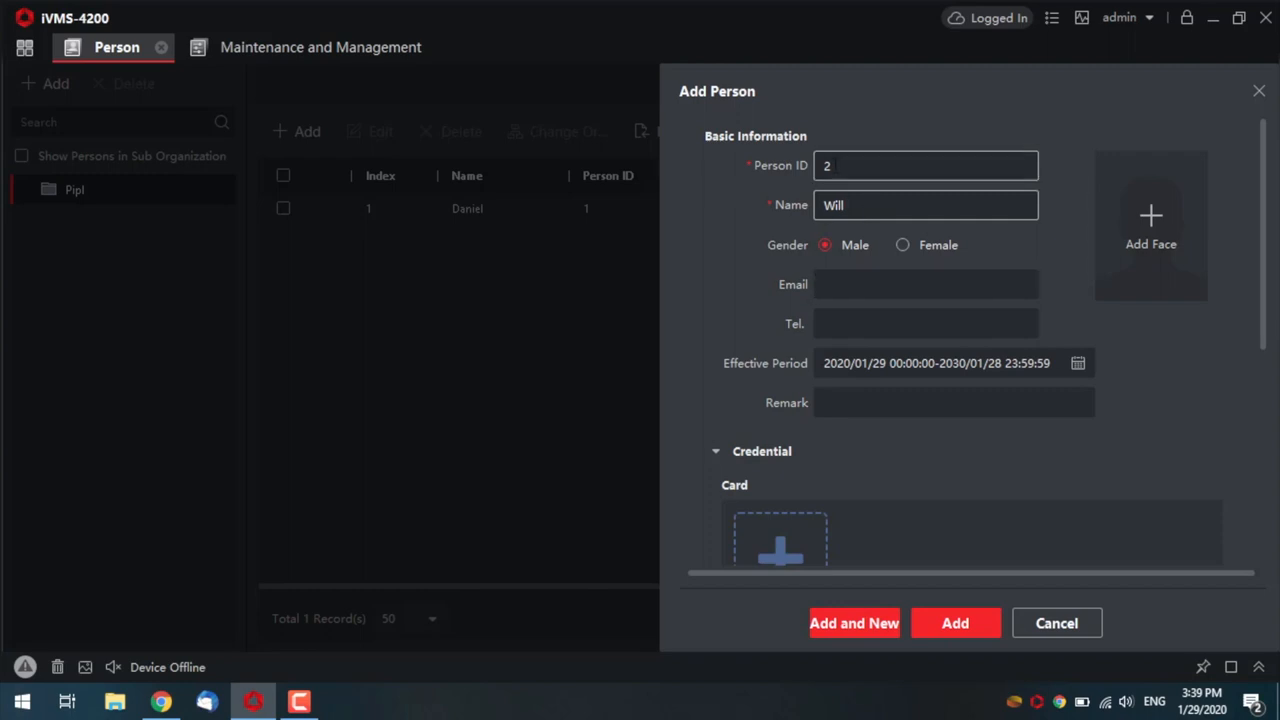
type("dsfgdfgdsfdgsdf")
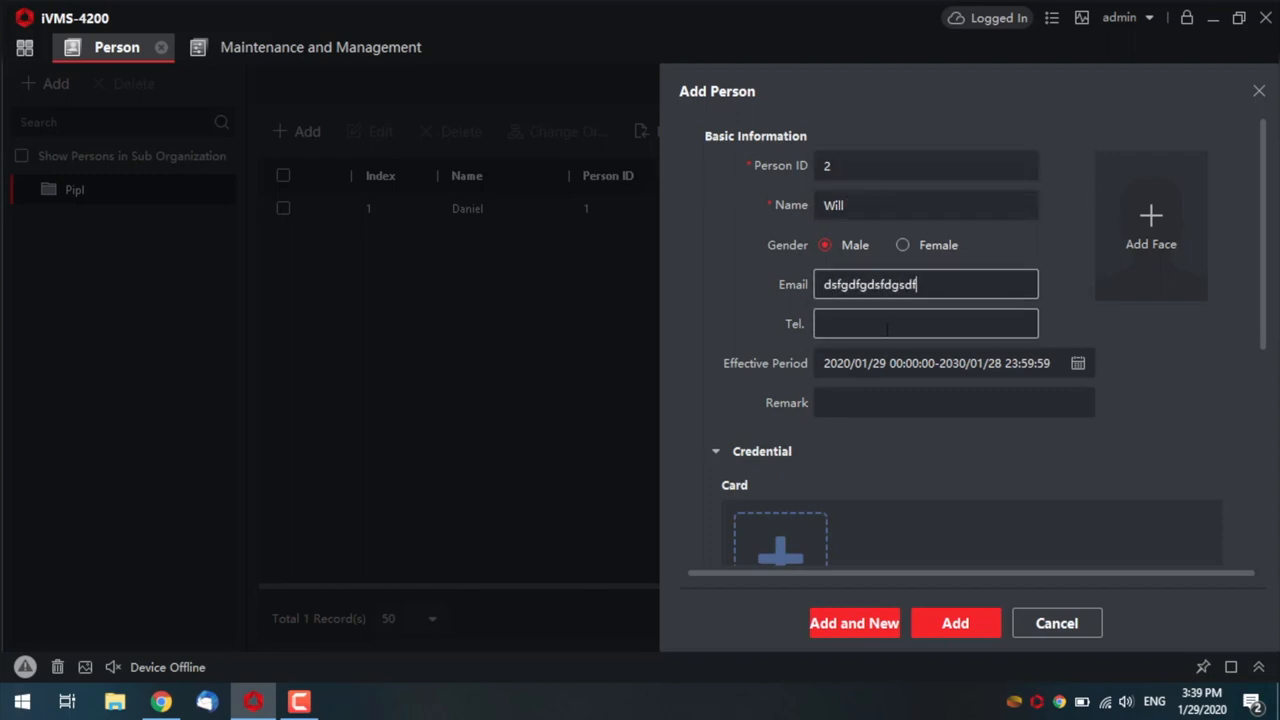
scroll("down", 3)
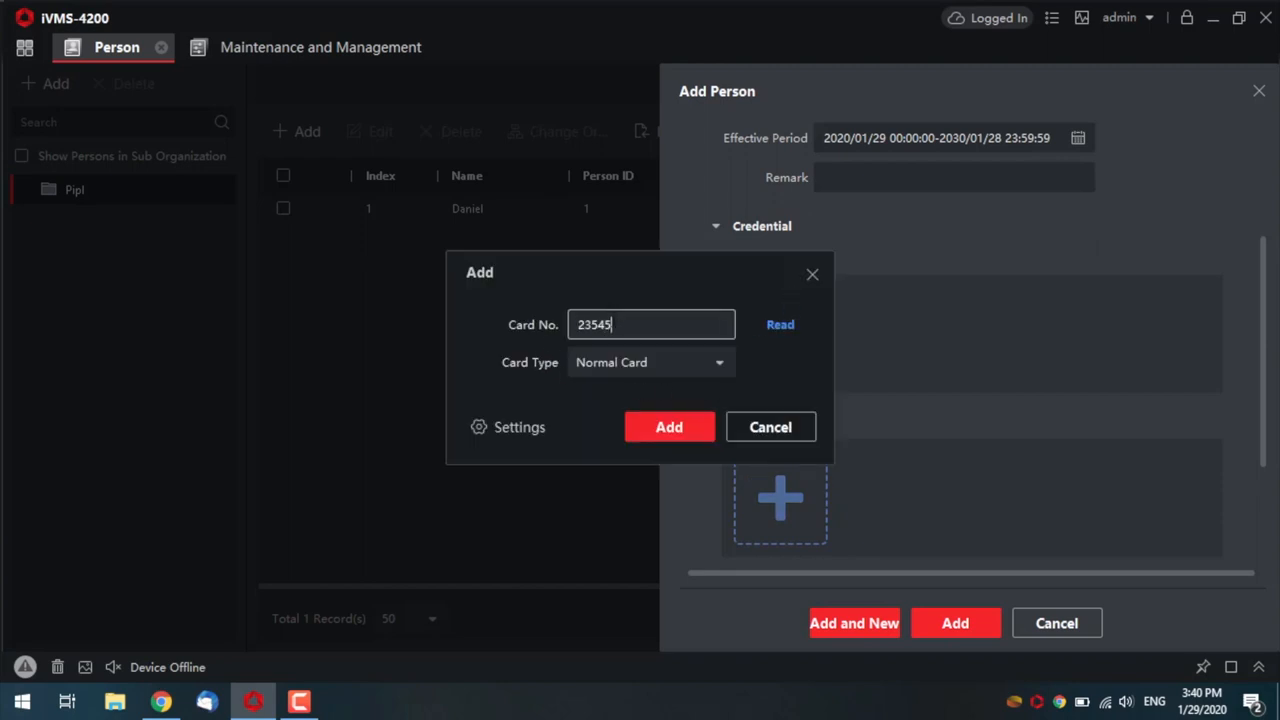
left_click(668, 428)
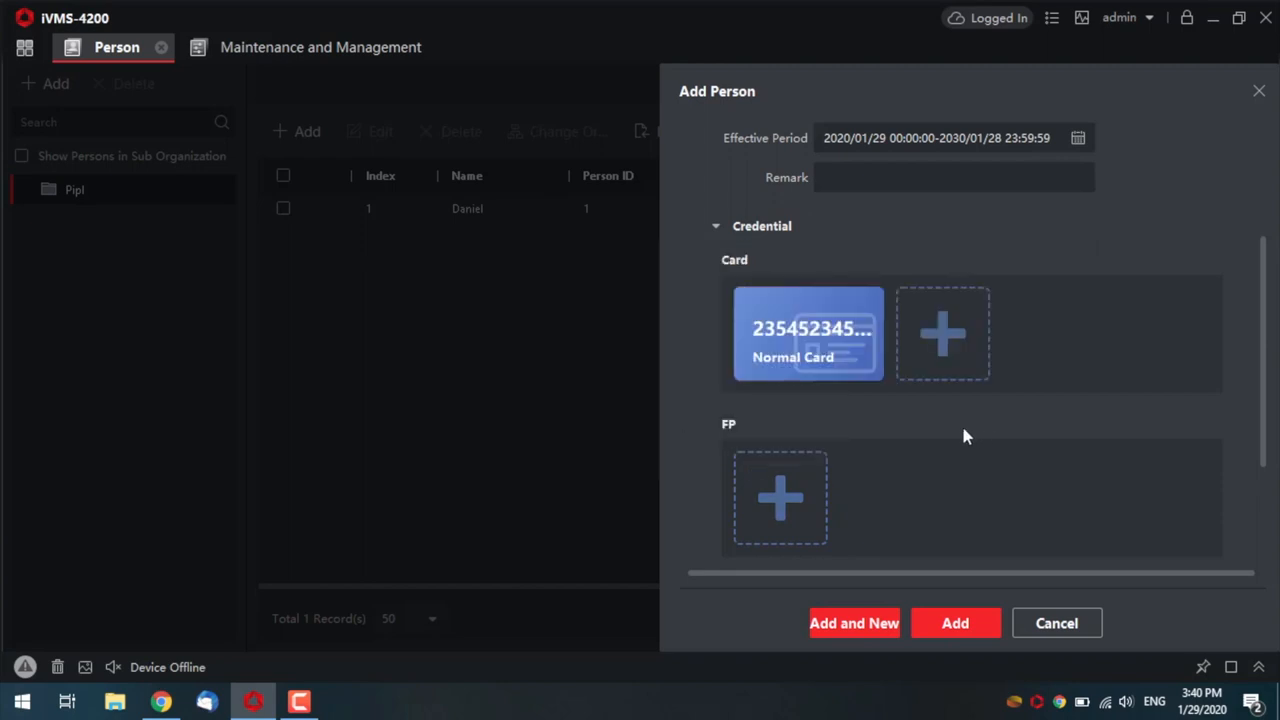
Step: Bind Will to indoor station KH8350, room 1-2, and save him
scroll("down", 3)
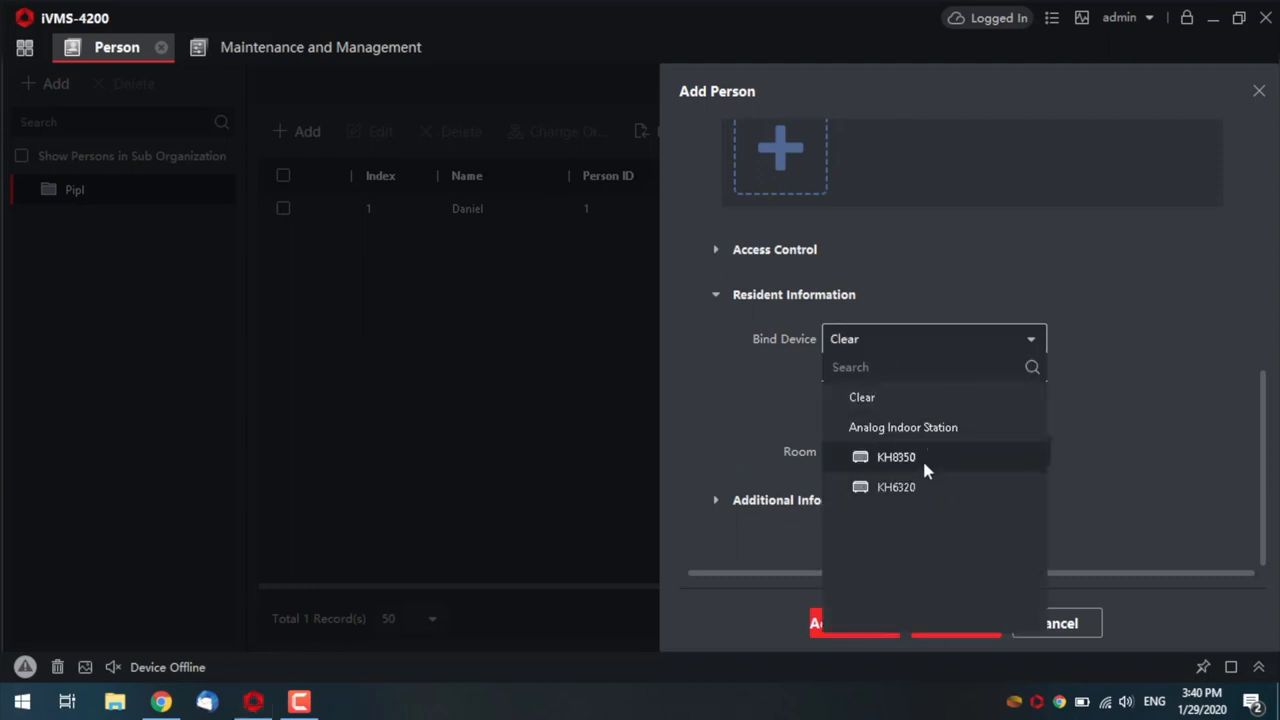
mouse_move(896, 456)
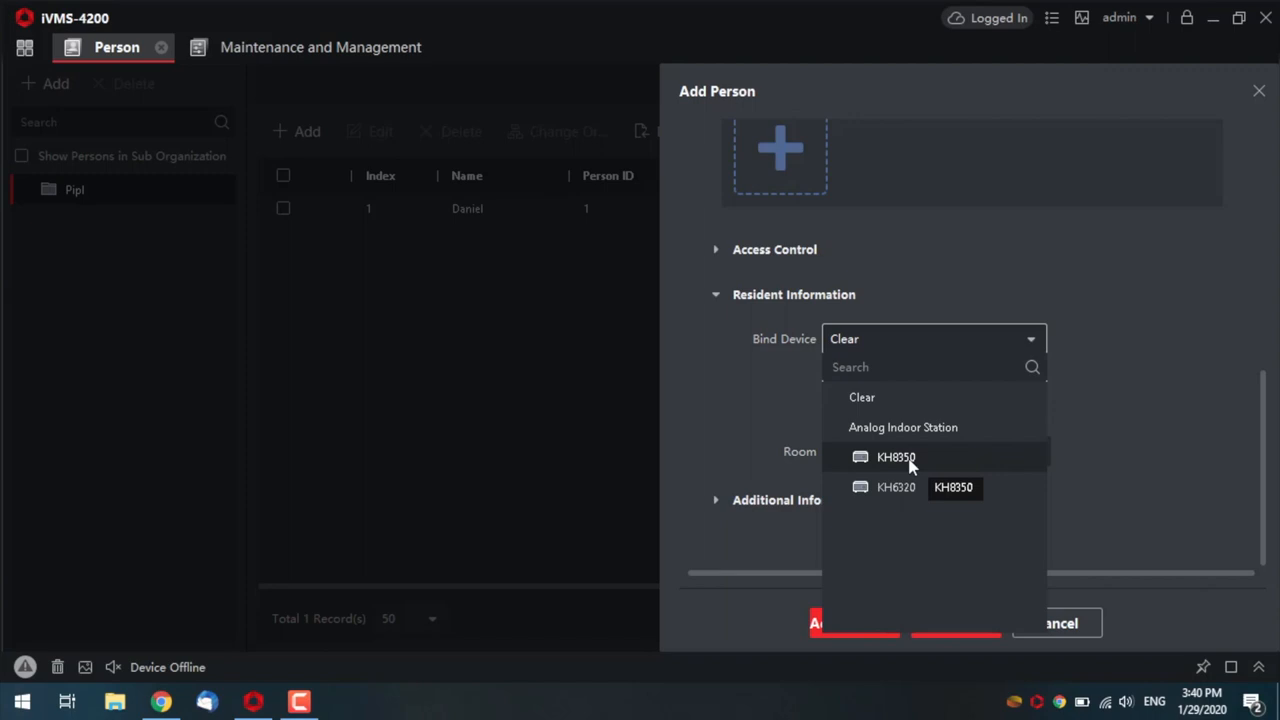
left_click(896, 456)
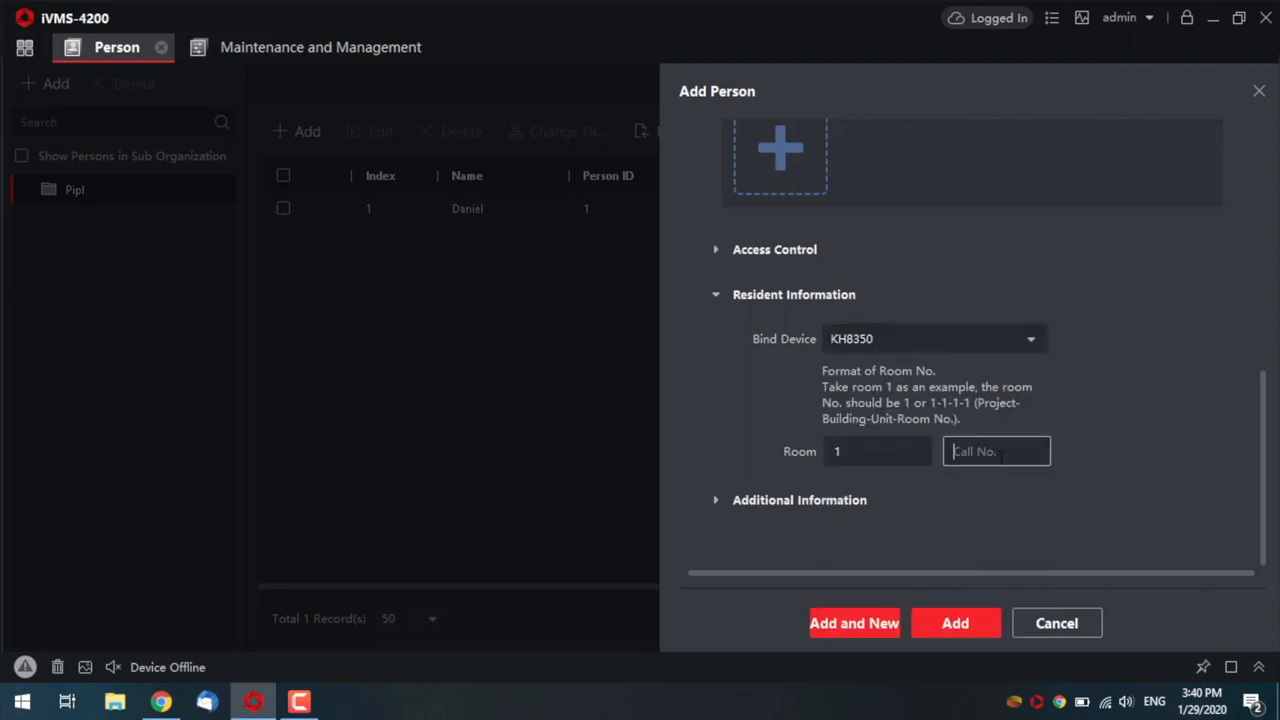
type("2")
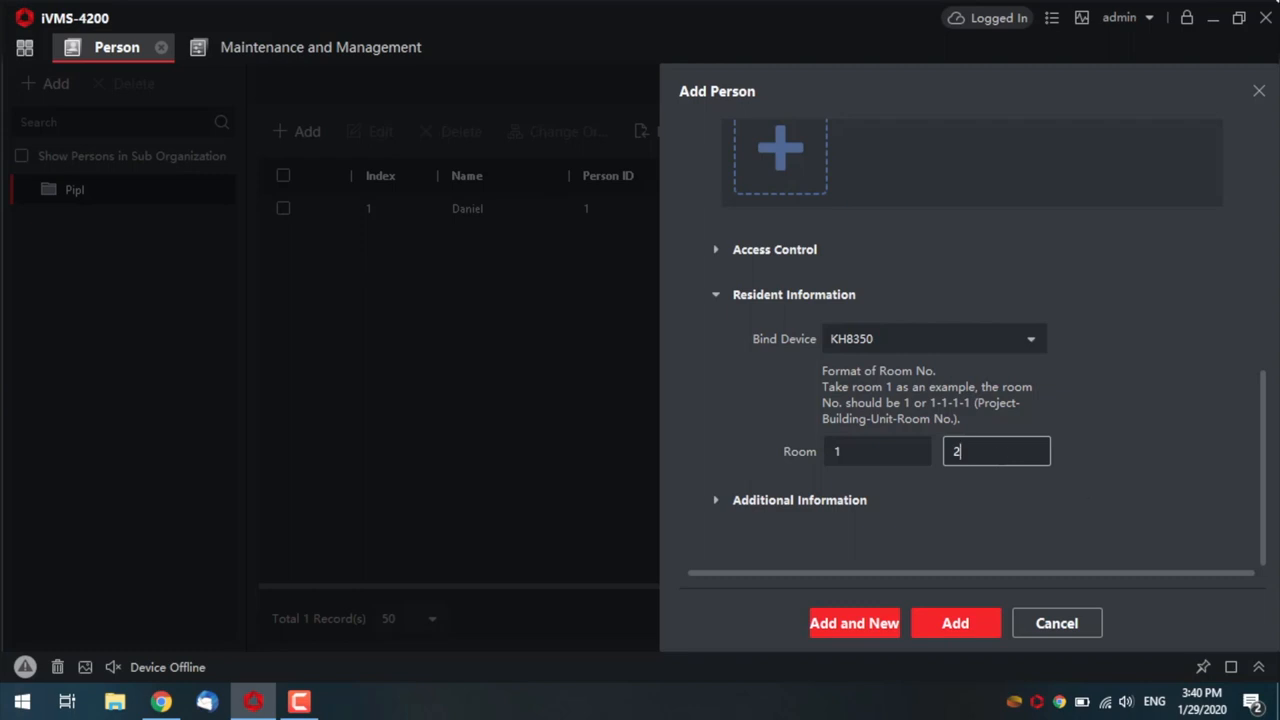
left_click(954, 624)
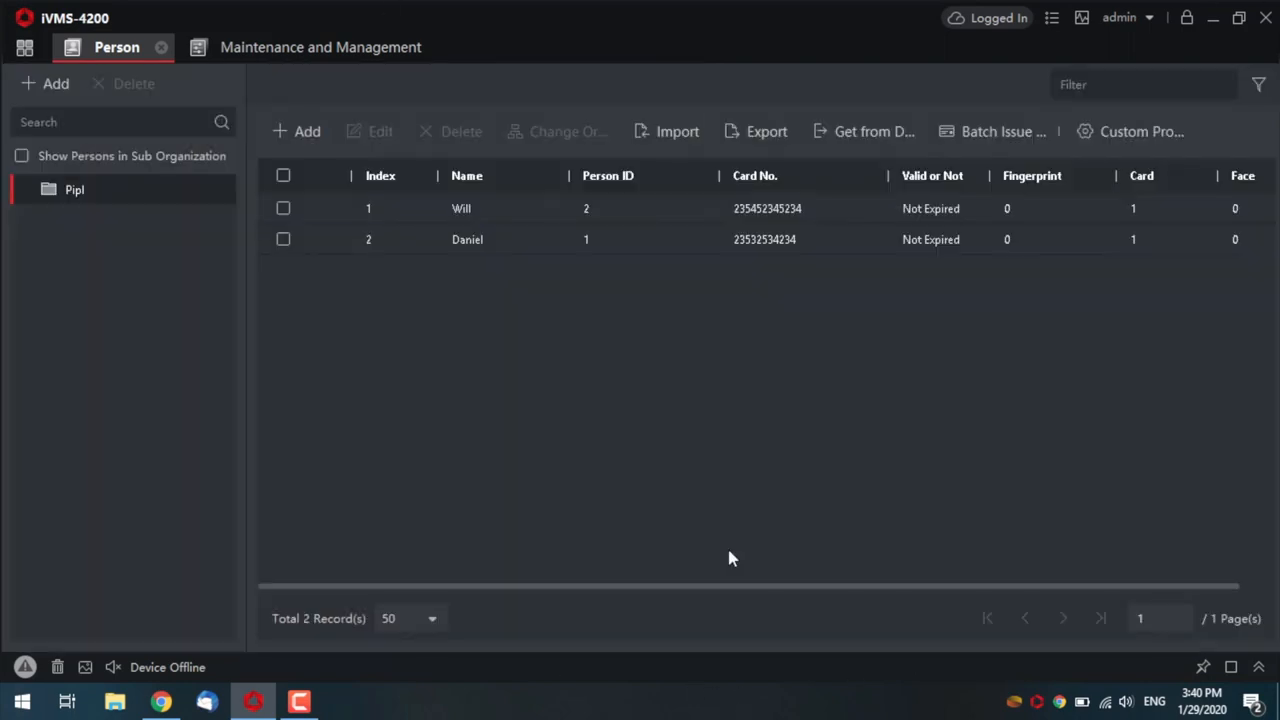
mouse_move(714, 552)
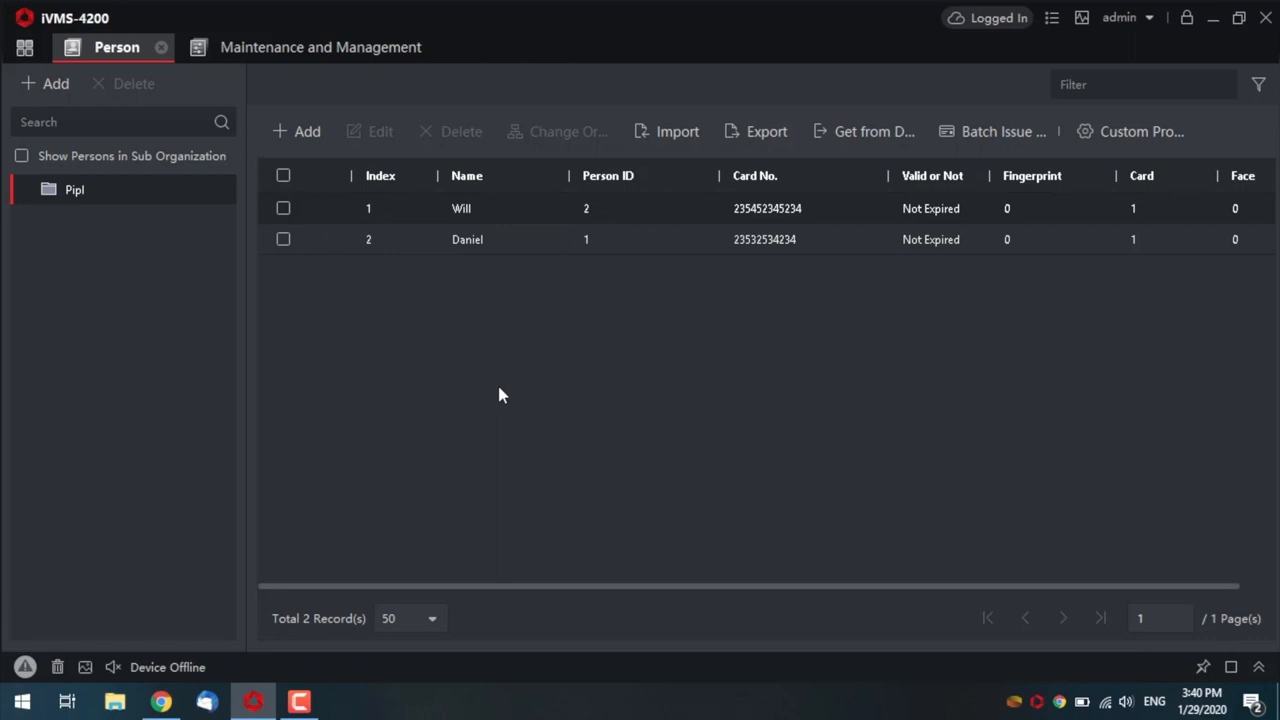
mouse_move(48, 72)
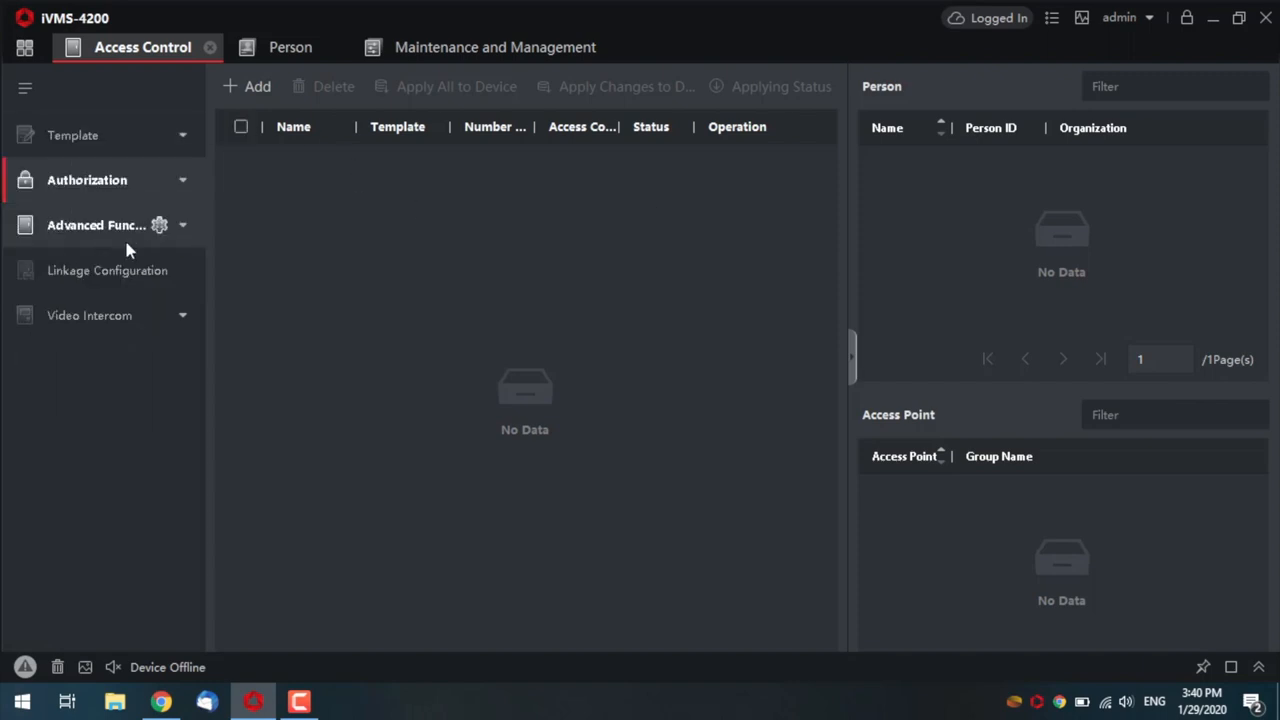
Step: Create access group Access covering everyone in the Pipl organization
left_click(88, 180)
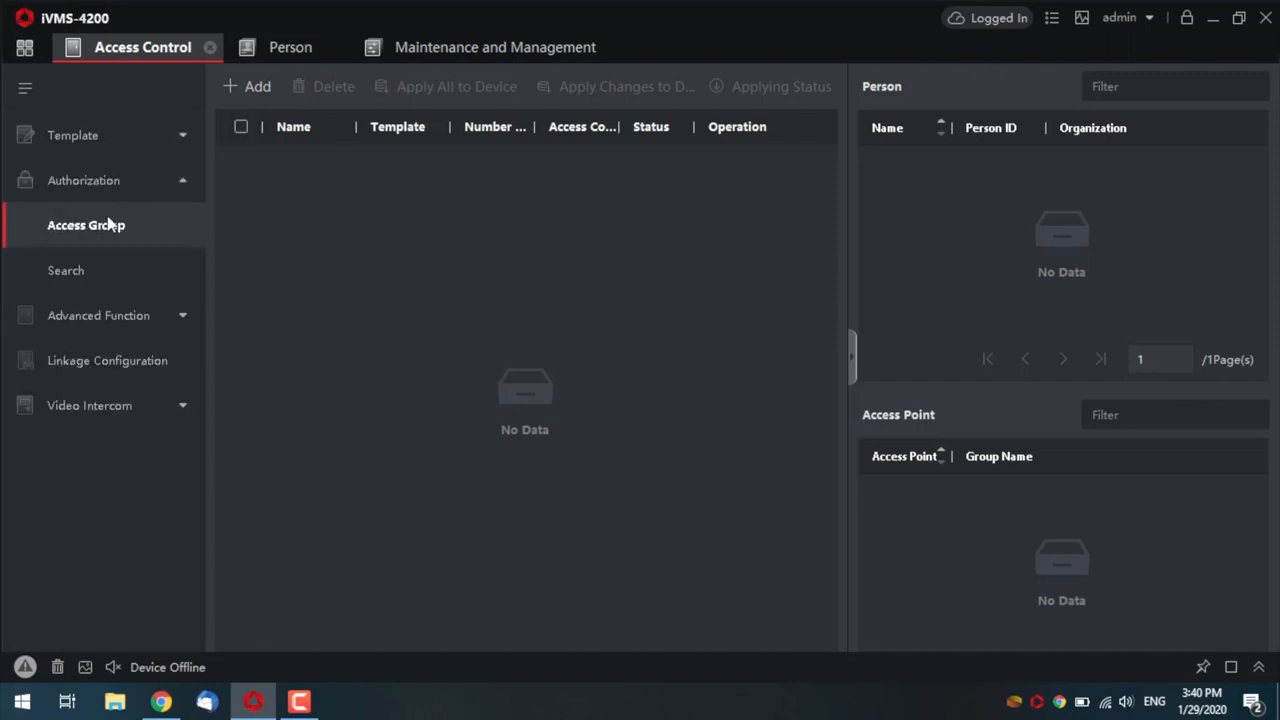
mouse_move(410, 374)
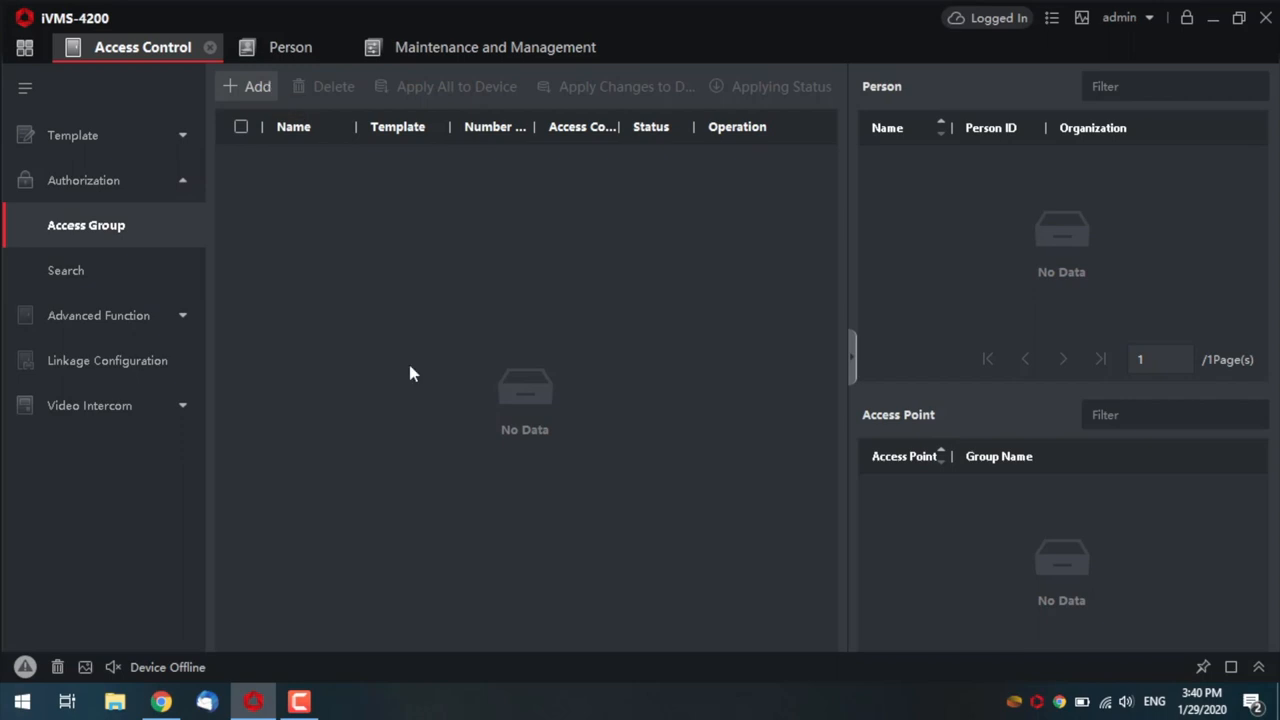
left_click(248, 86)
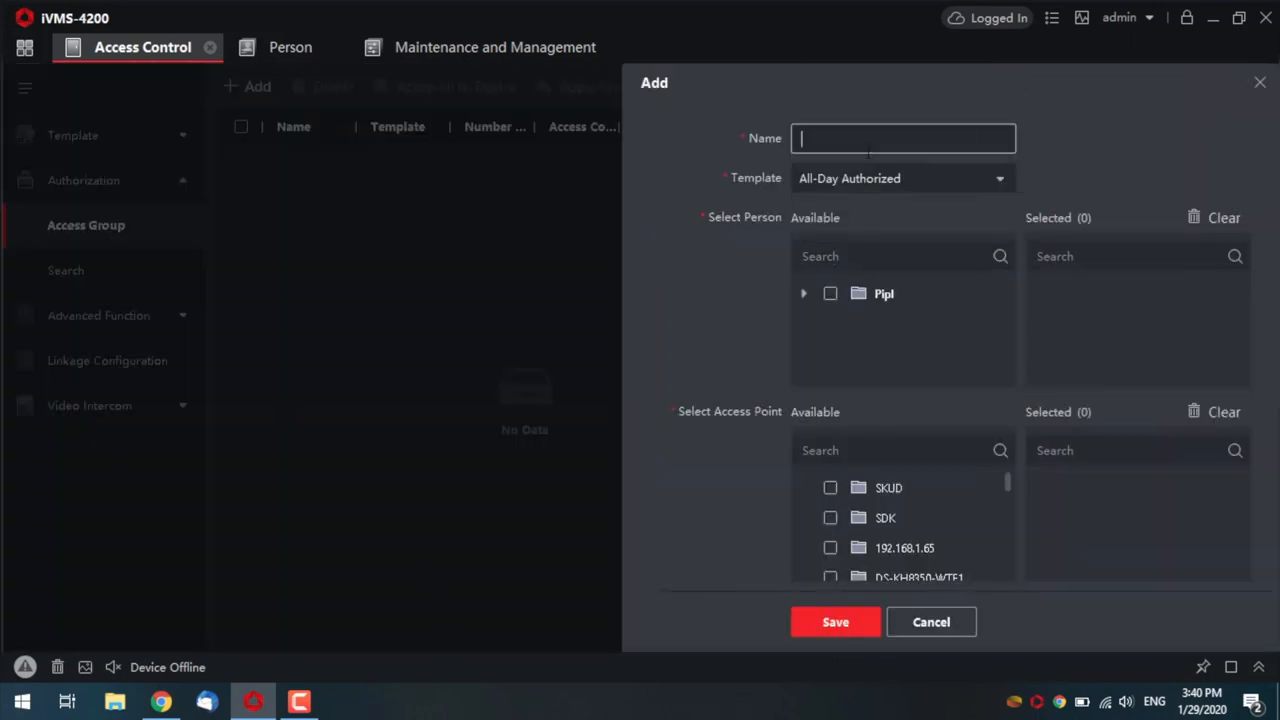
type("Access")
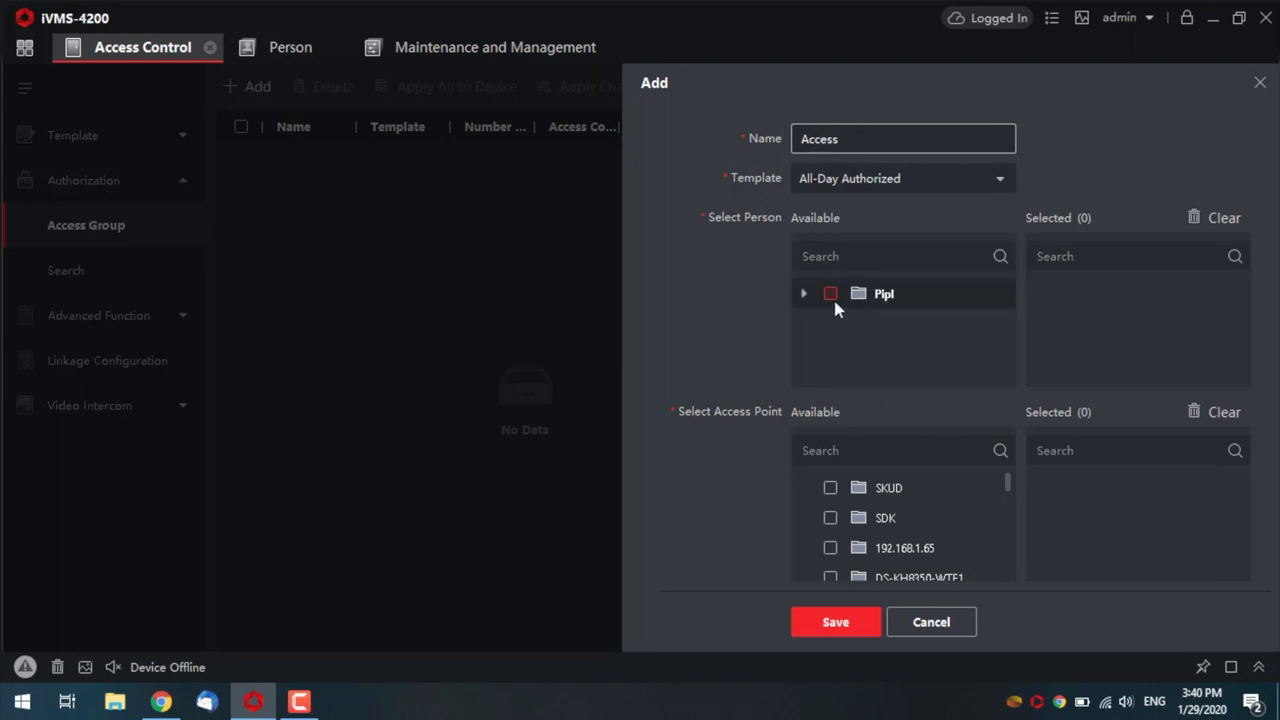
left_click(830, 292)
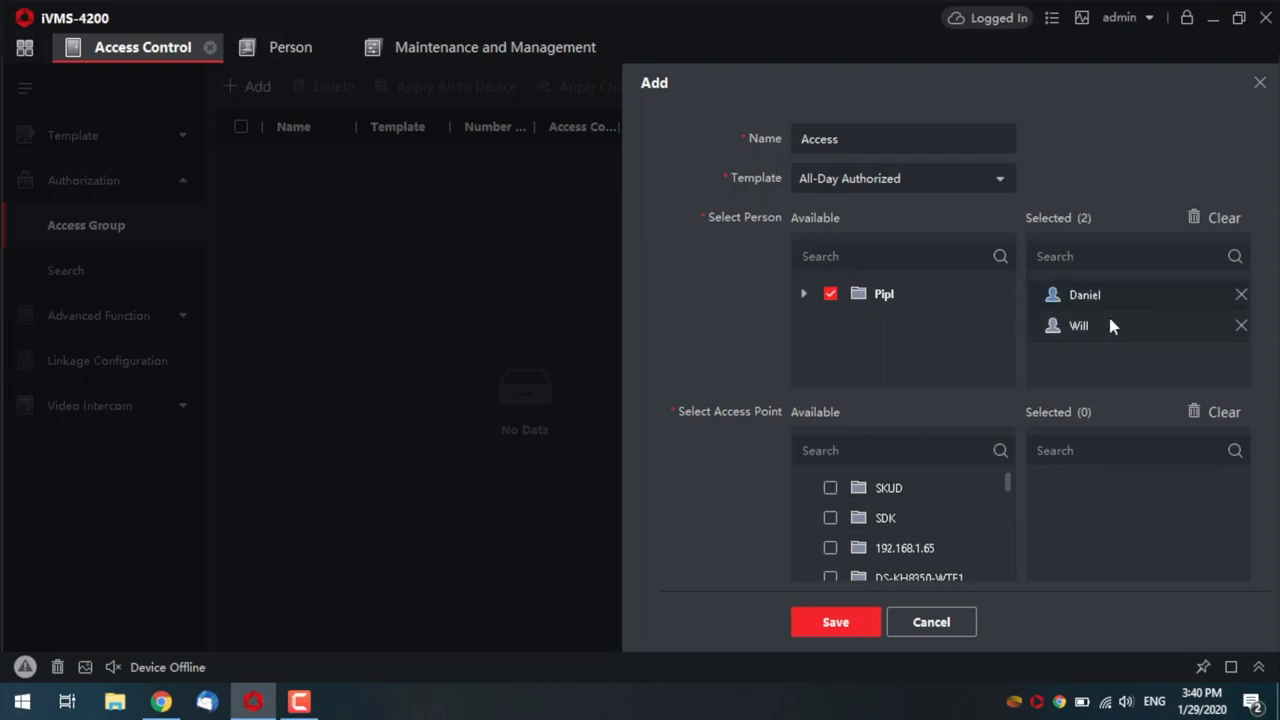
mouse_move(1084, 294)
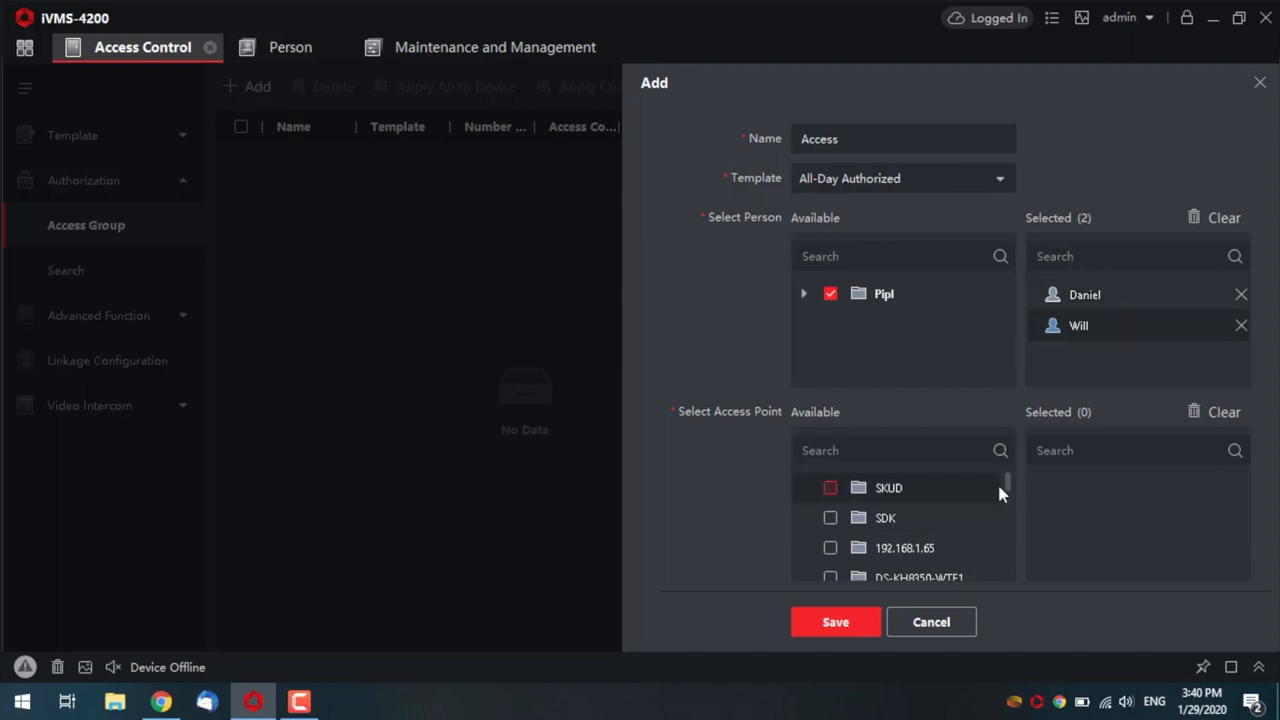
Step: Grant all-day access at door Door1_KD8003 and save the group
scroll("down", 3)
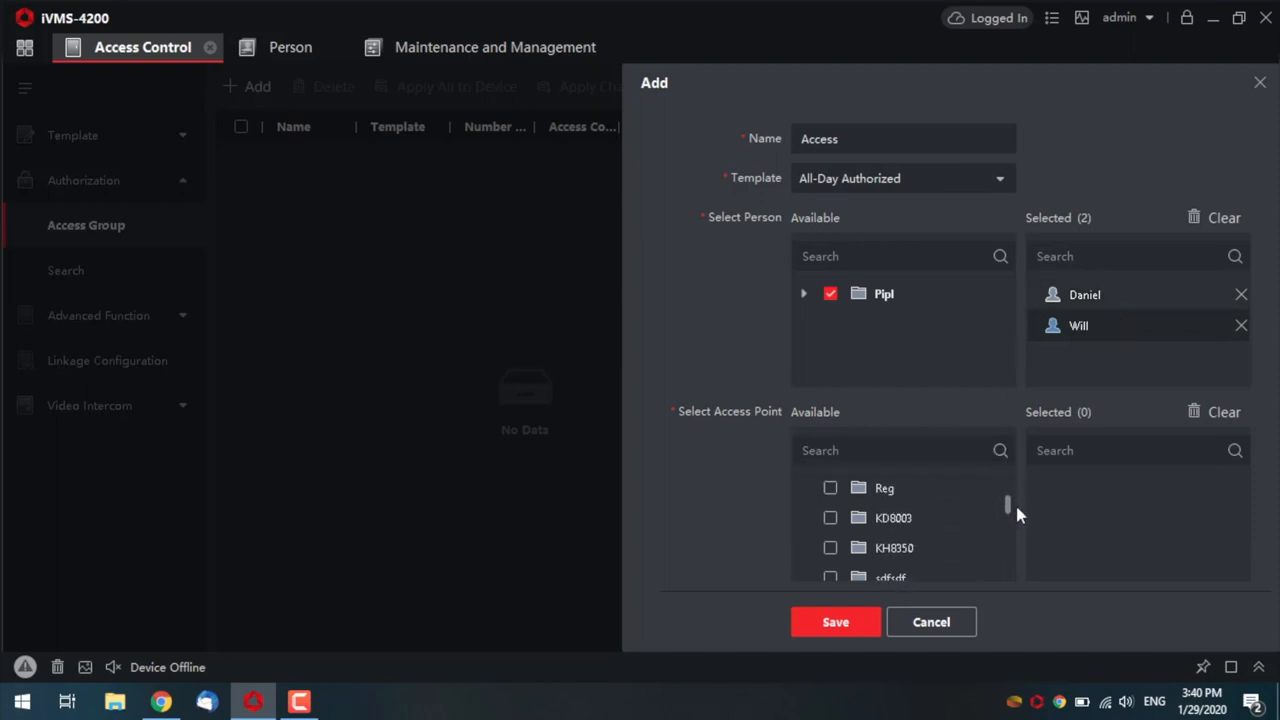
left_click(830, 516)
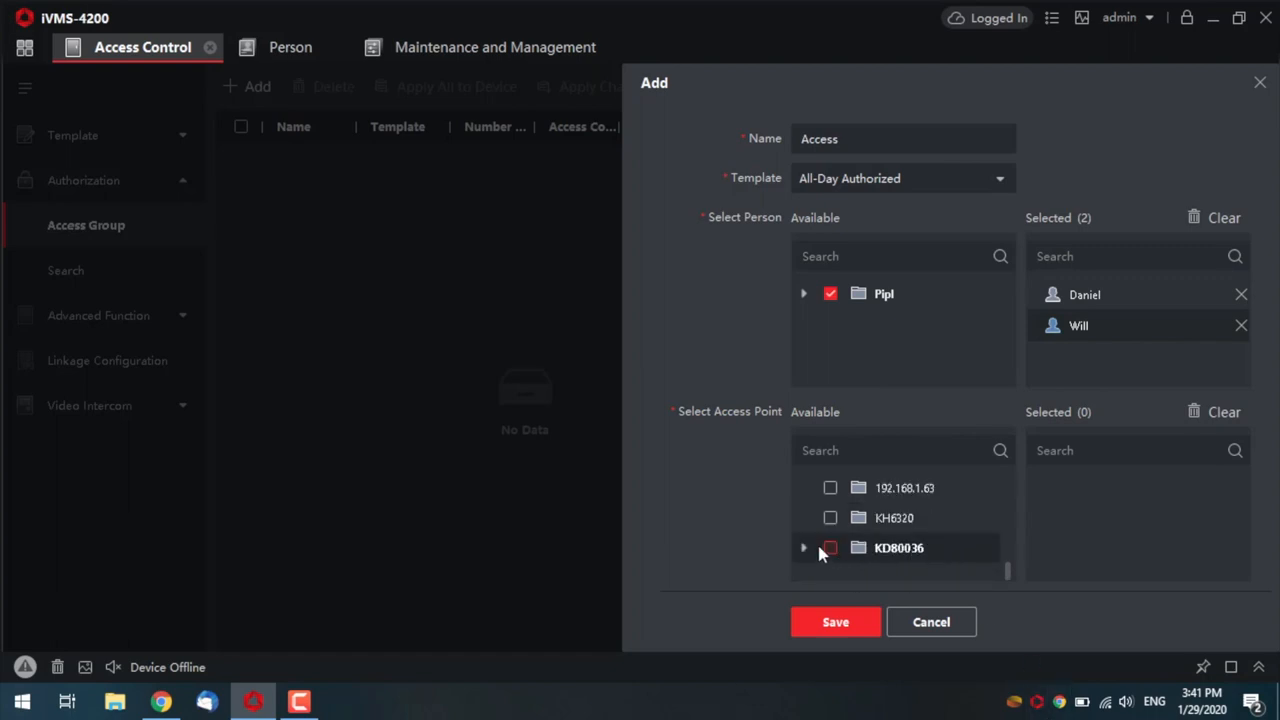
left_click(830, 548)
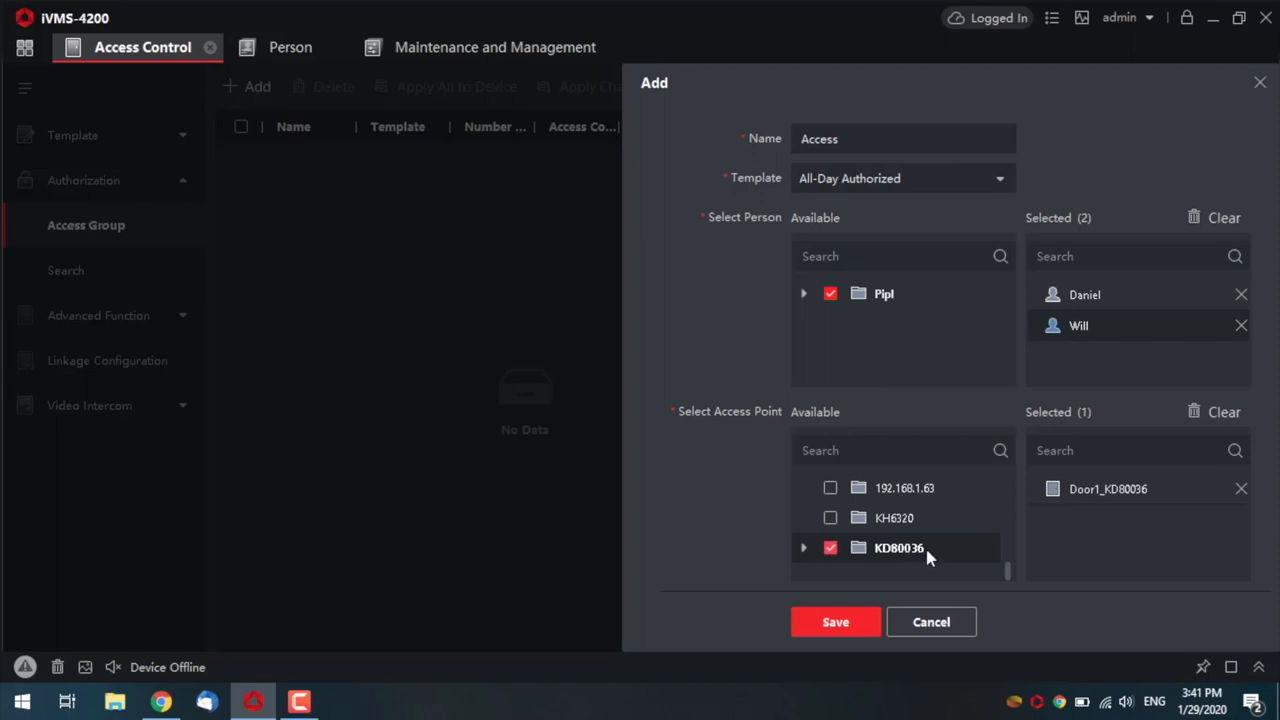
mouse_move(1108, 488)
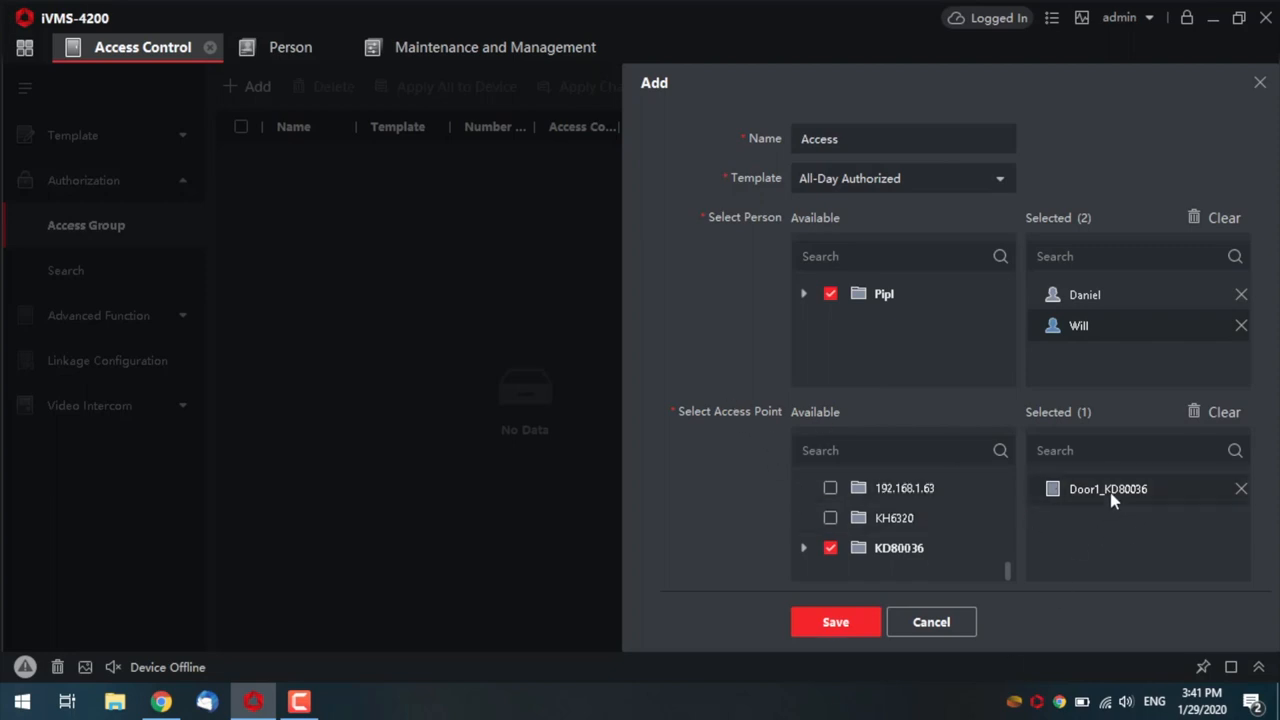
left_click(836, 620)
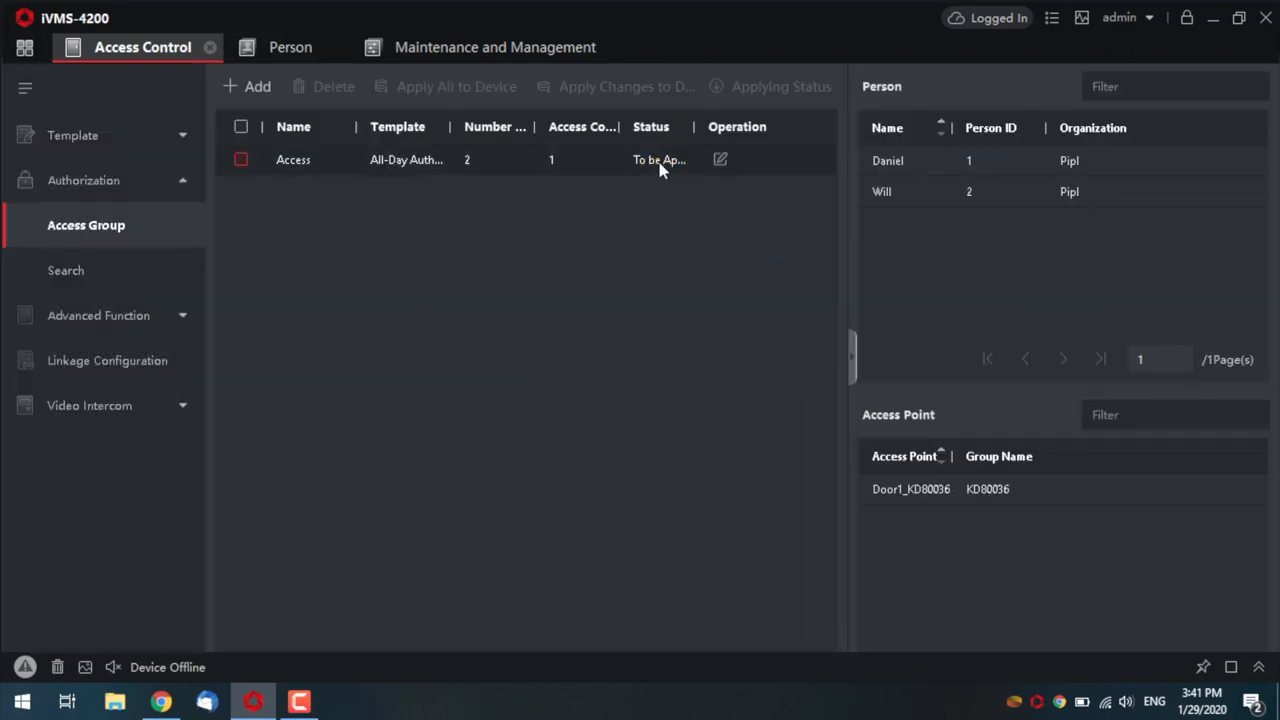
Step: Apply the Access group to door station KD8003 and dismiss the applying status report
left_click(240, 126)
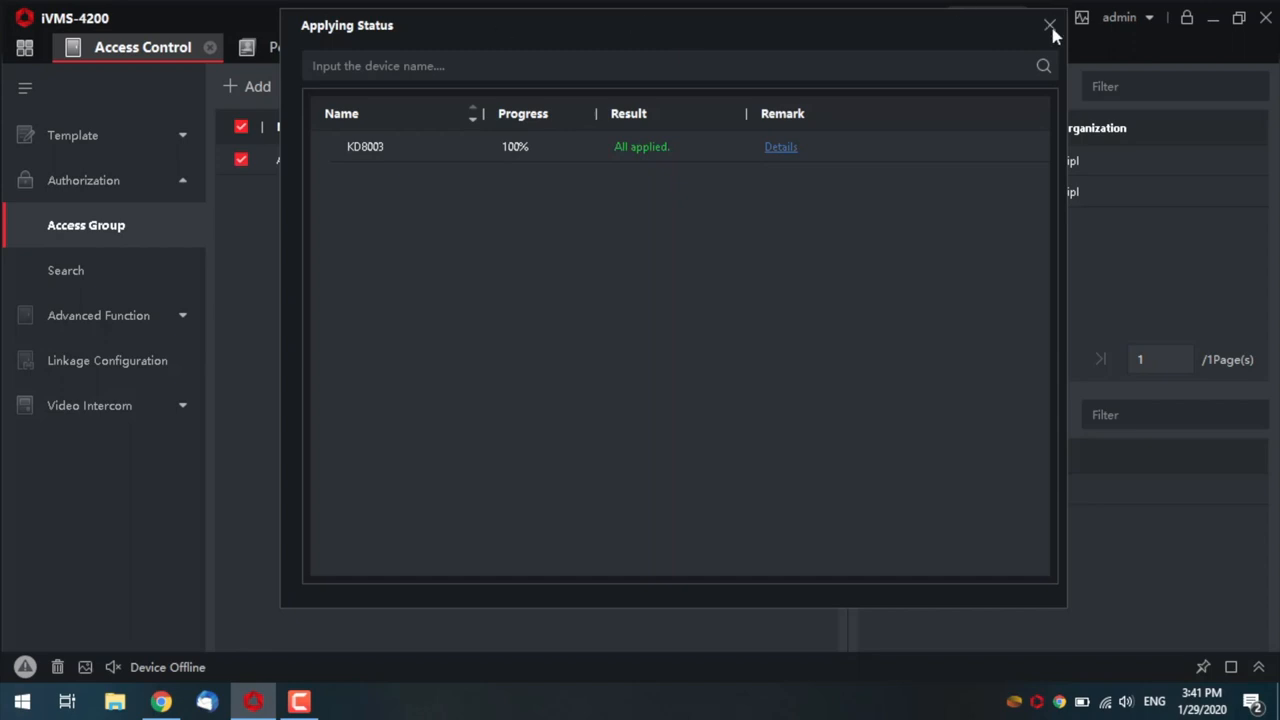
left_click(1048, 24)
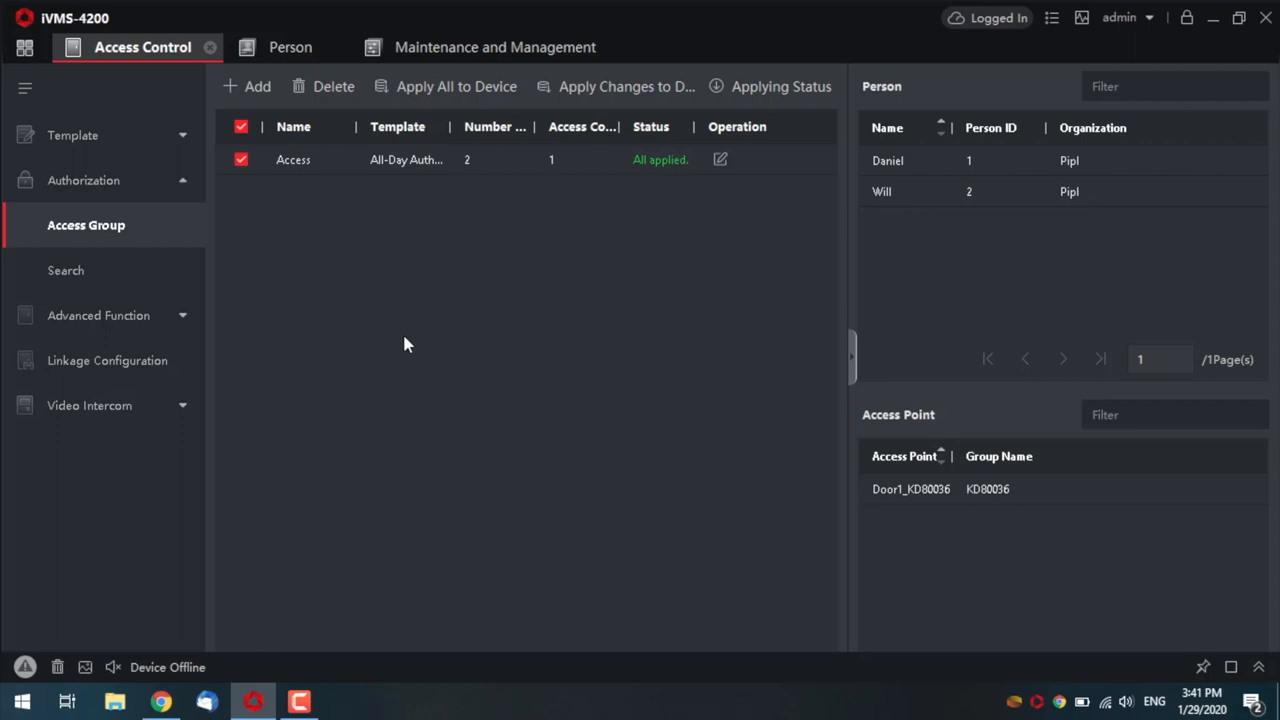
Step: Reach the door station's Permission Password settings via Remote Configuration > Intercom
left_click(496, 48)
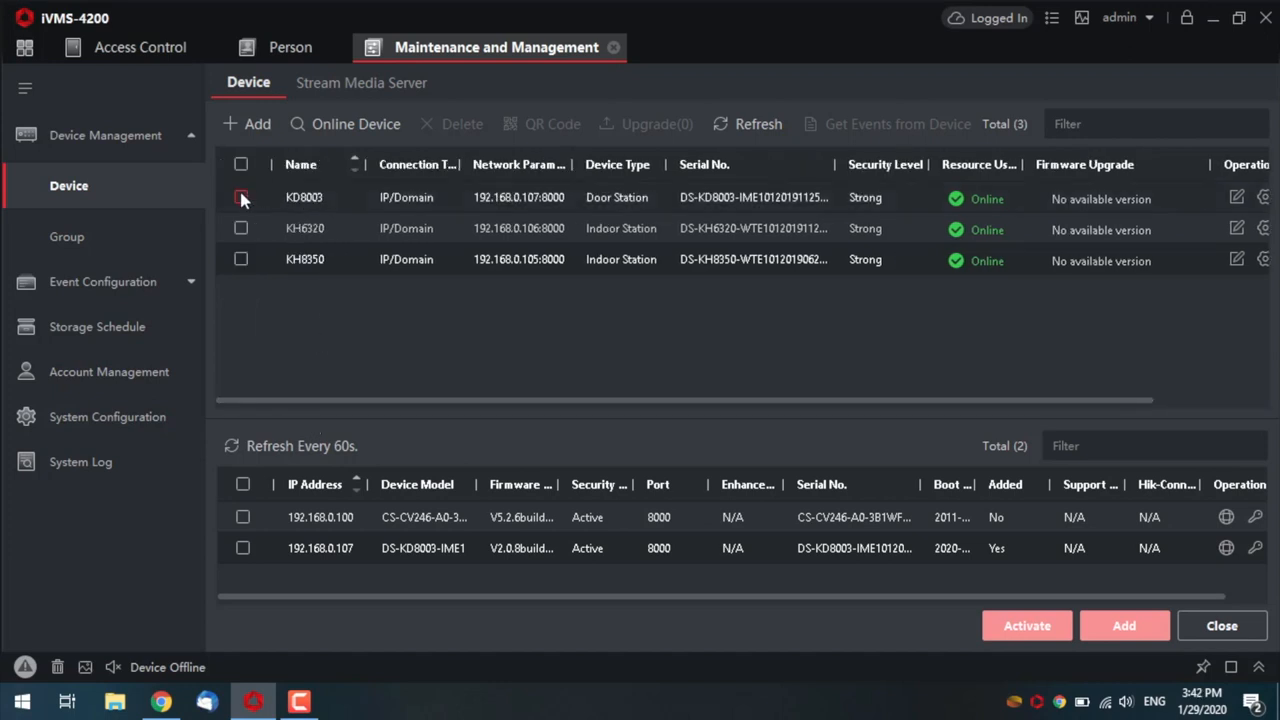
left_click(240, 198)
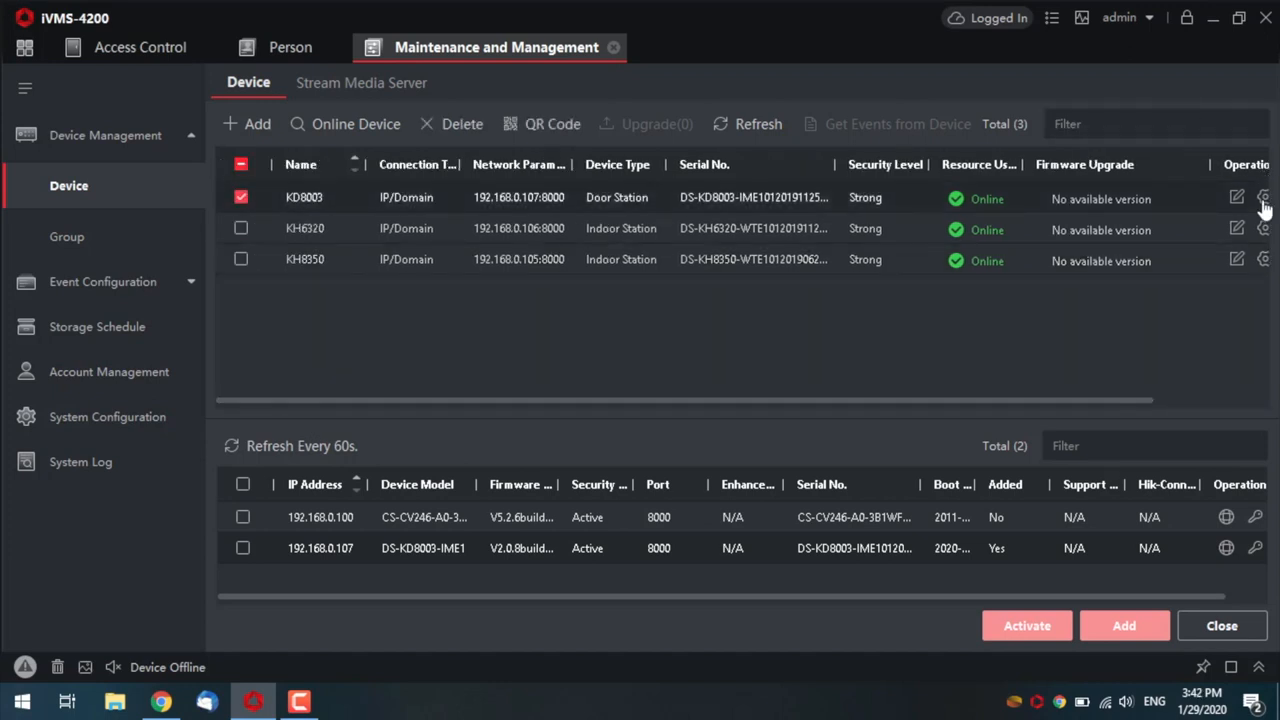
left_click(1264, 198)
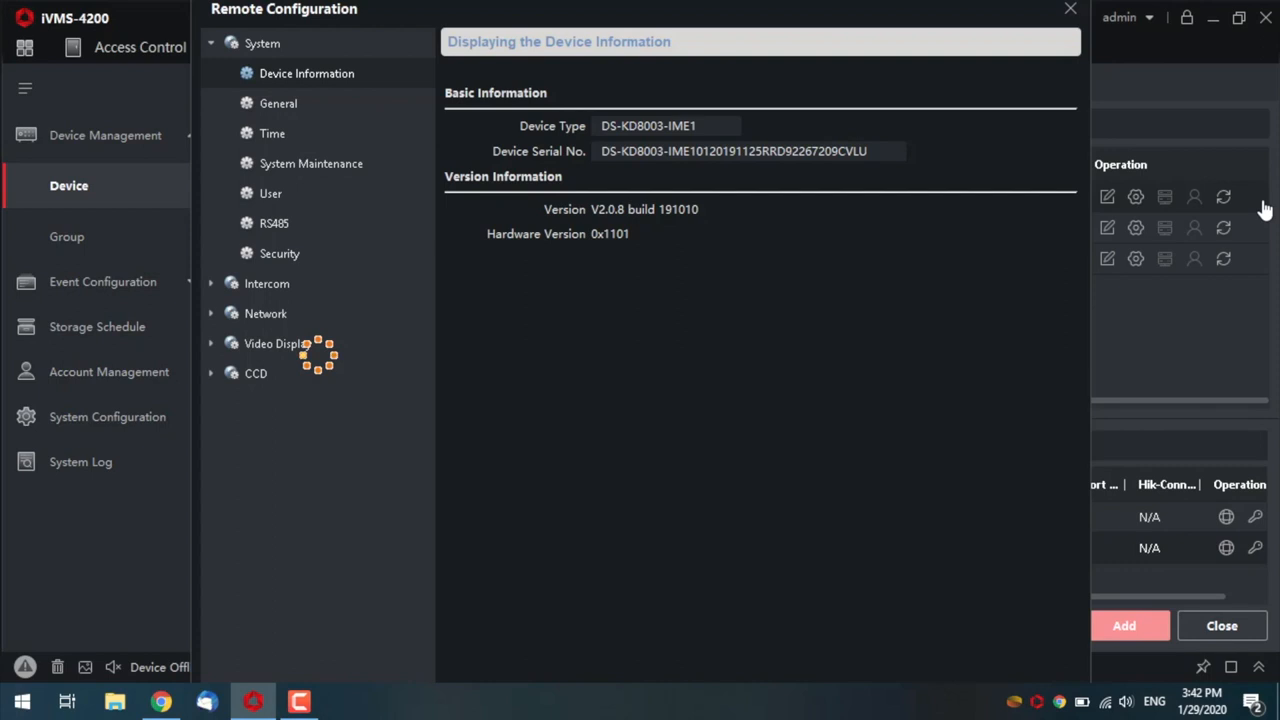
left_click(268, 284)
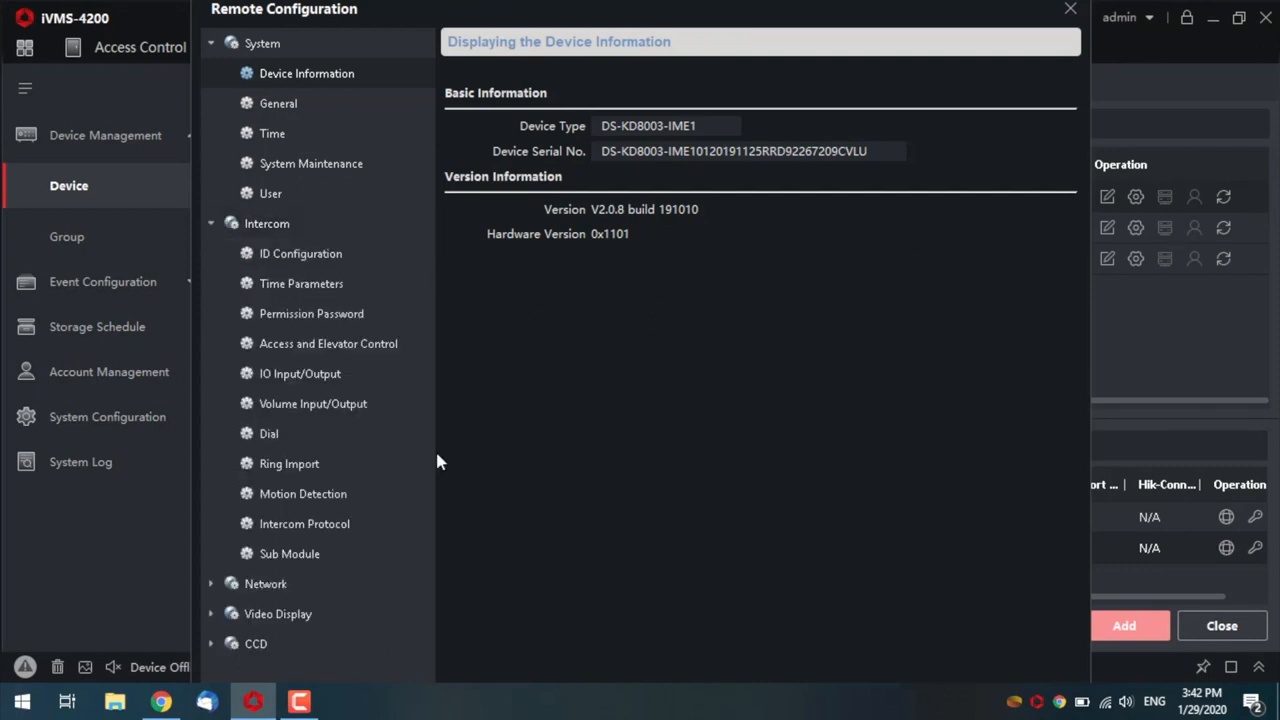
left_click(312, 312)
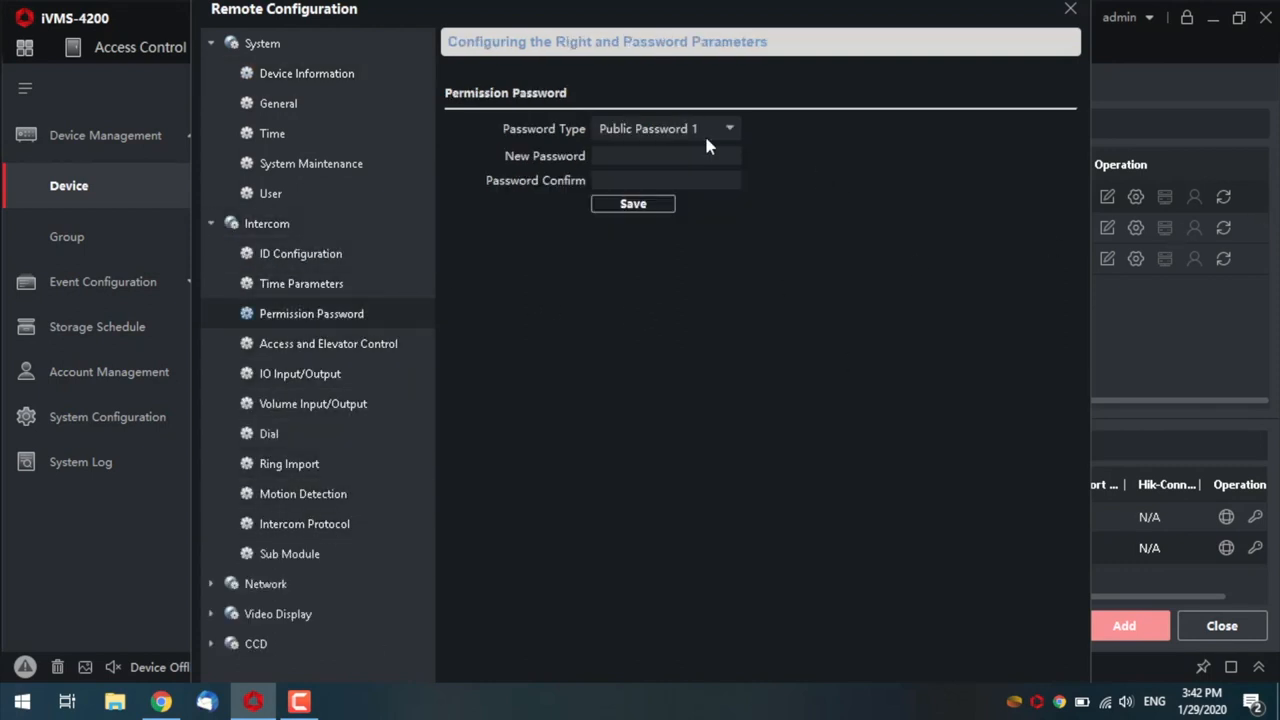
Step: Enter and save a new Public Password 1 for unlocking on KD8003
left_click(728, 128)
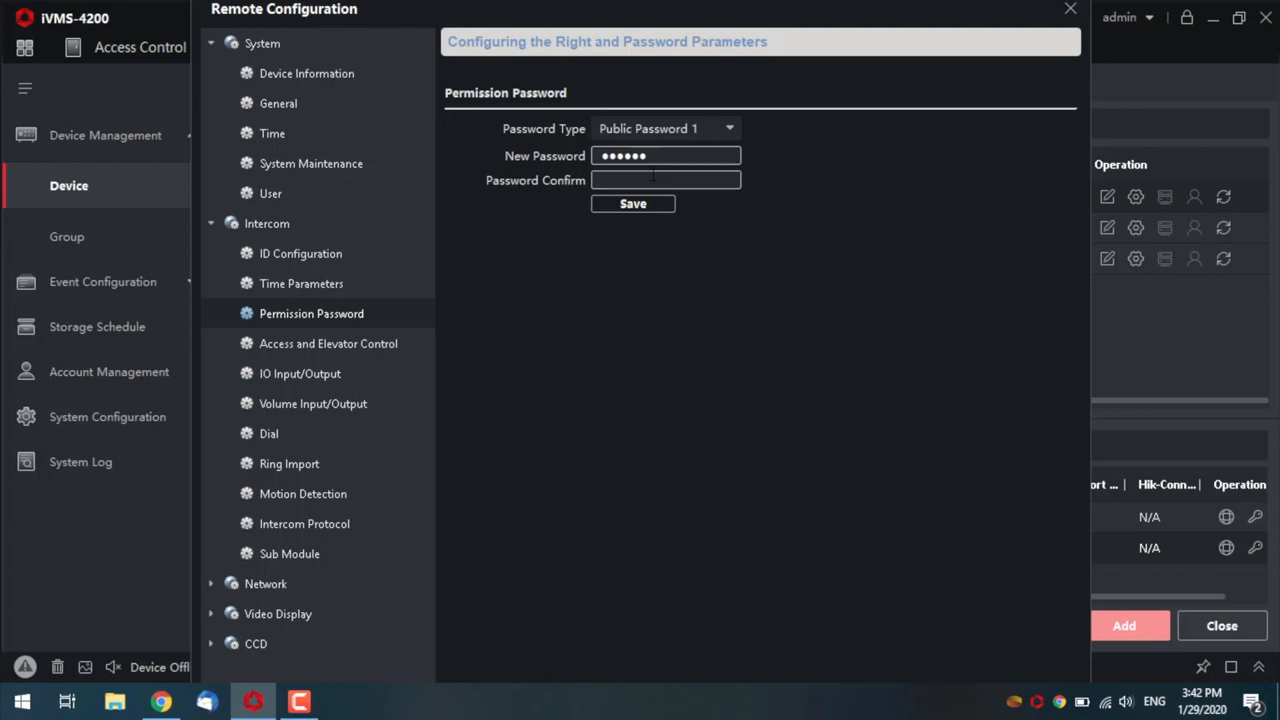
type("••••••")
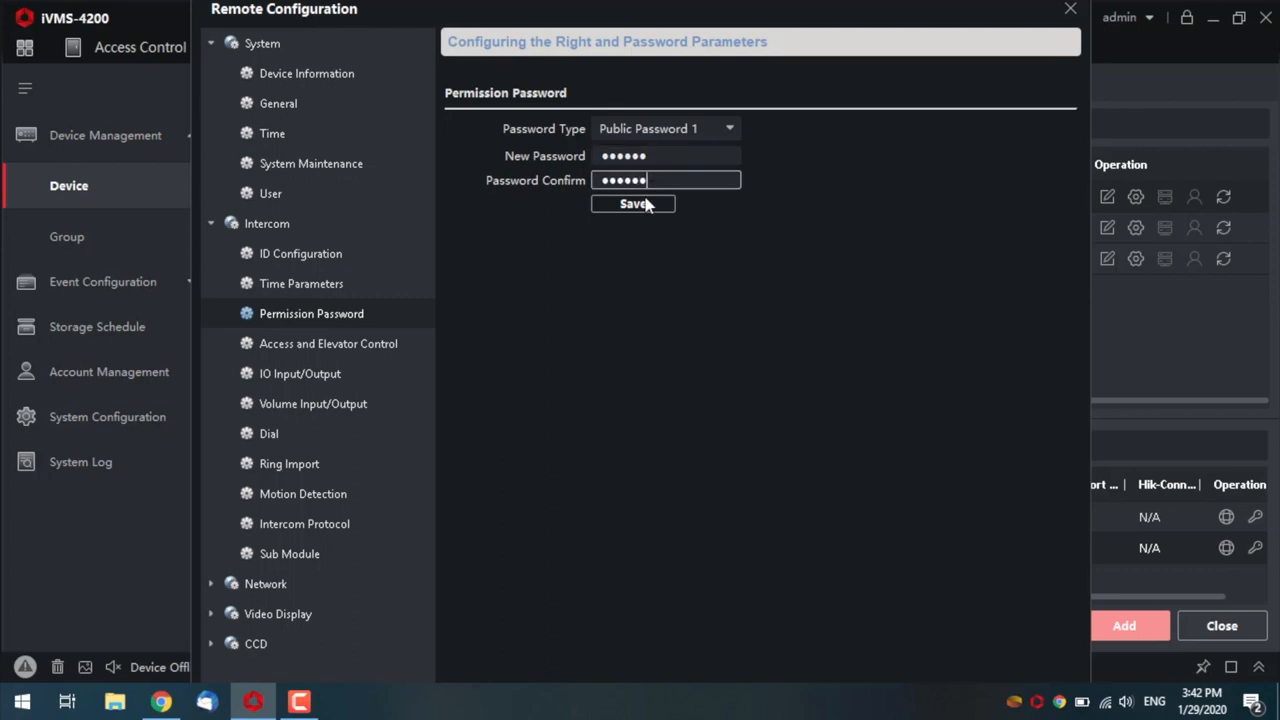
left_click(632, 204)
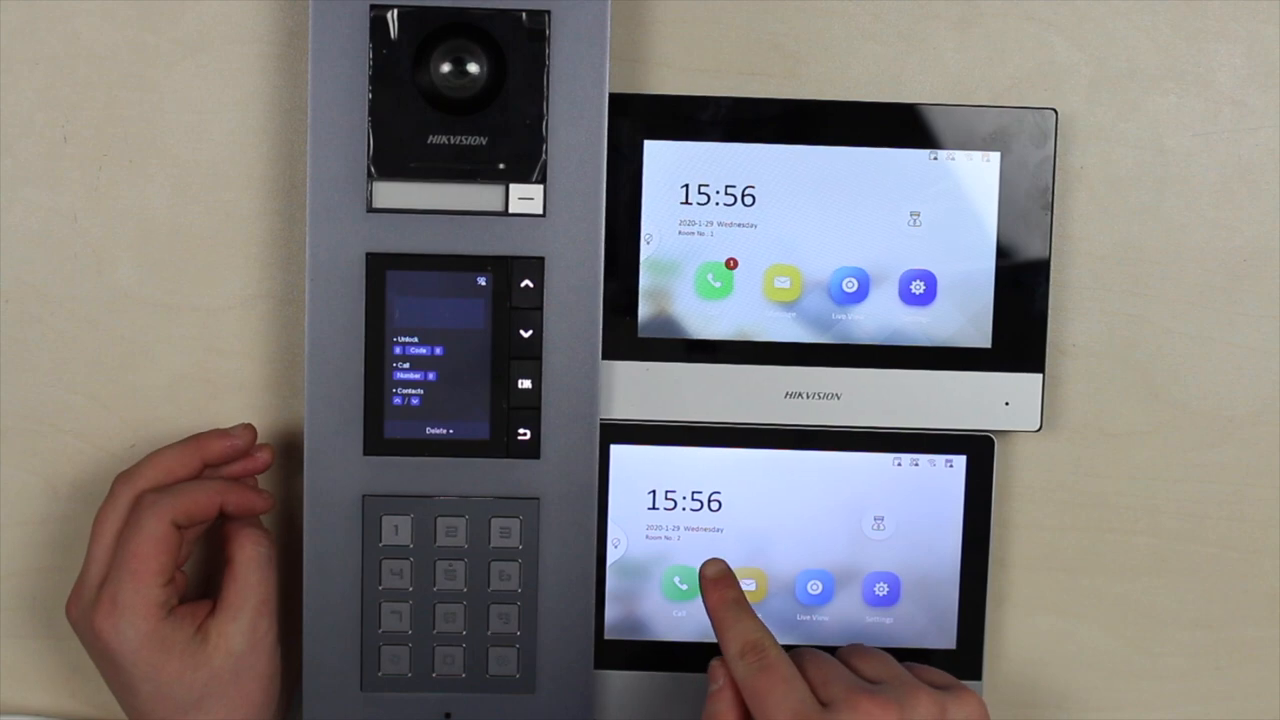
left_click(880, 588)
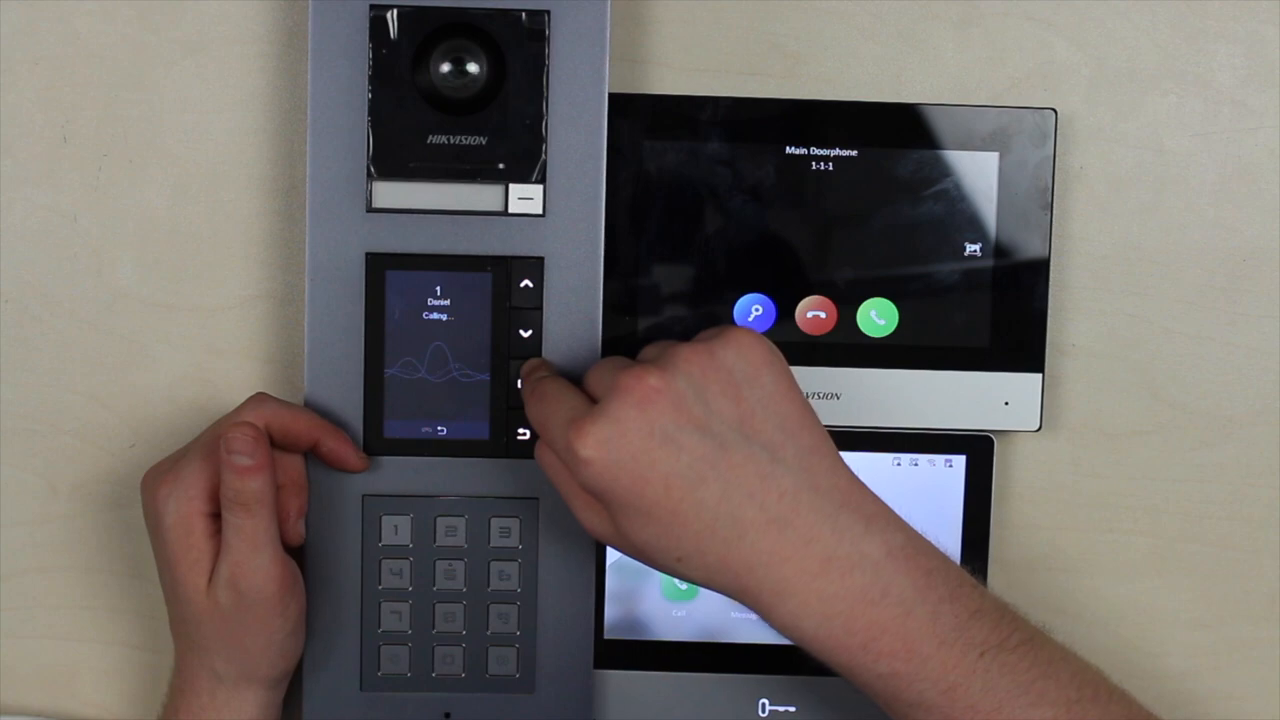
left_click(816, 316)
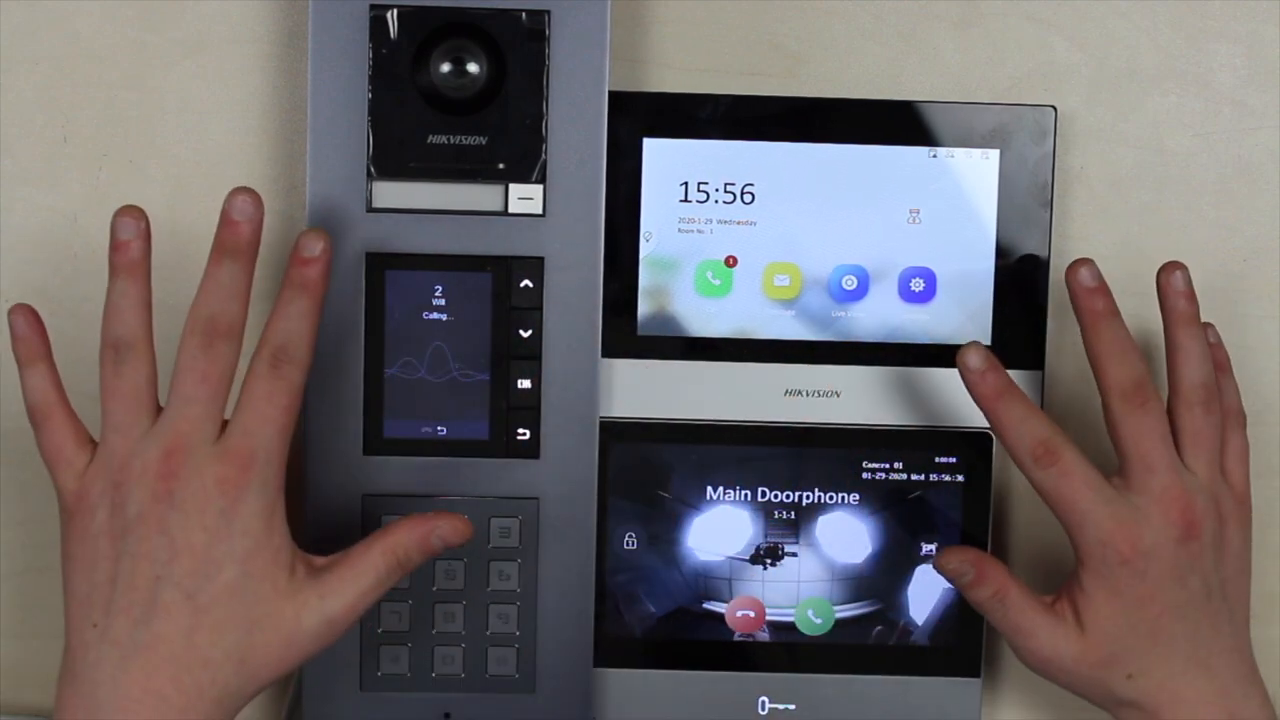
left_click(744, 612)
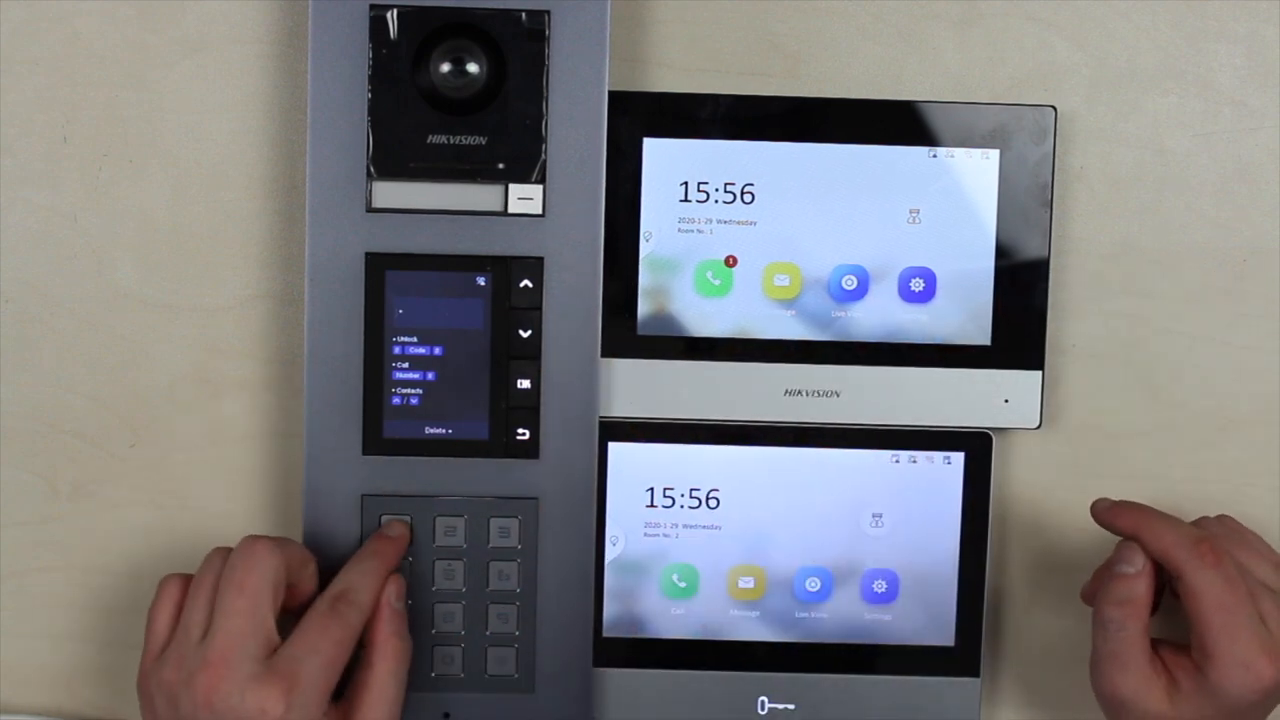
left_click(392, 528)
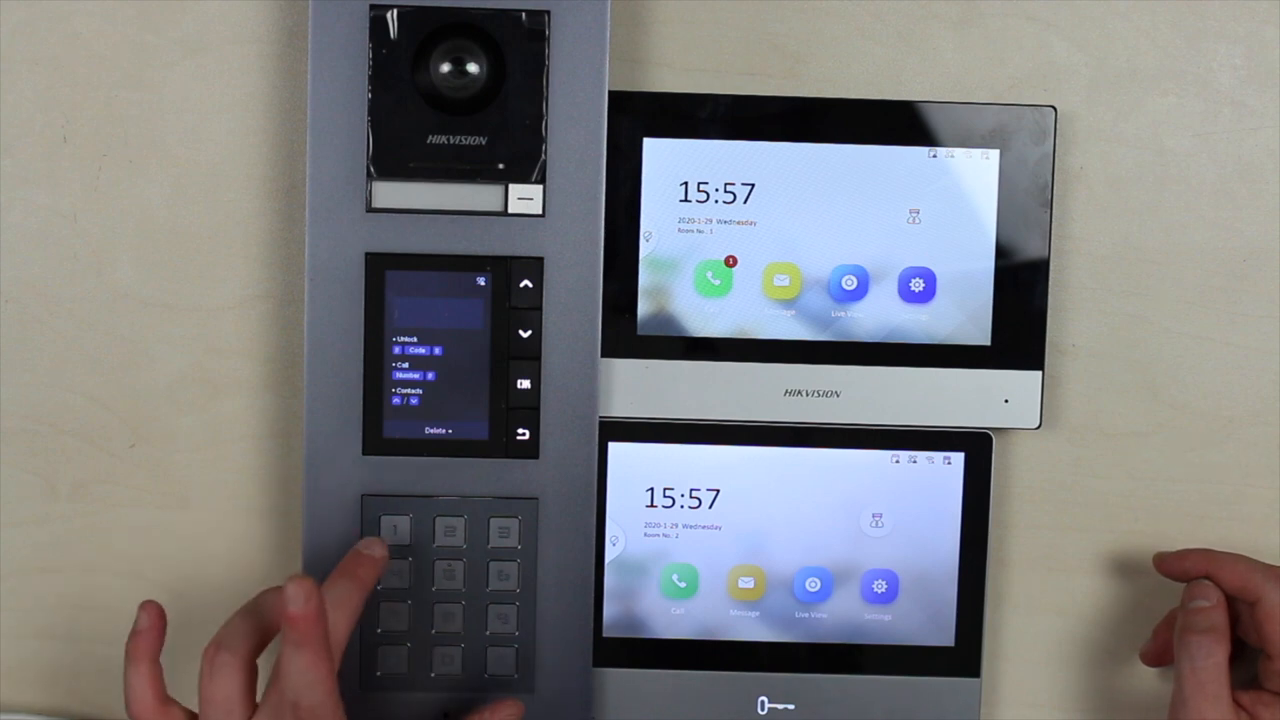
left_click(394, 528)
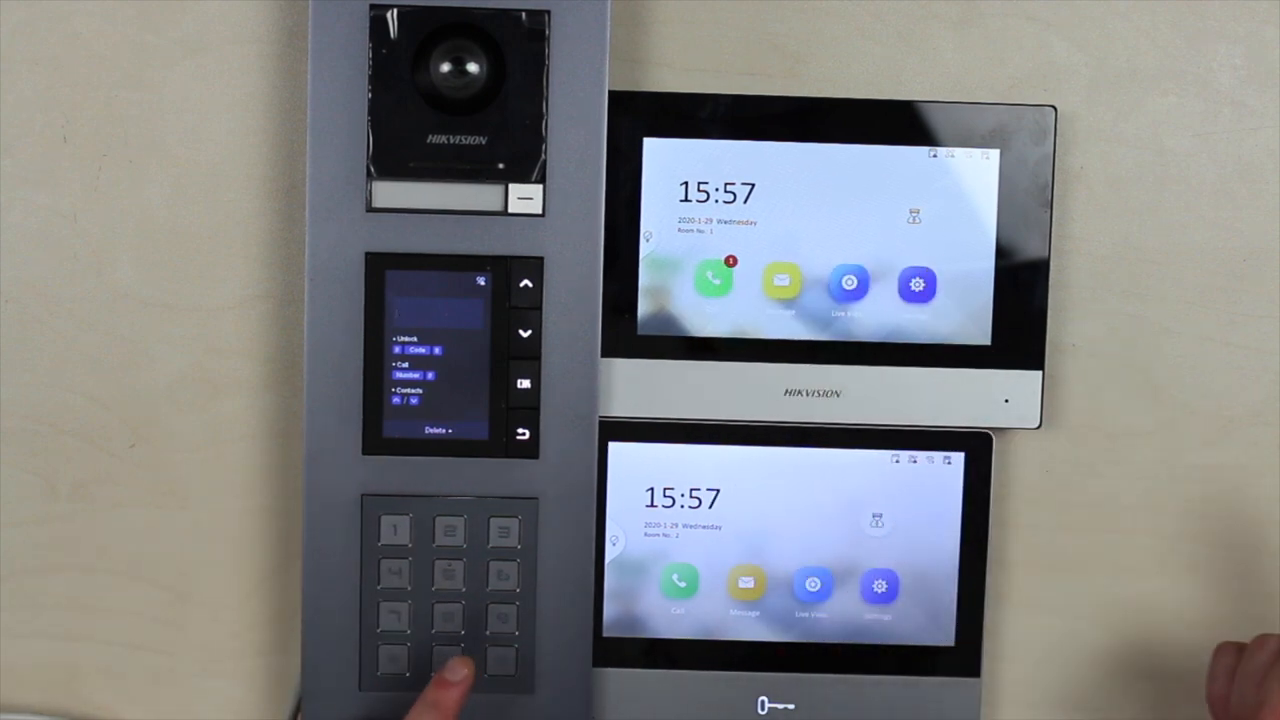
left_click(448, 660)
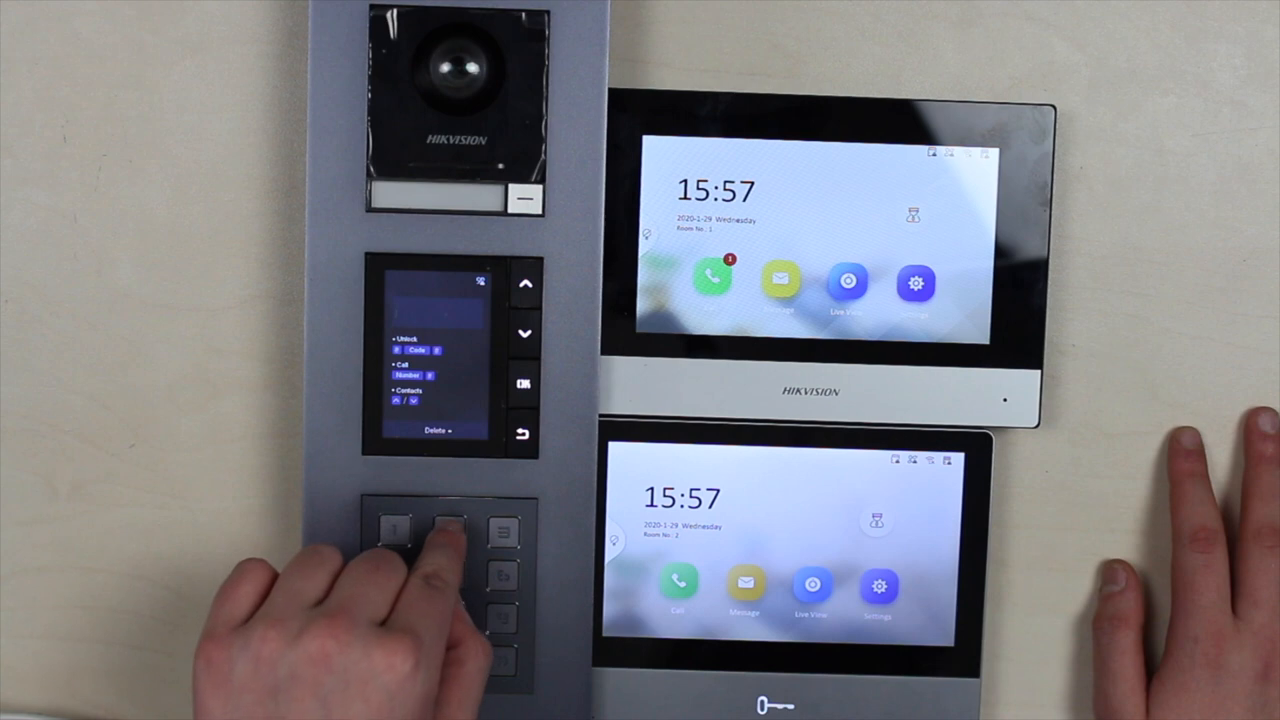
left_click(448, 576)
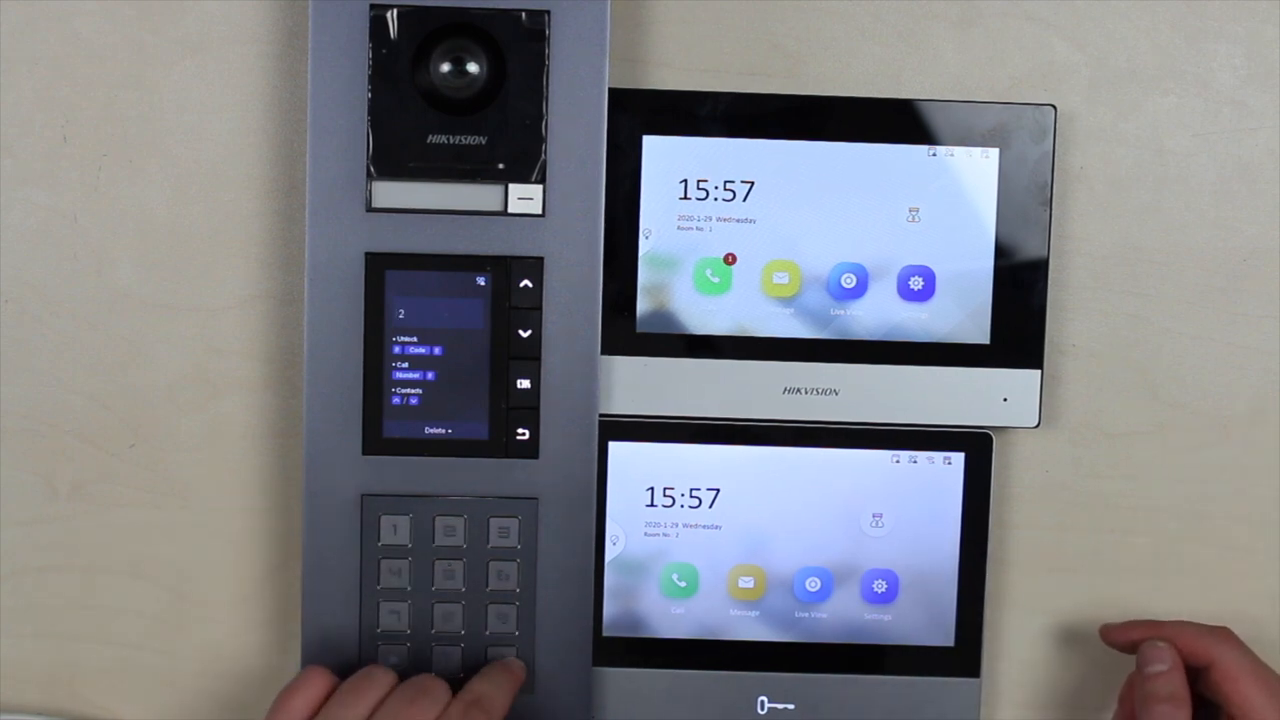